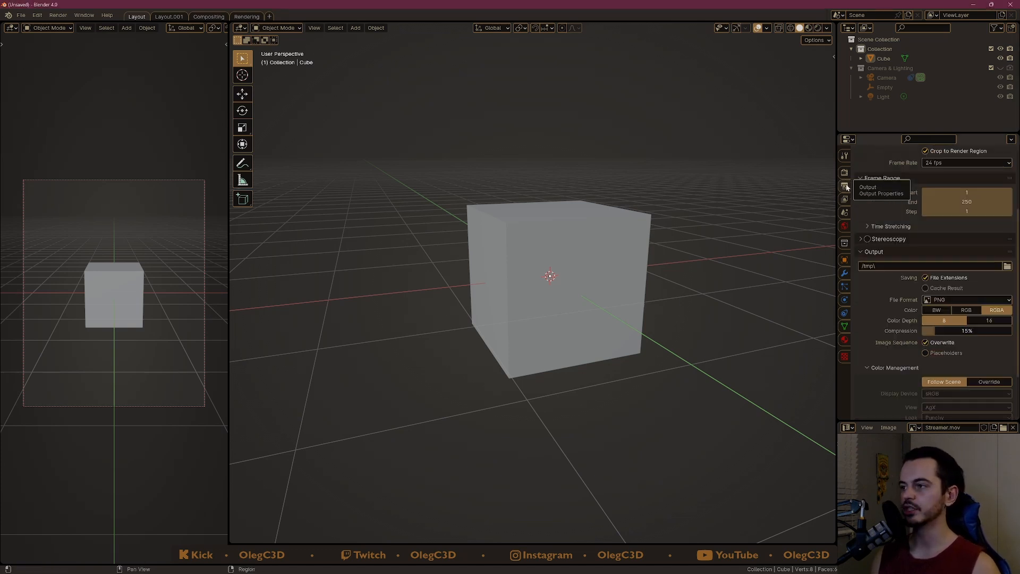
- Keep PNG as the render output format and go to the render passes settings
{"action": "left_click", "coordinate": [967, 300]}
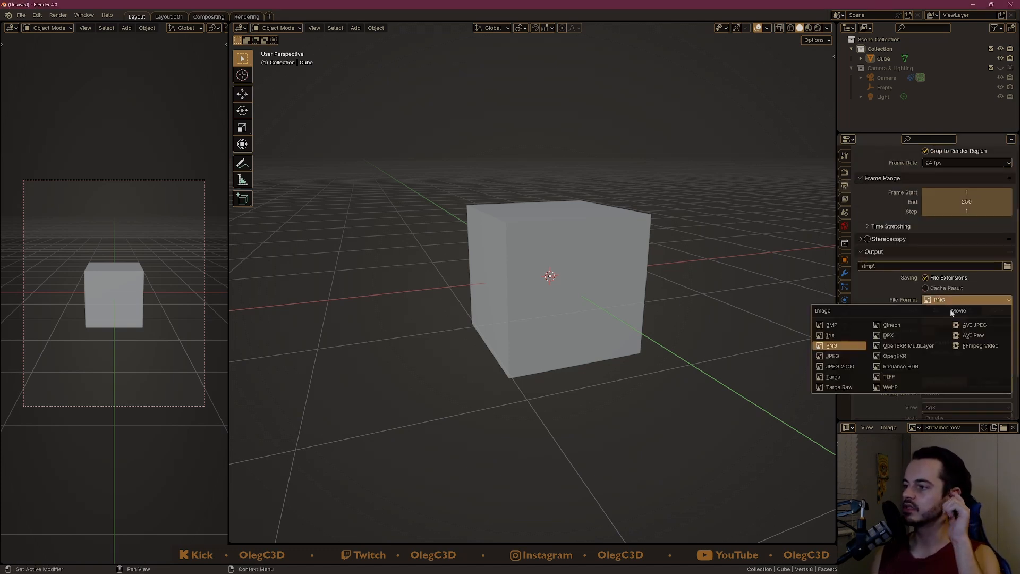
{"action": "mouse_move", "coordinate": [905, 345]}
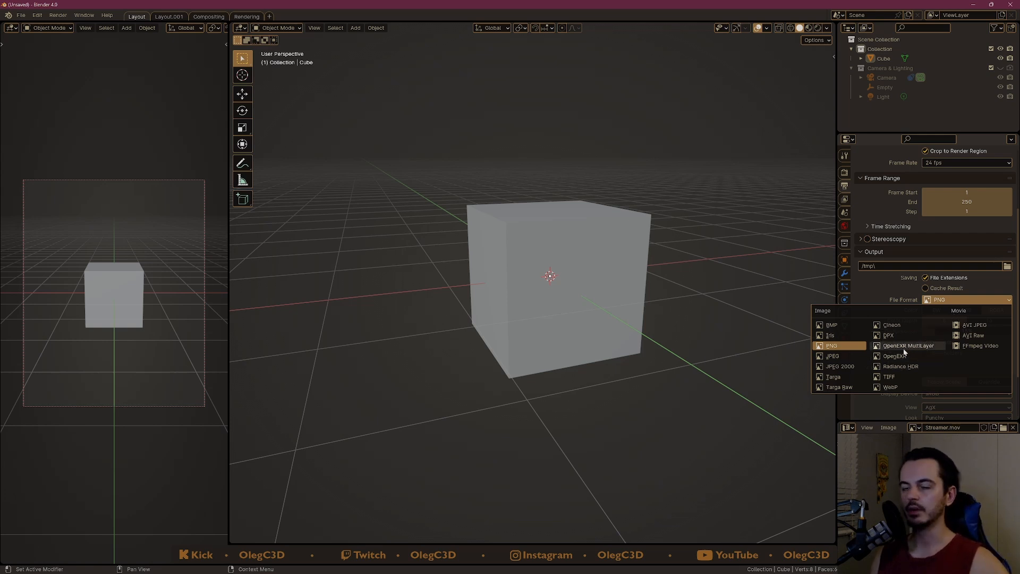
{"action": "left_click", "coordinate": [831, 344]}
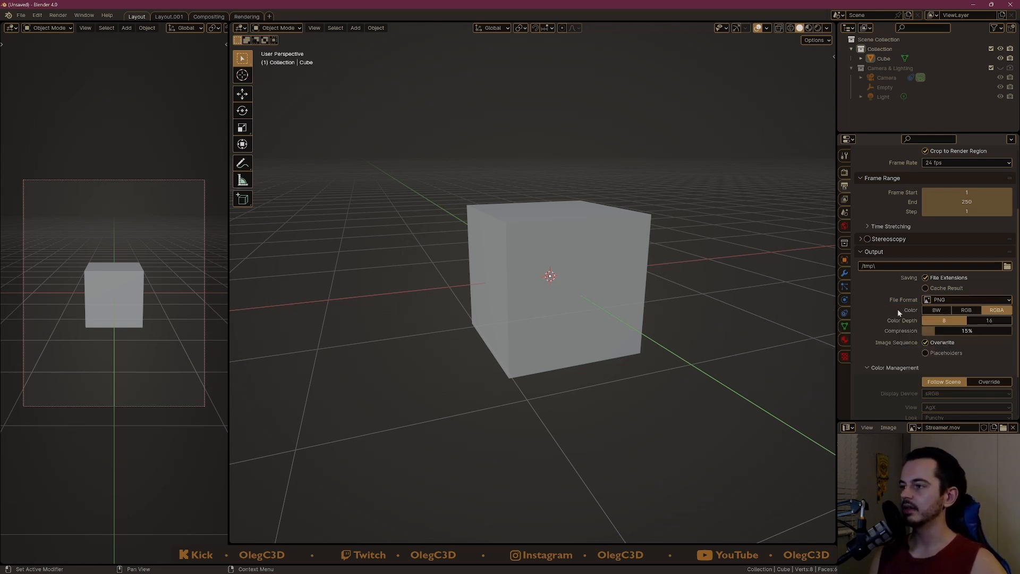
{"action": "left_click", "coordinate": [967, 299]}
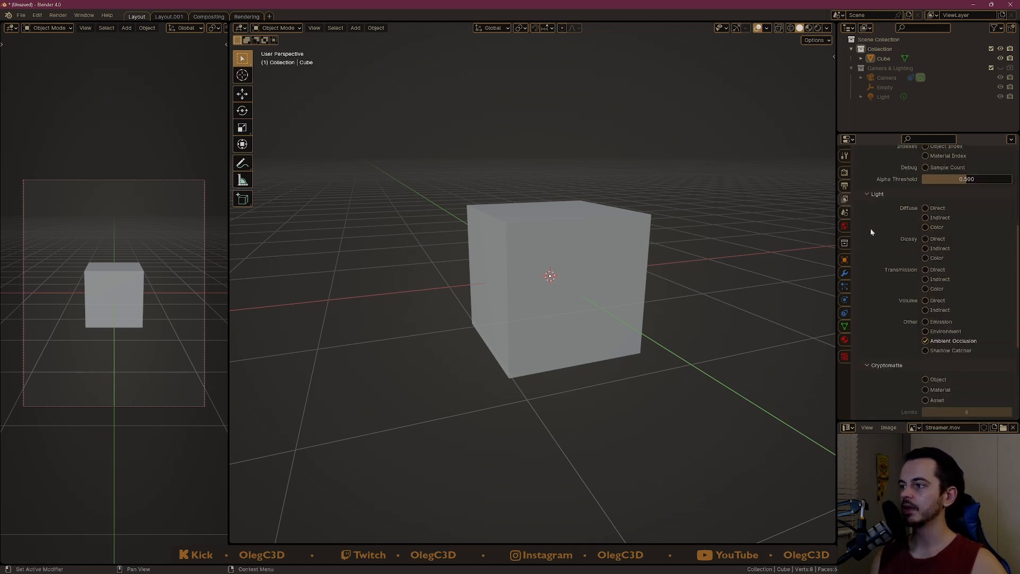
- Enable the diffuse, glossy, transmission, volume, emission and environment light passes
{"action": "left_click", "coordinate": [925, 207]}
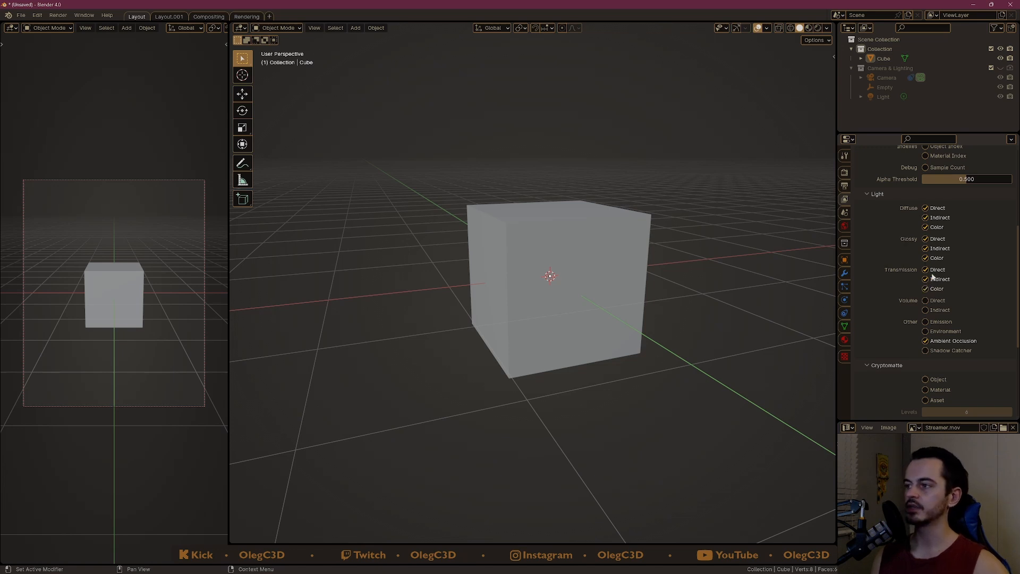
{"action": "mouse_move", "coordinate": [926, 279]}
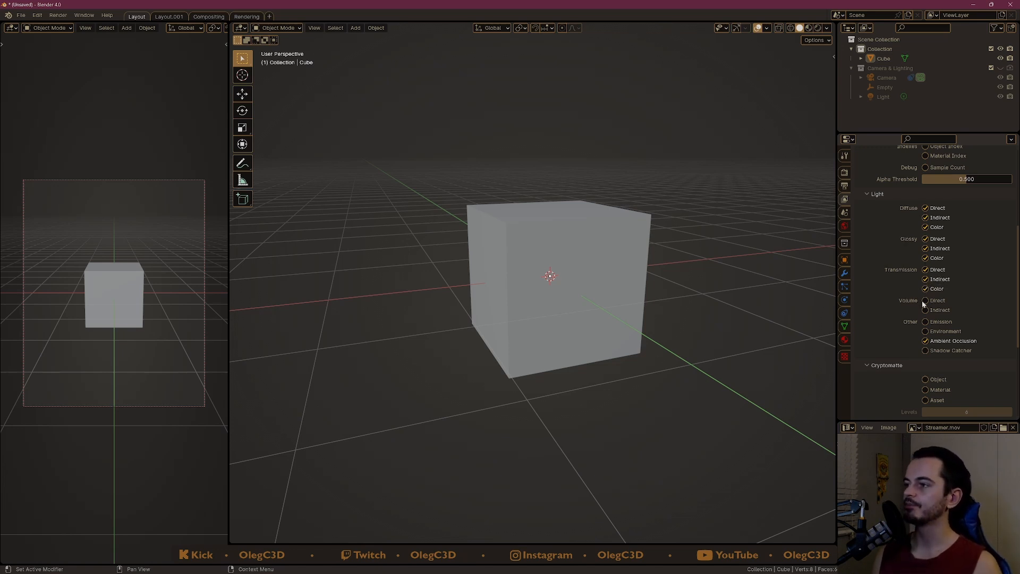
{"action": "left_click", "coordinate": [924, 299]}
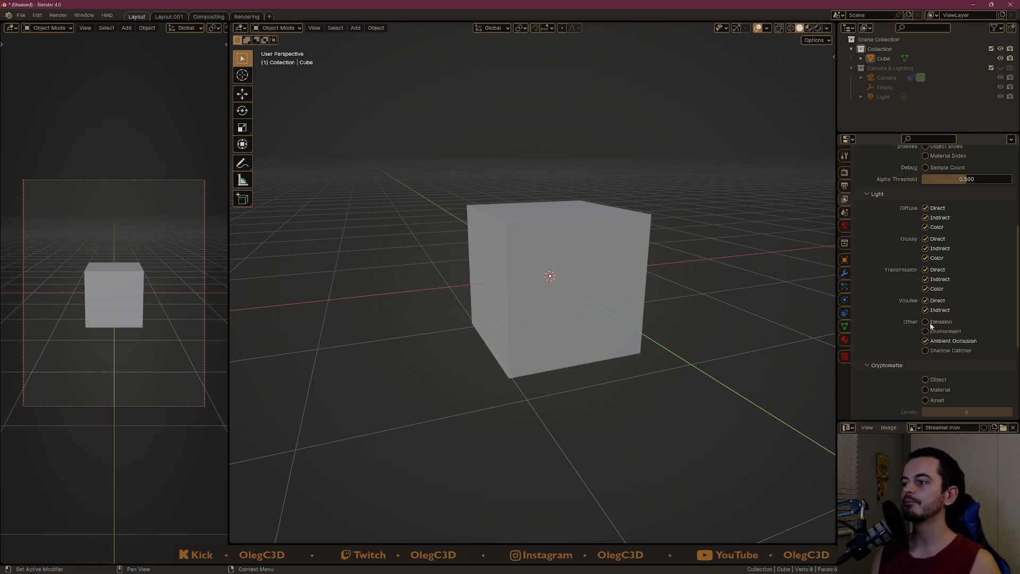
{"action": "left_click", "coordinate": [925, 321]}
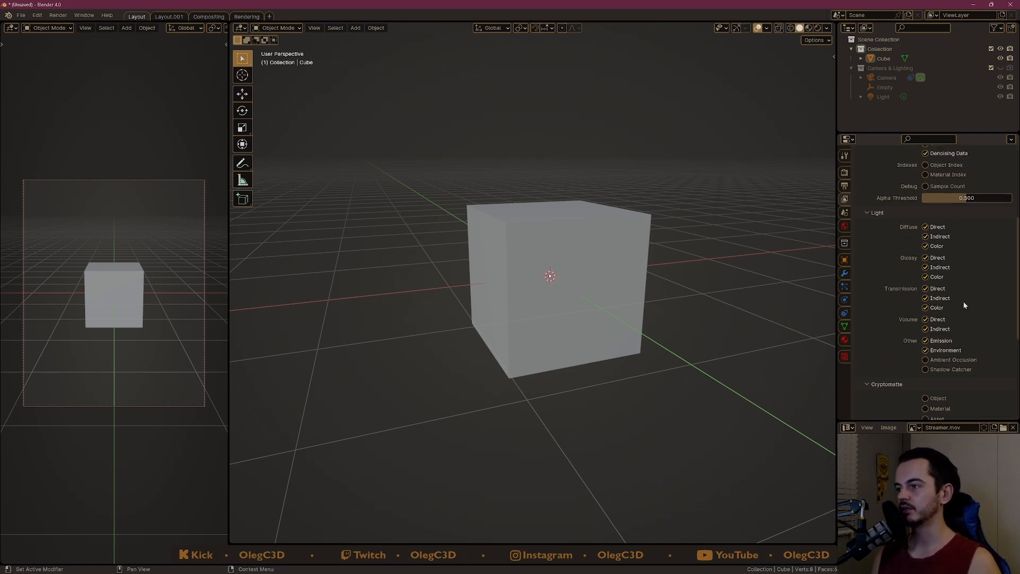
{"action": "scroll", "scroll_direction": "up", "scroll_amount": 3}
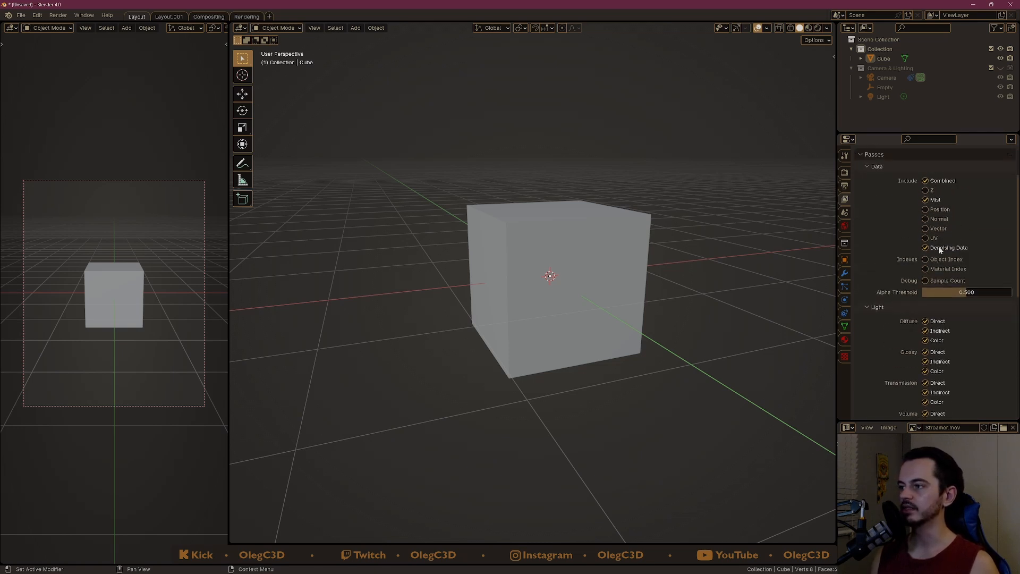
{"action": "mouse_move", "coordinate": [890, 238]}
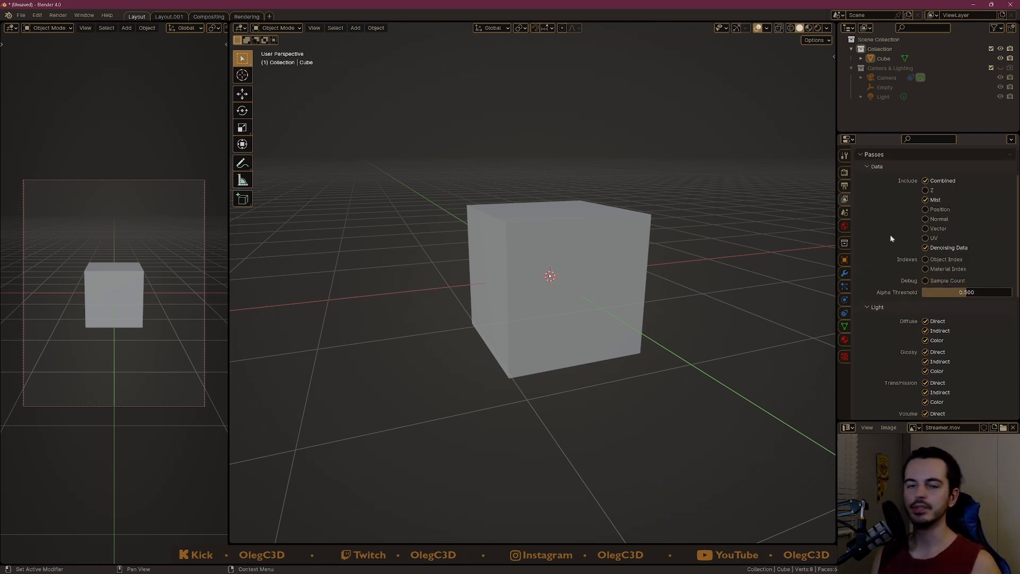
{"action": "mouse_move", "coordinate": [891, 231]}
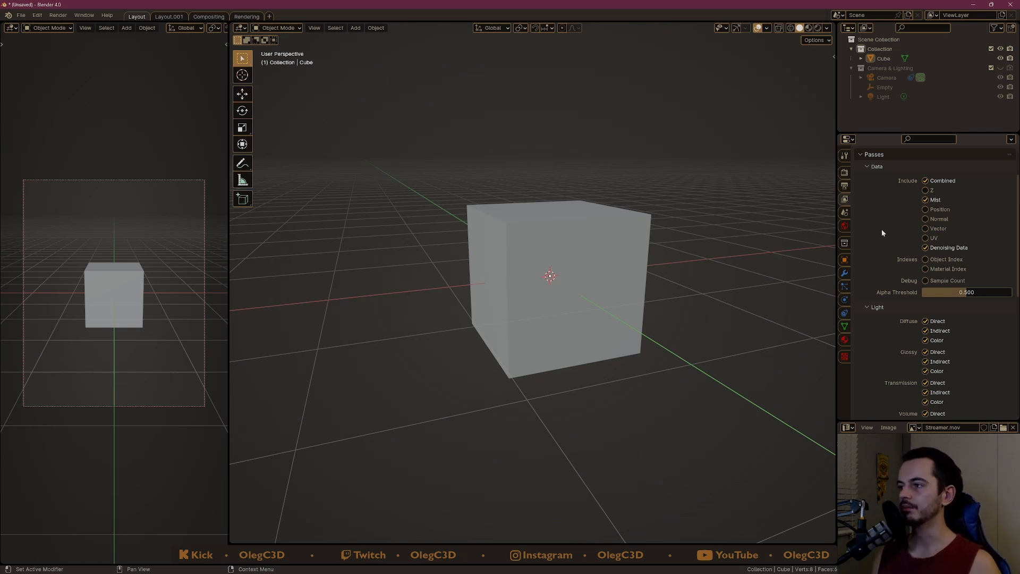
{"action": "scroll", "scroll_direction": "down", "scroll_amount": 3}
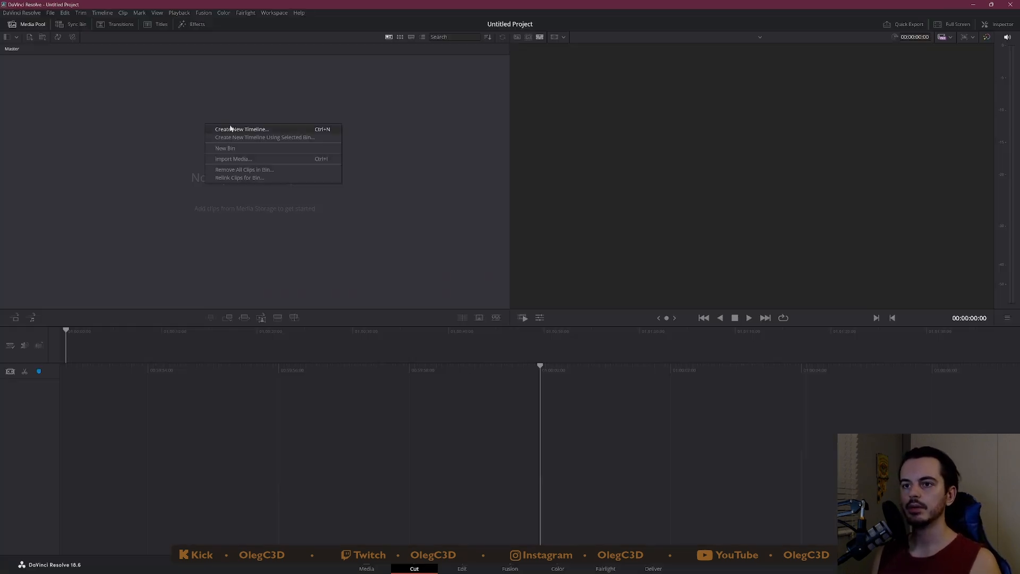
- Start a new timeline and show its format settings with custom resolution
{"action": "left_click", "coordinate": [242, 128]}
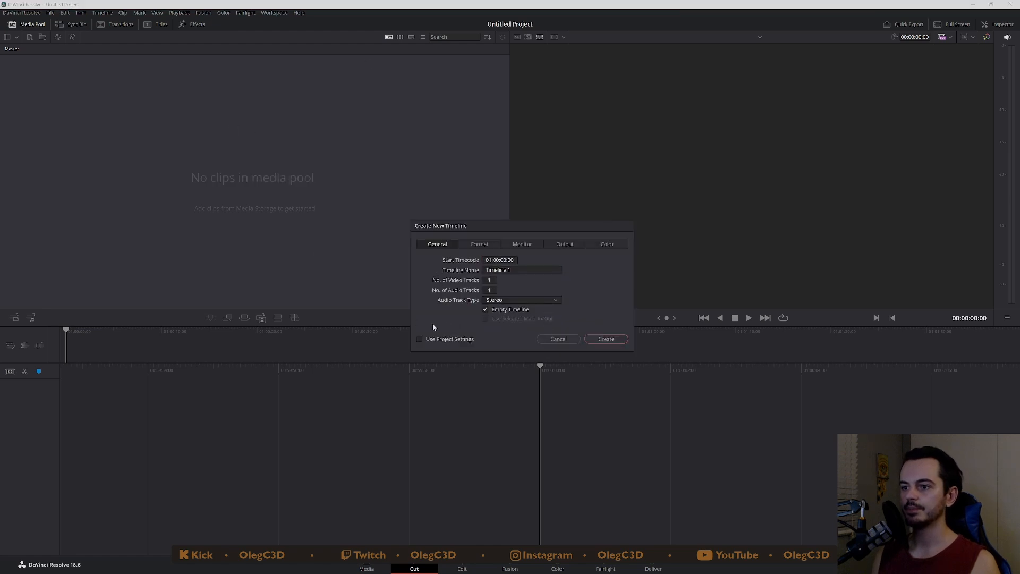
{"action": "left_click", "coordinate": [479, 245]}
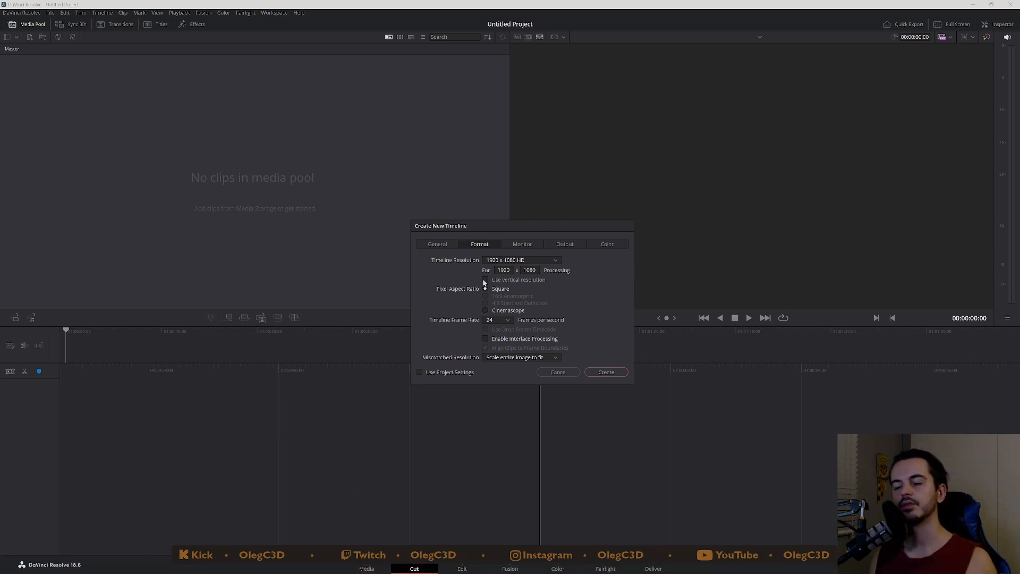
{"action": "left_click", "coordinate": [484, 279]}
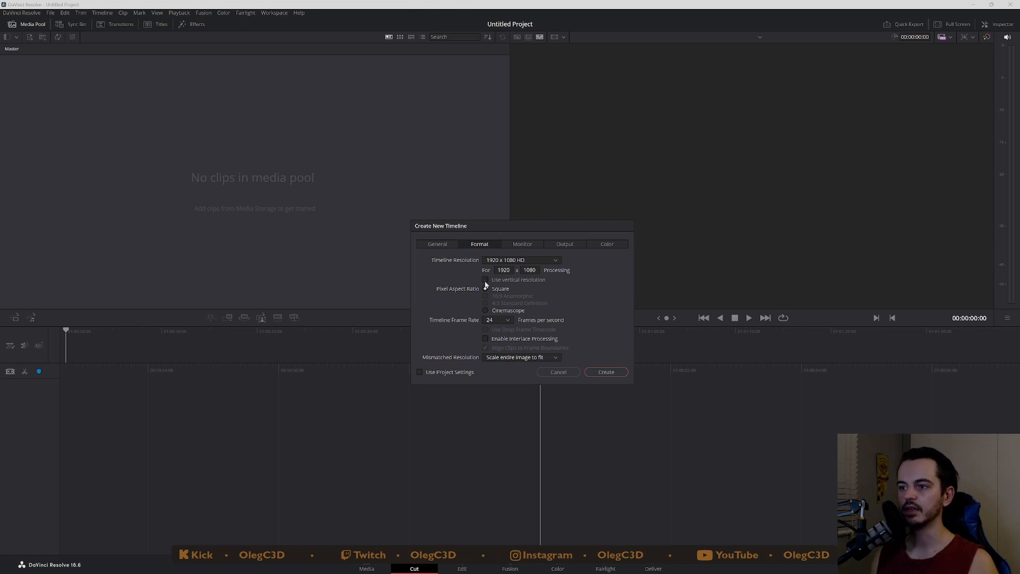
- Create Timeline 1 at a custom vertical 1543 × 1929 resolution
{"action": "left_click", "coordinate": [486, 288]}
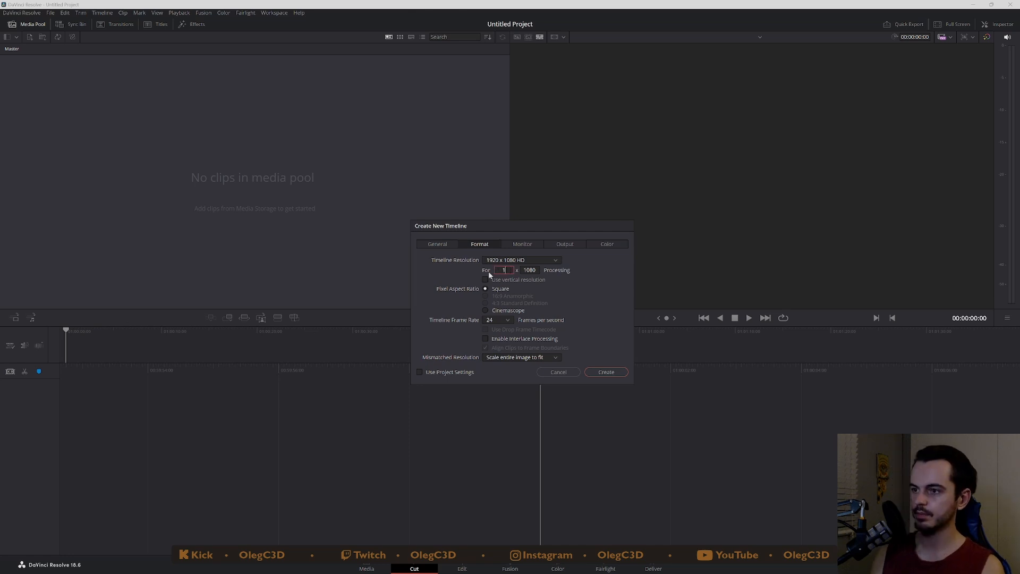
{"action": "type", "text": "1543"}
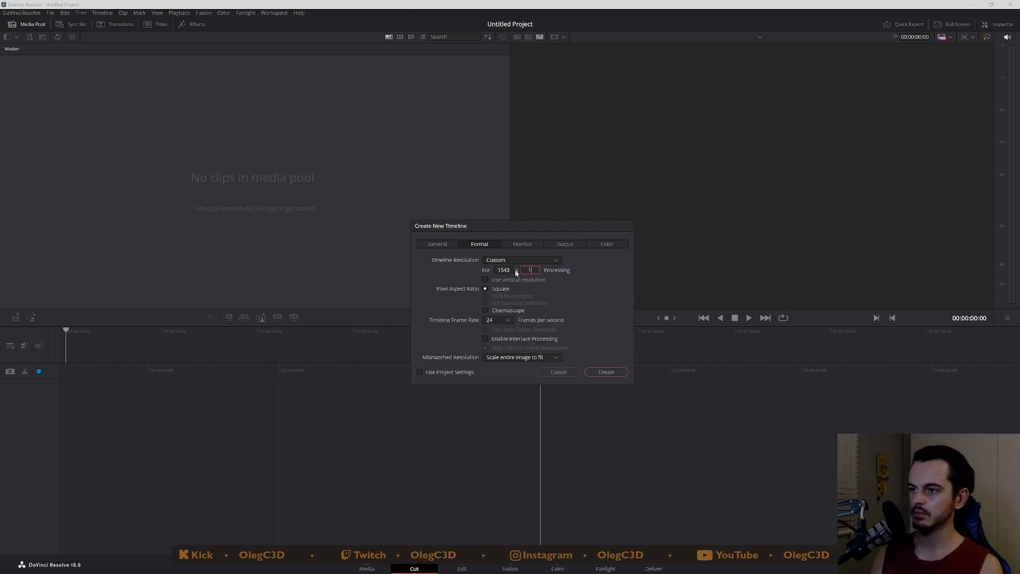
{"action": "left_click", "coordinate": [486, 279]}
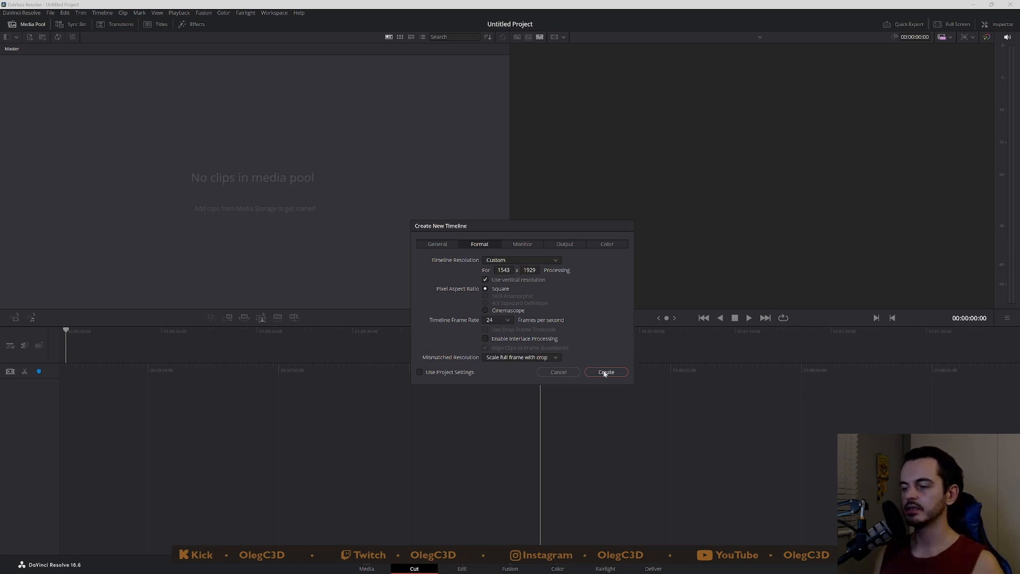
{"action": "mouse_move", "coordinate": [556, 306]}
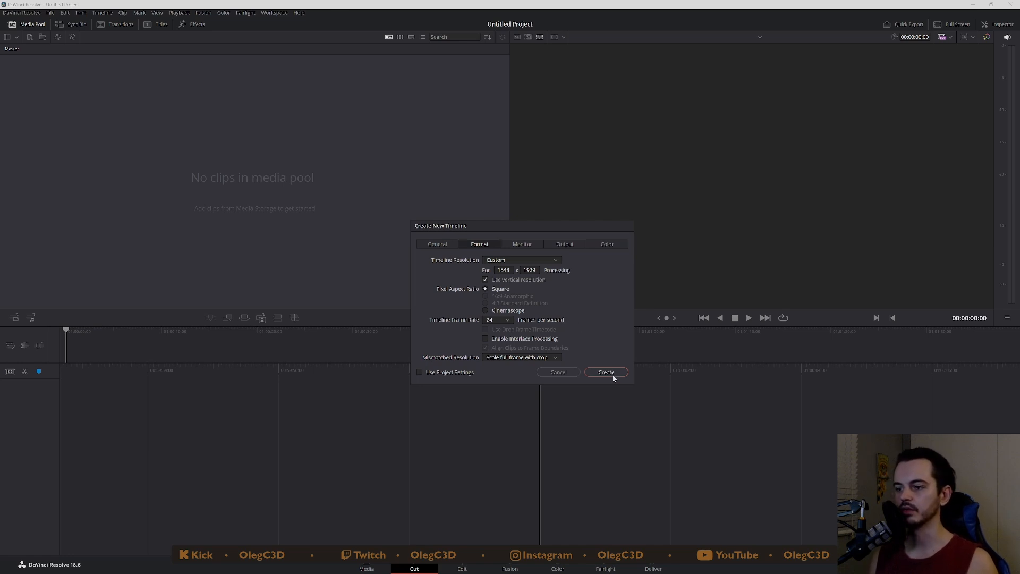
{"action": "left_click", "coordinate": [605, 372]}
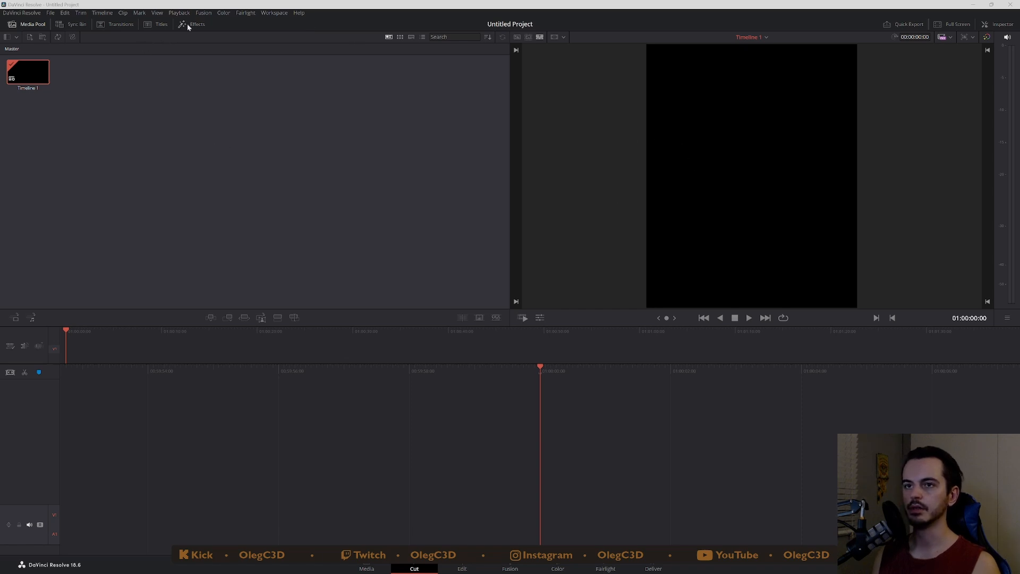
- Place a Fusion Composition clip from the Effects library onto Timeline 1 and open it
{"action": "left_click", "coordinate": [196, 24]}
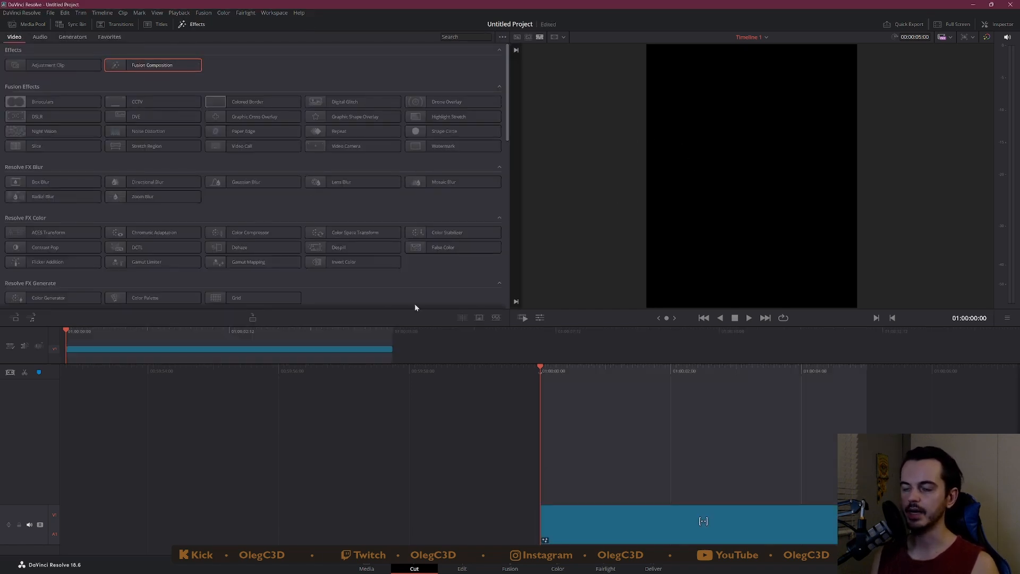
{"action": "left_click", "coordinate": [28, 25]}
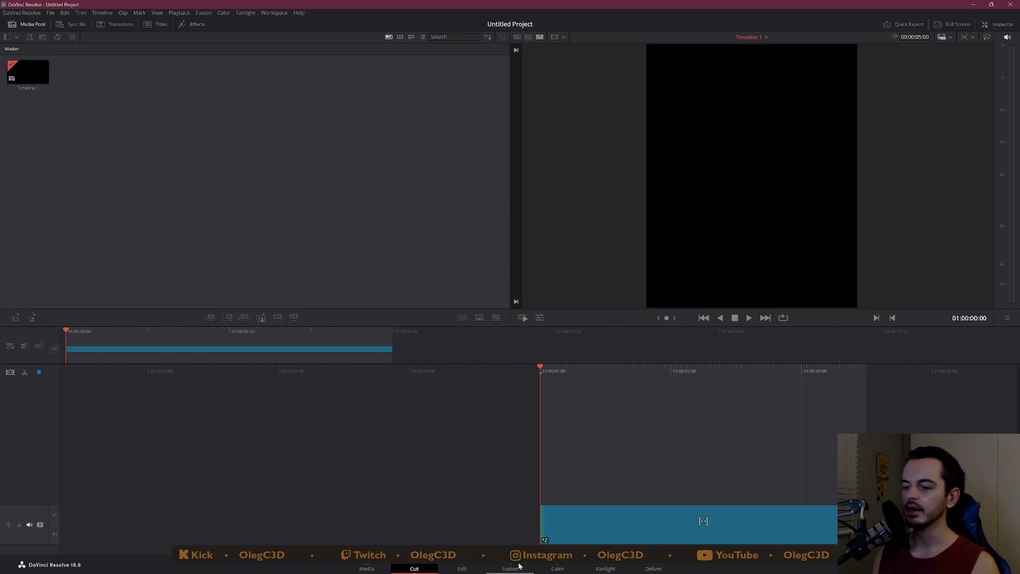
{"action": "left_click", "coordinate": [509, 568]}
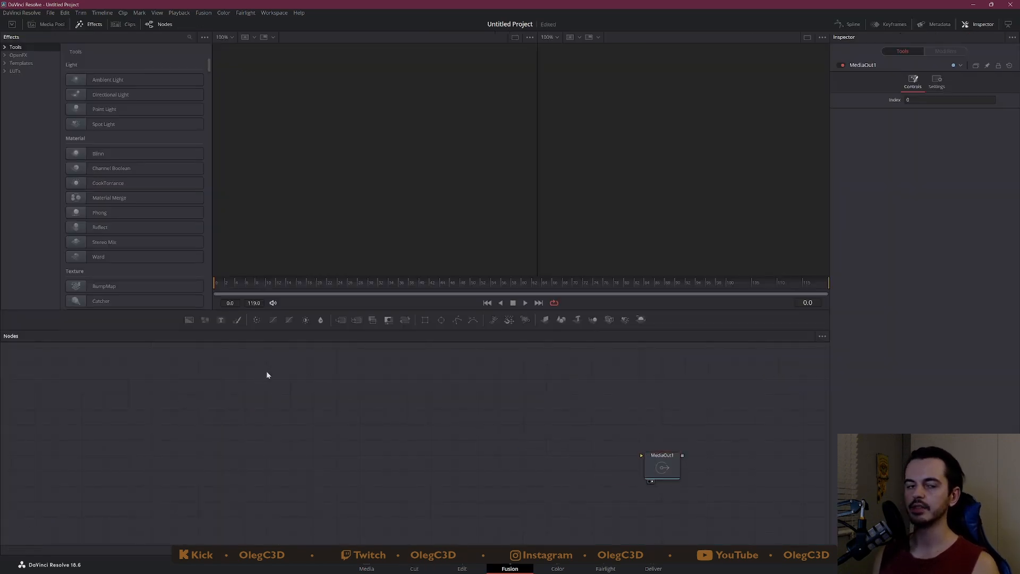
{"action": "mouse_move", "coordinate": [352, 399]}
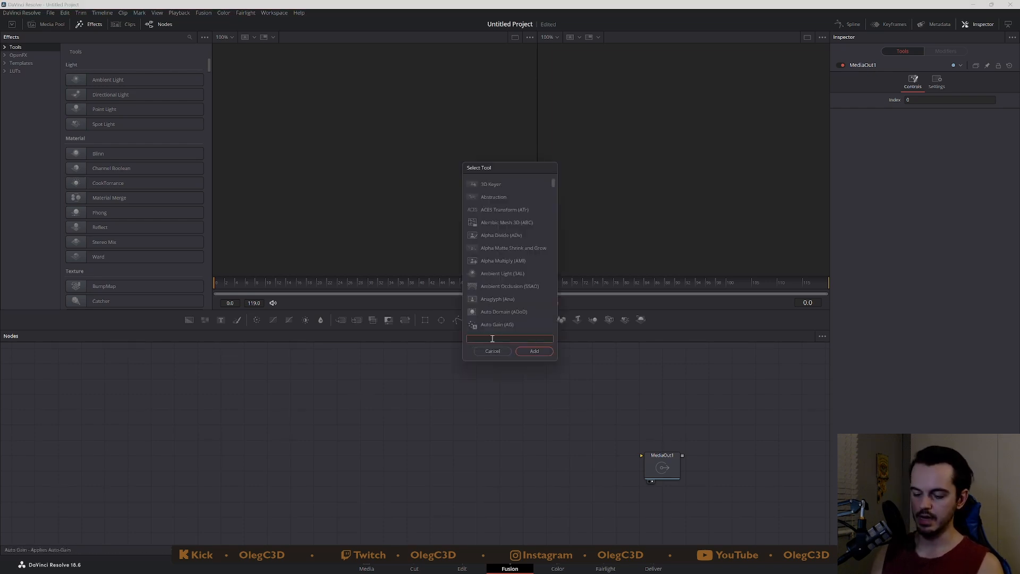
- Add a Loader node to the Fusion composition via the 'loader' tool search
{"action": "type", "text": "loader"}
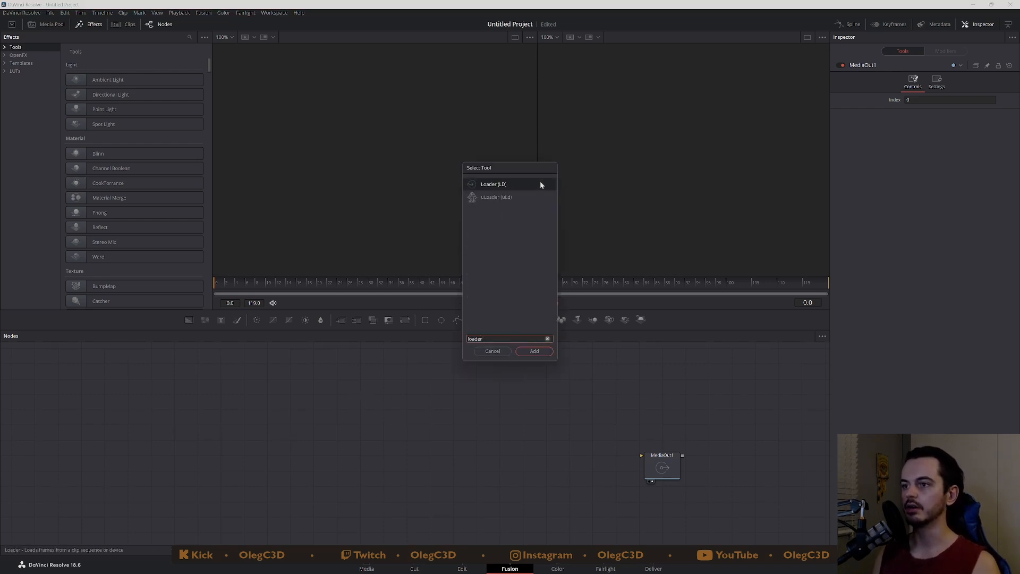
{"action": "left_click", "coordinate": [533, 351]}
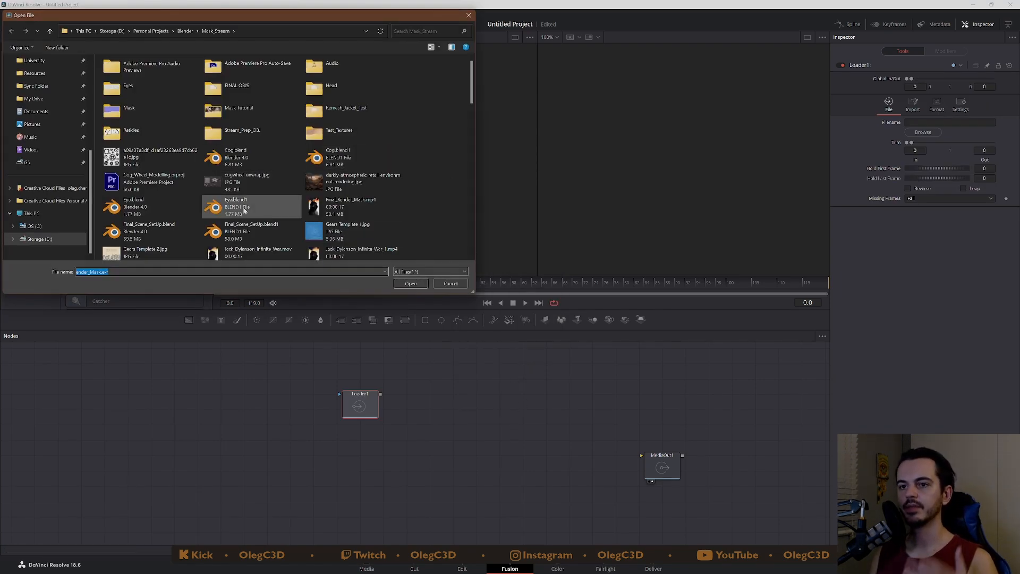
- Browse to the Mask_Stream folder and select Still_Render_Mask.exr
{"action": "scroll", "scroll_direction": "down", "scroll_amount": 3}
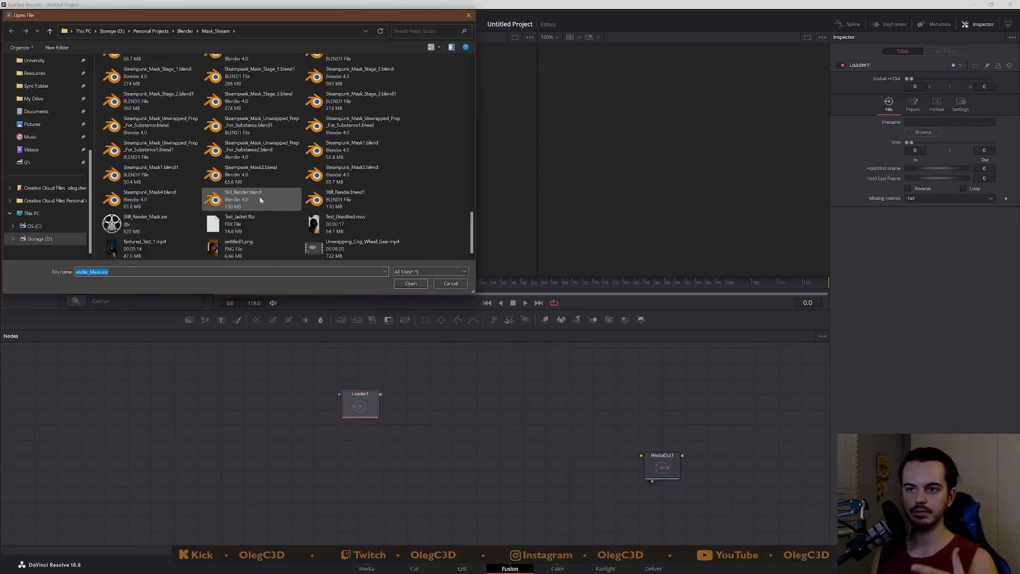
{"action": "mouse_move", "coordinate": [144, 221]}
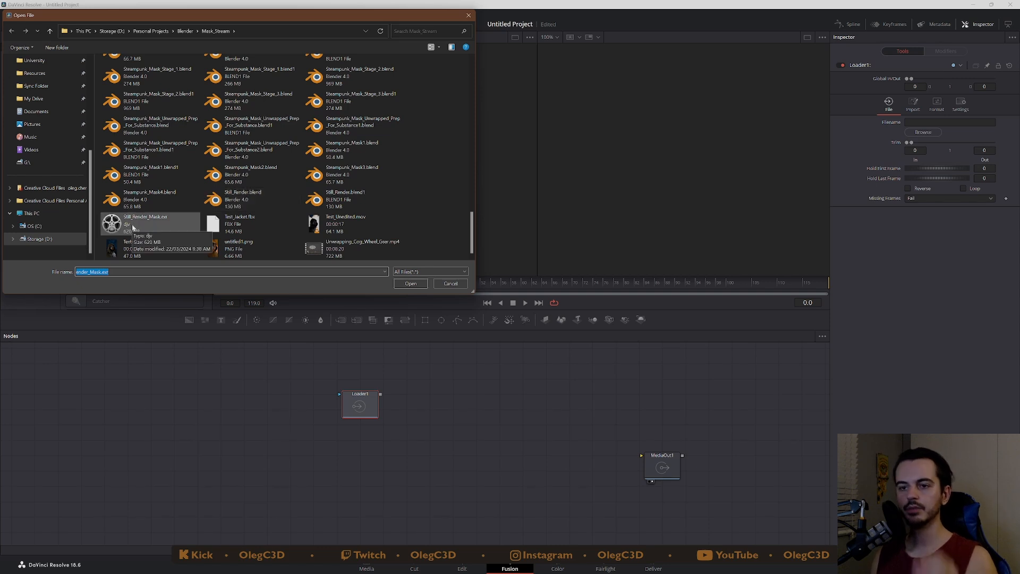
{"action": "mouse_move", "coordinate": [139, 232]}
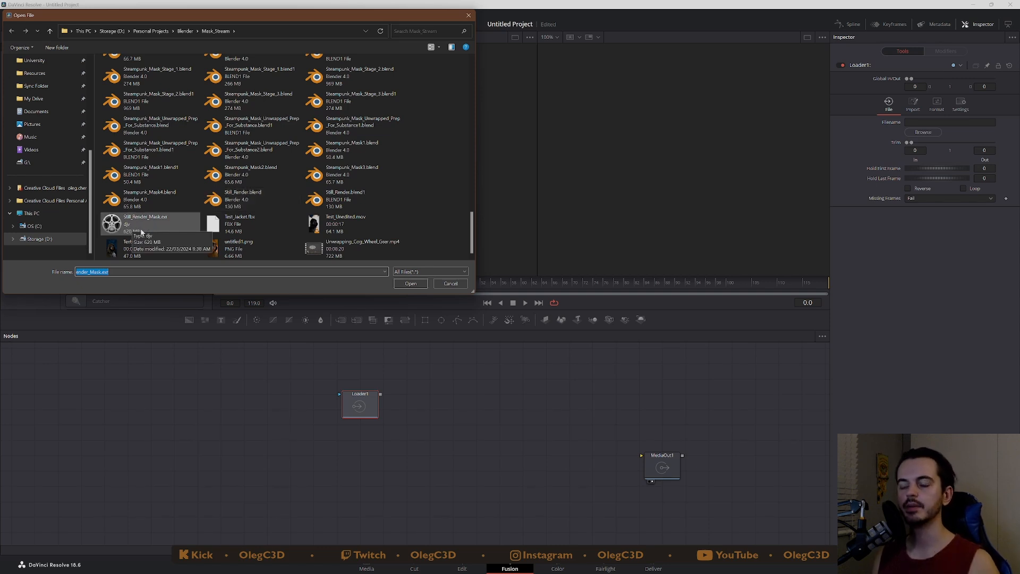
{"action": "mouse_move", "coordinate": [185, 191]}
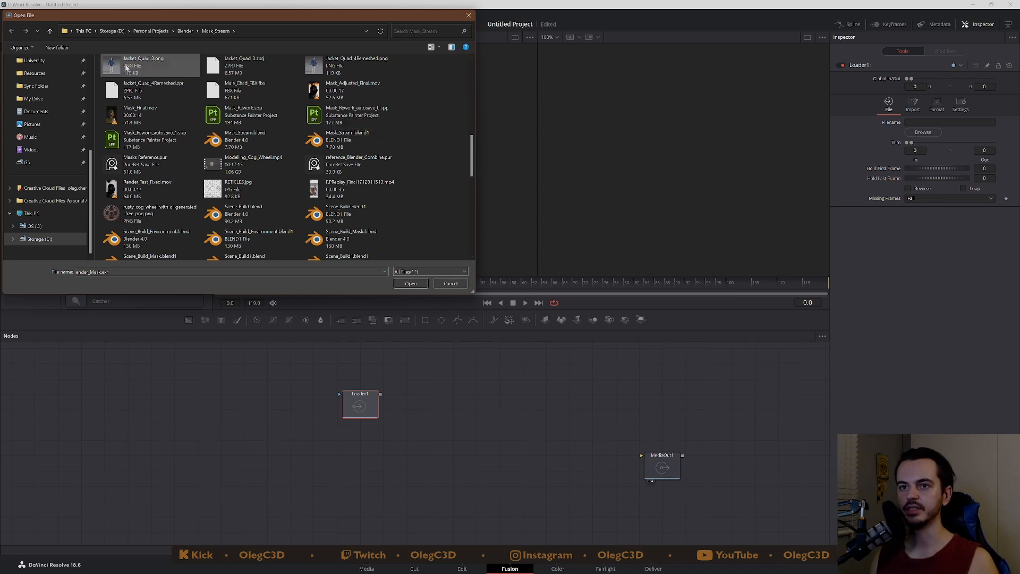
{"action": "left_click", "coordinate": [353, 114]}
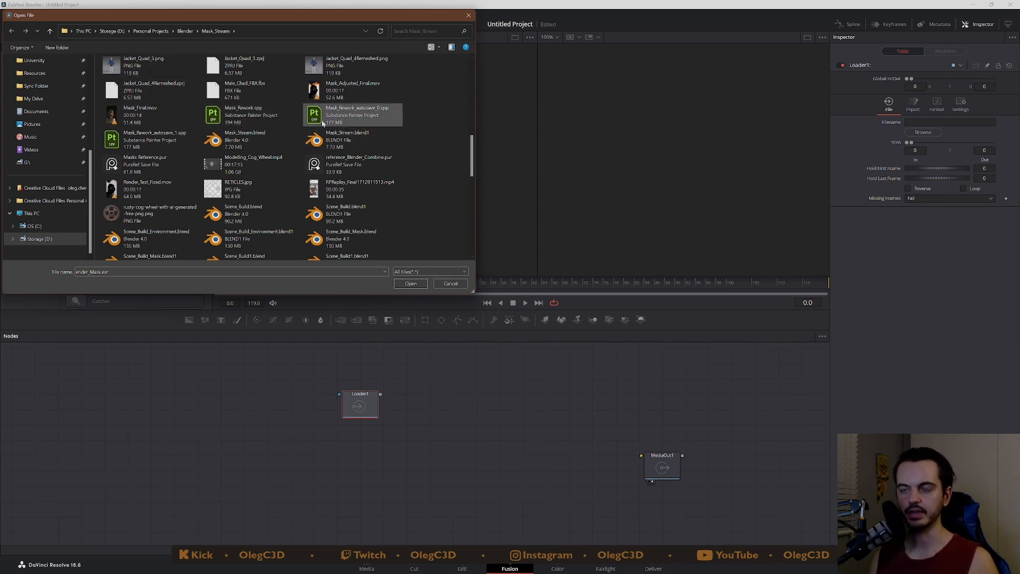
{"action": "scroll", "scroll_direction": "down", "scroll_amount": 3}
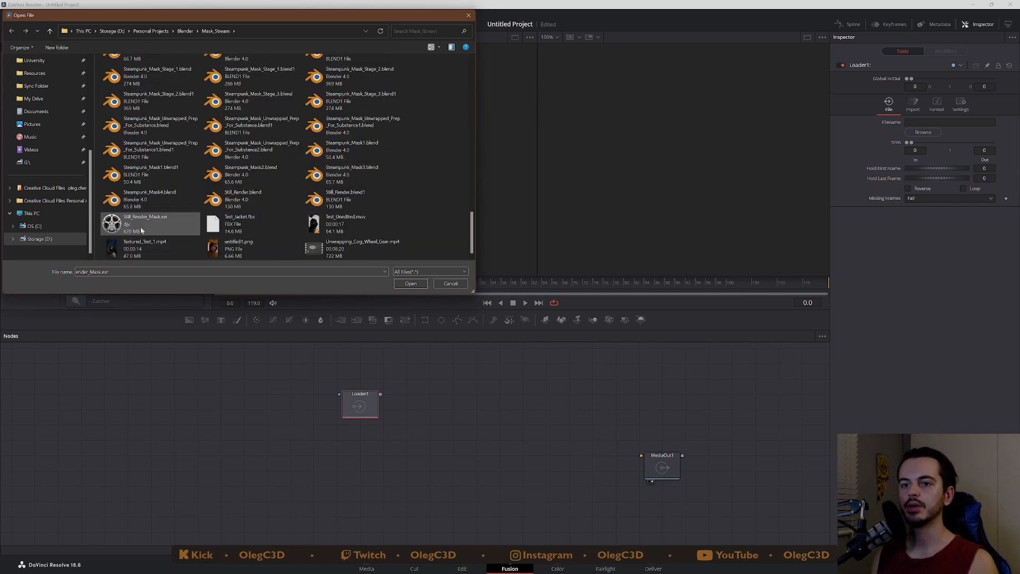
{"action": "left_click", "coordinate": [144, 223]}
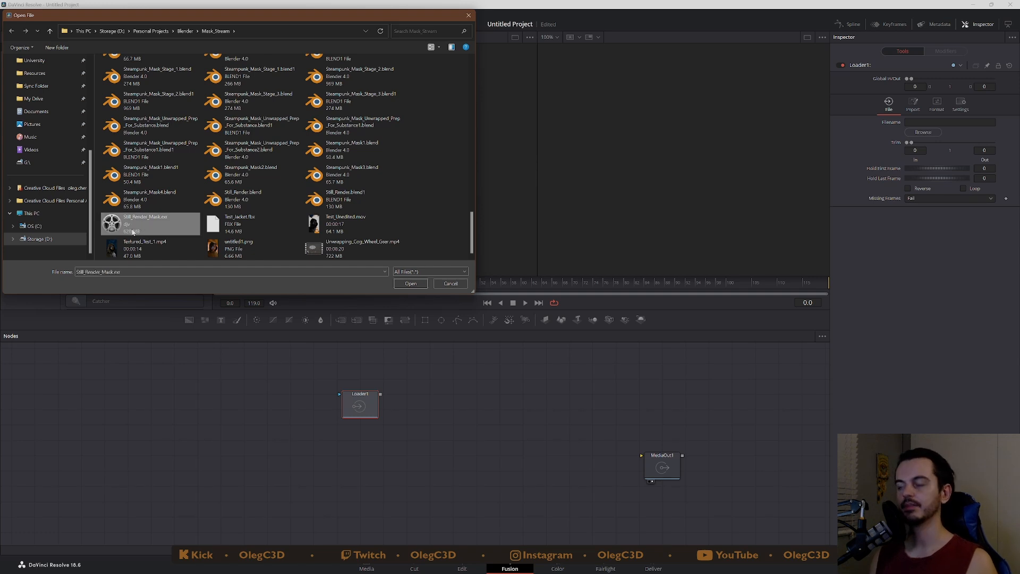
{"action": "mouse_move", "coordinate": [148, 233]}
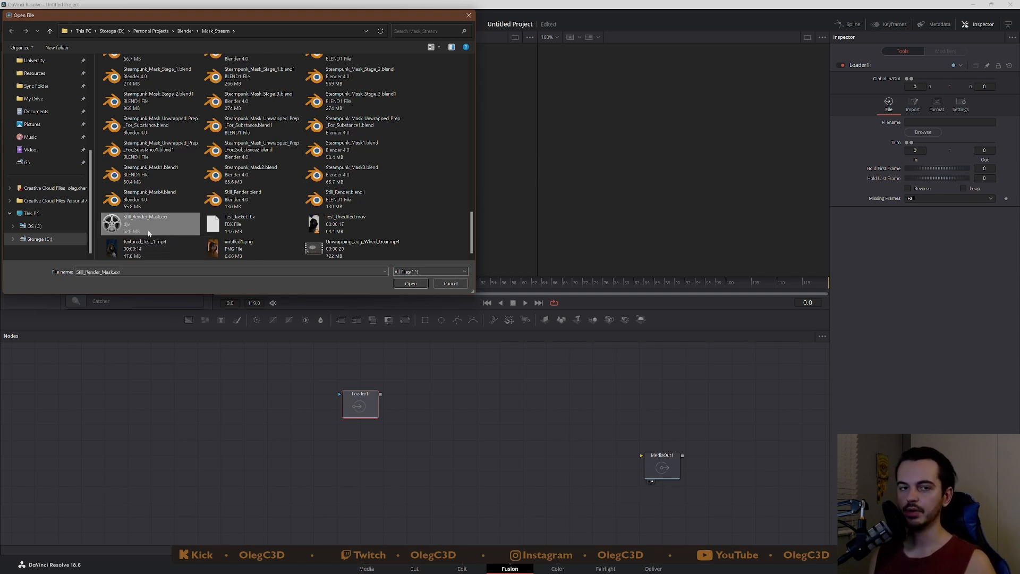
{"action": "mouse_move", "coordinate": [149, 233]}
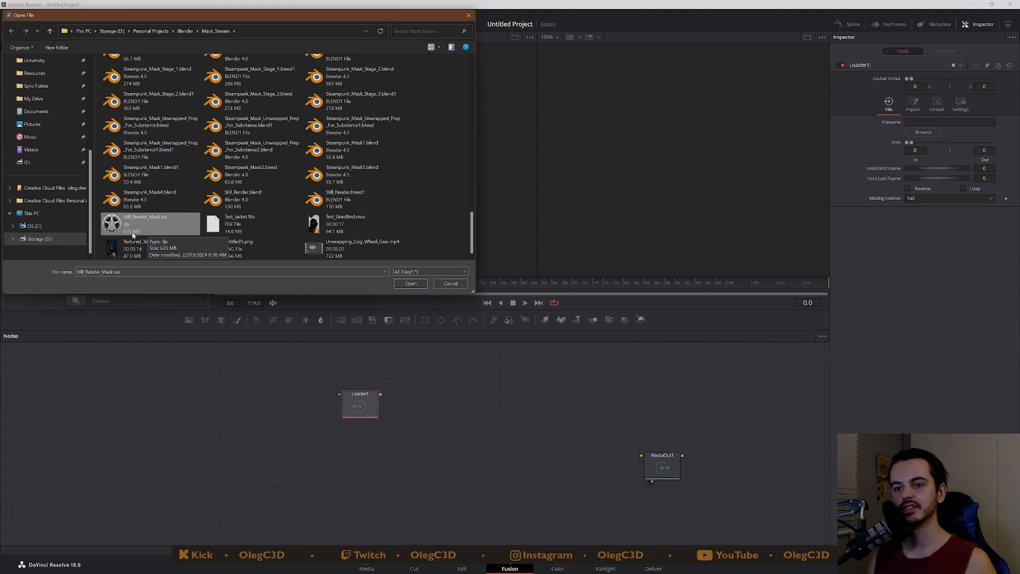
{"action": "mouse_move", "coordinate": [137, 235]}
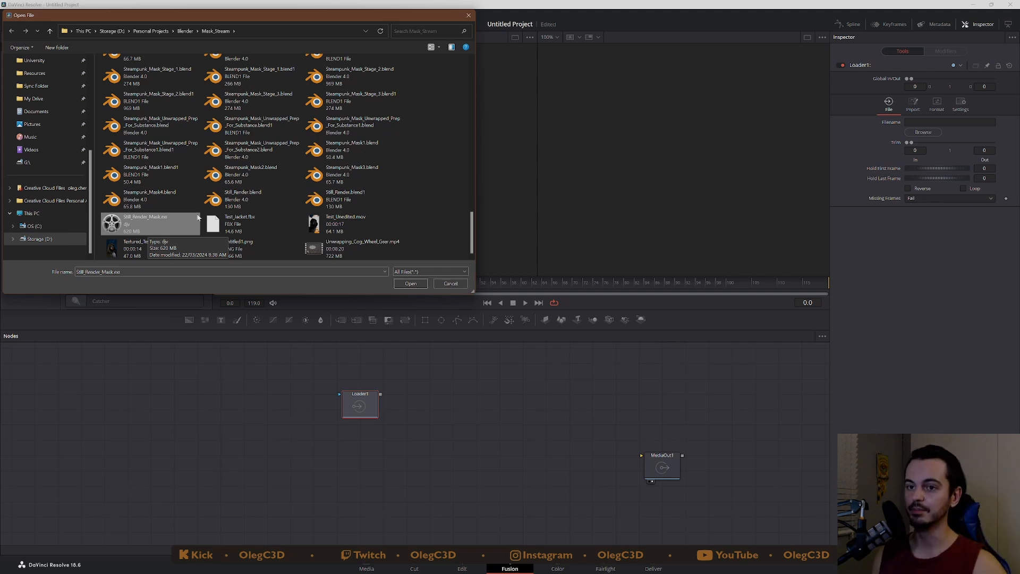
{"action": "mouse_move", "coordinate": [413, 253]}
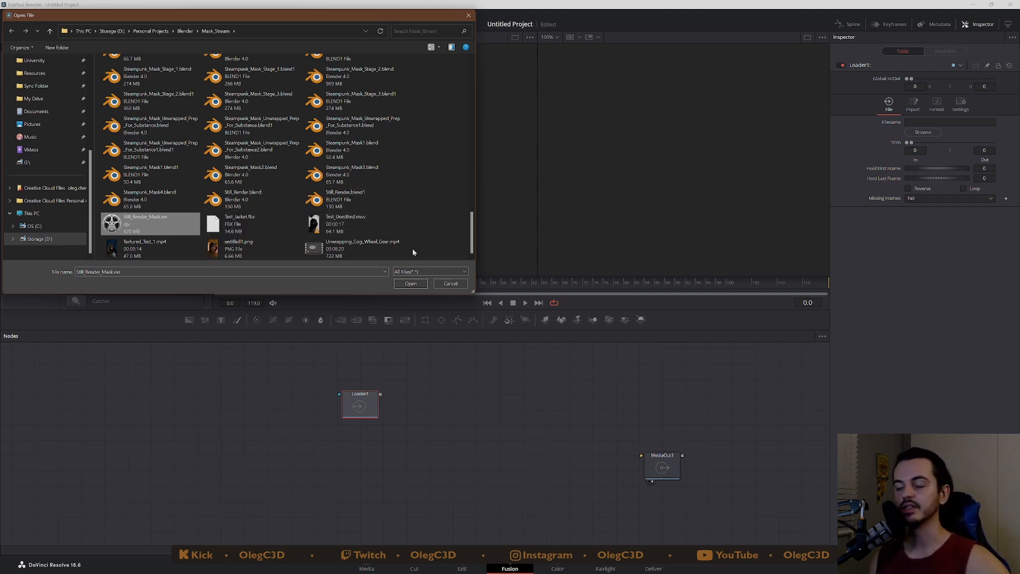
- Load Still_Render_Mask.exr into Loader1 and show the hooded figure render in the viewer
{"action": "left_click", "coordinate": [146, 217]}
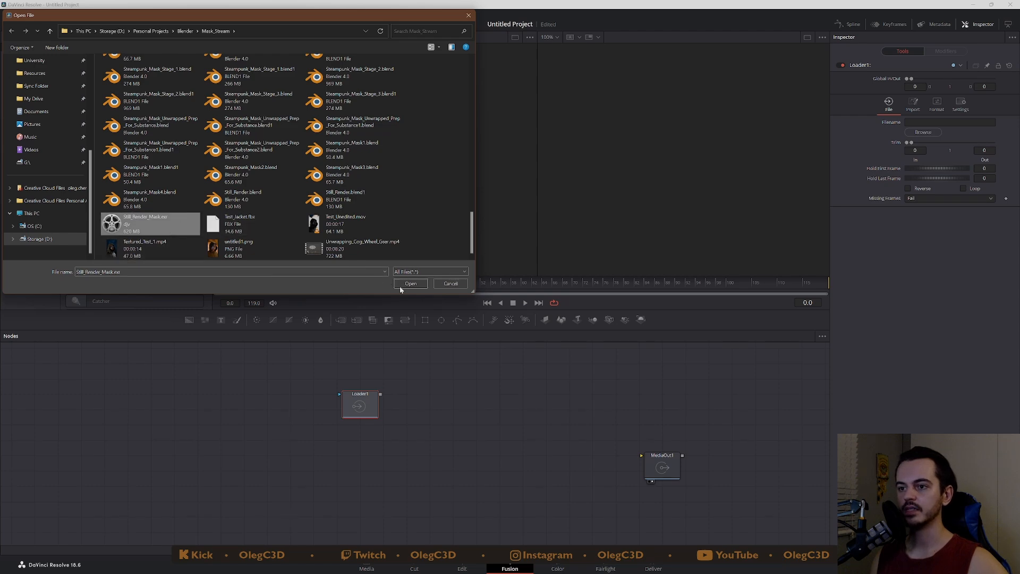
{"action": "left_click", "coordinate": [410, 282]}
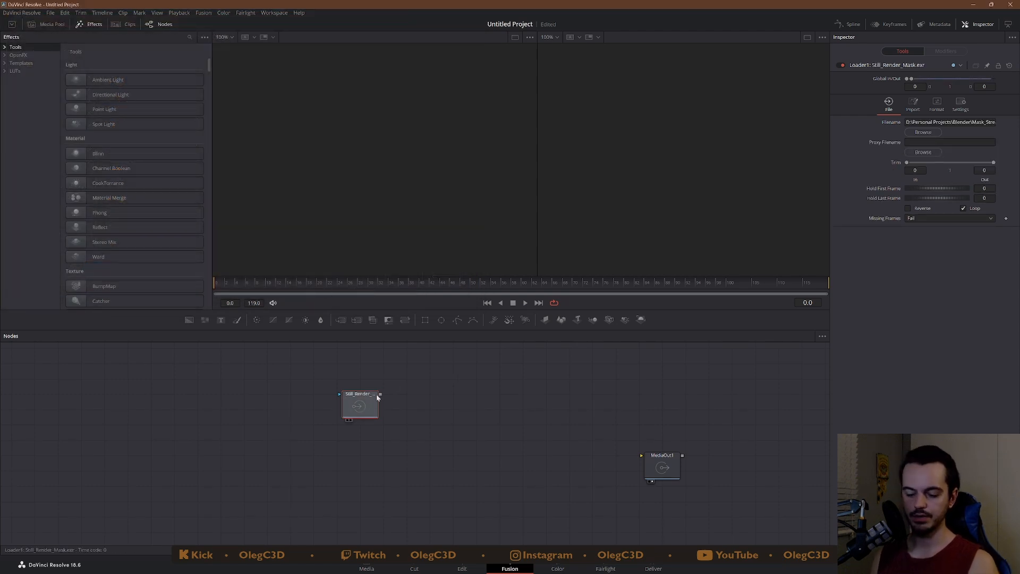
{"action": "left_click", "coordinate": [360, 405]}
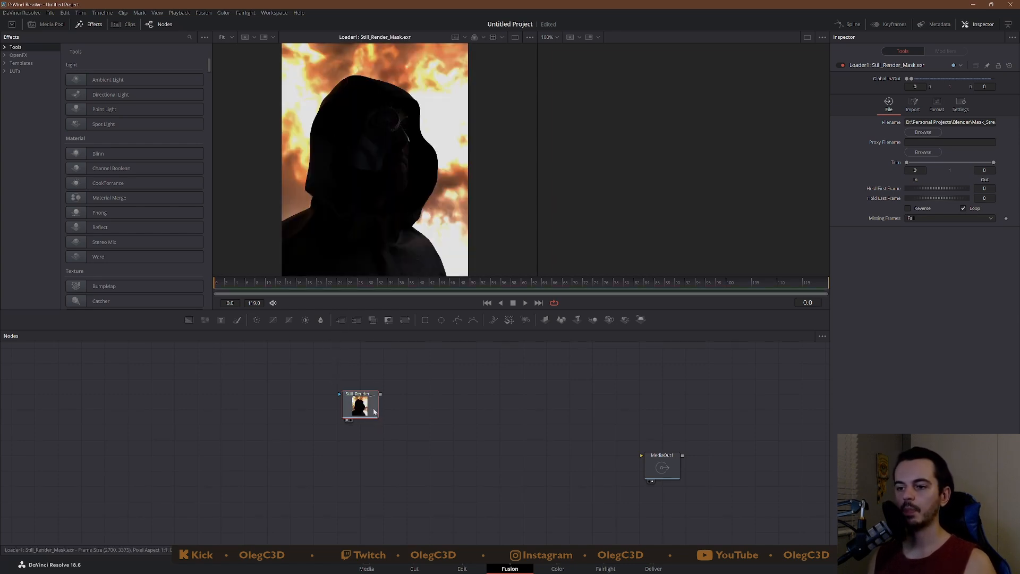
{"action": "mouse_move", "coordinate": [376, 153]}
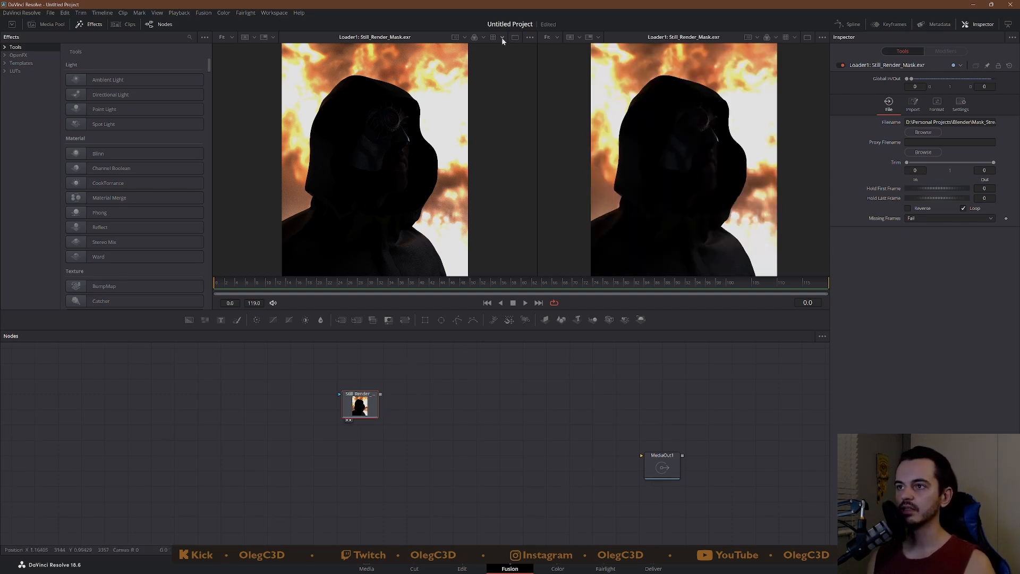
- Apply the Filmic Blender linear_EXR_to_rec709 view LUT to the left viewer
{"action": "left_click", "coordinate": [503, 37]}
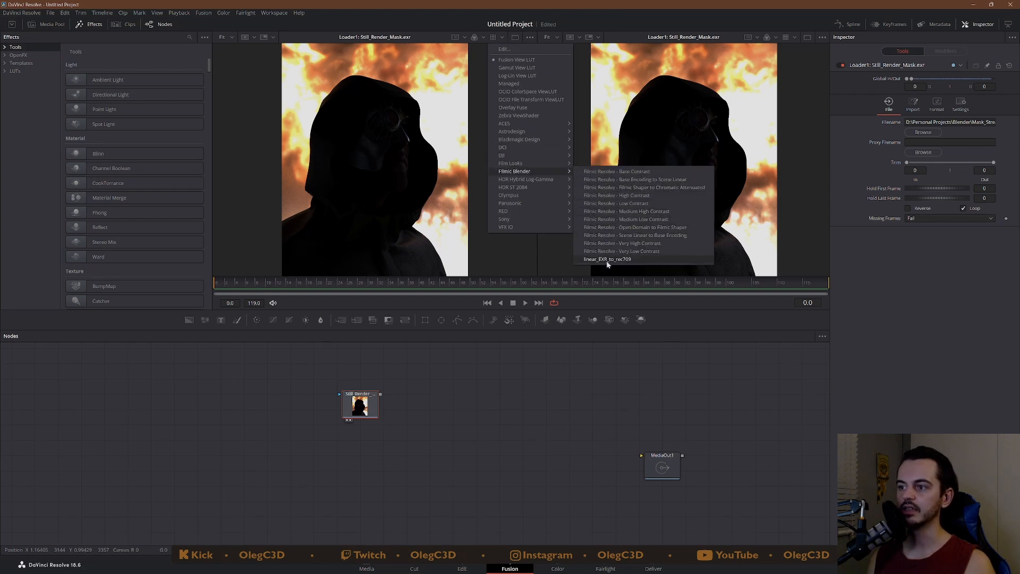
{"action": "mouse_move", "coordinate": [610, 264]}
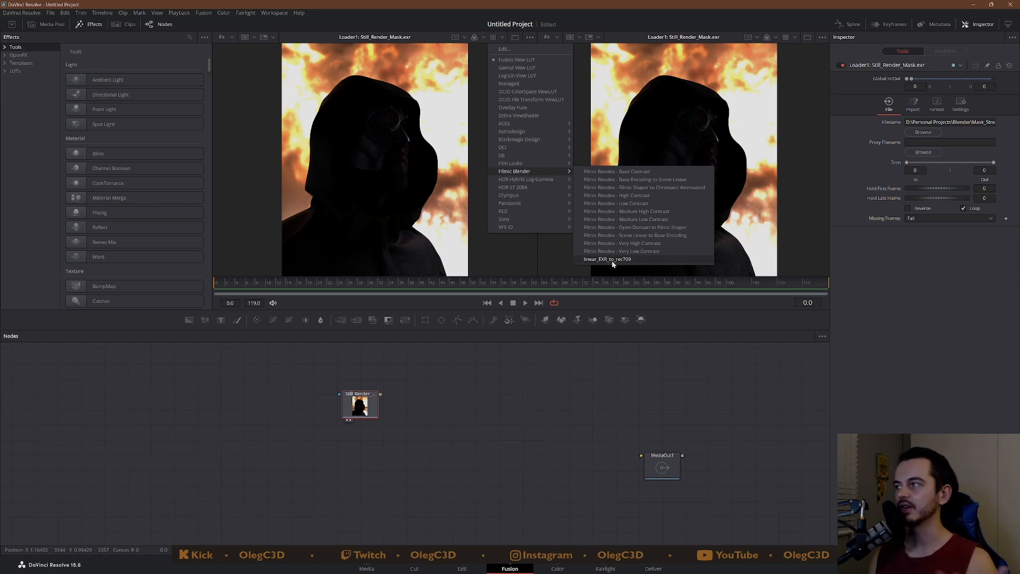
{"action": "left_click", "coordinate": [607, 259]}
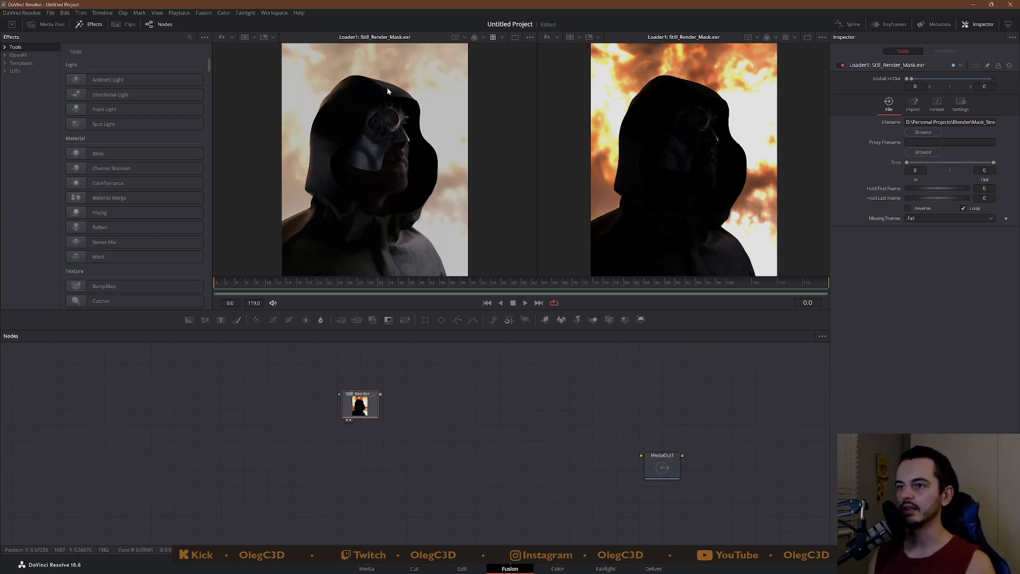
{"action": "mouse_move", "coordinate": [383, 242]}
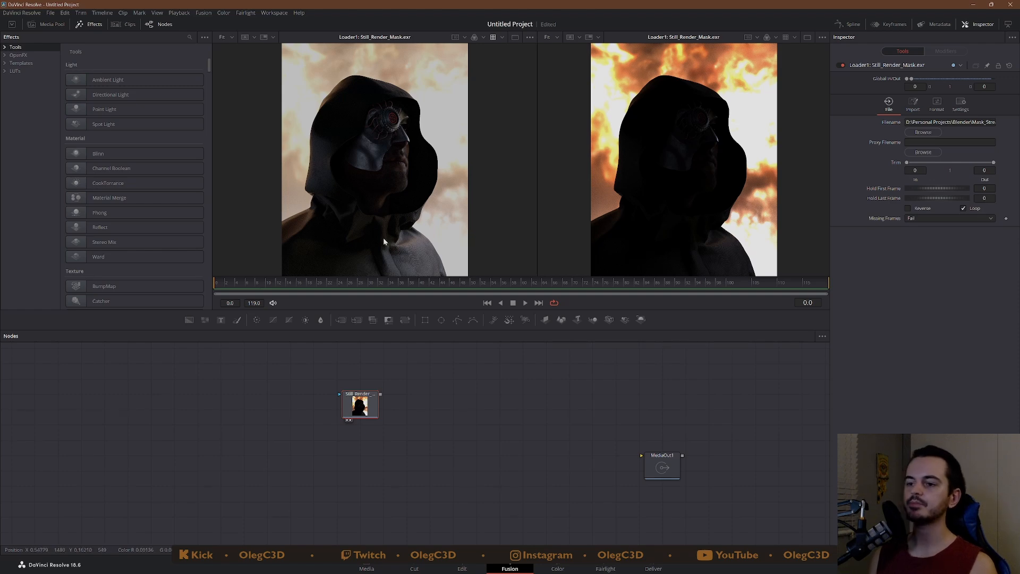
{"action": "mouse_move", "coordinate": [407, 137]}
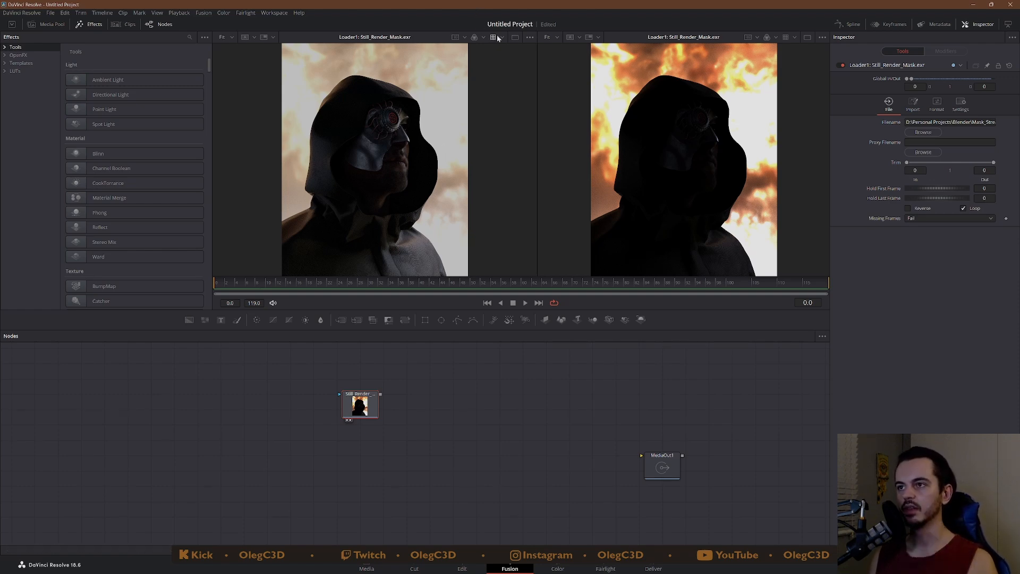
{"action": "mouse_move", "coordinate": [799, 120]}
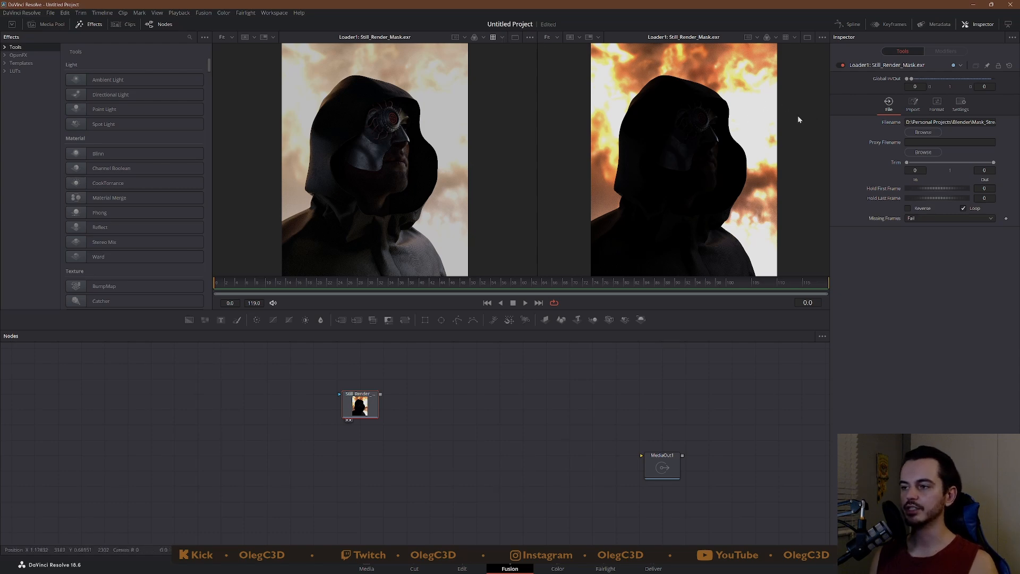
{"action": "mouse_move", "coordinate": [445, 434]}
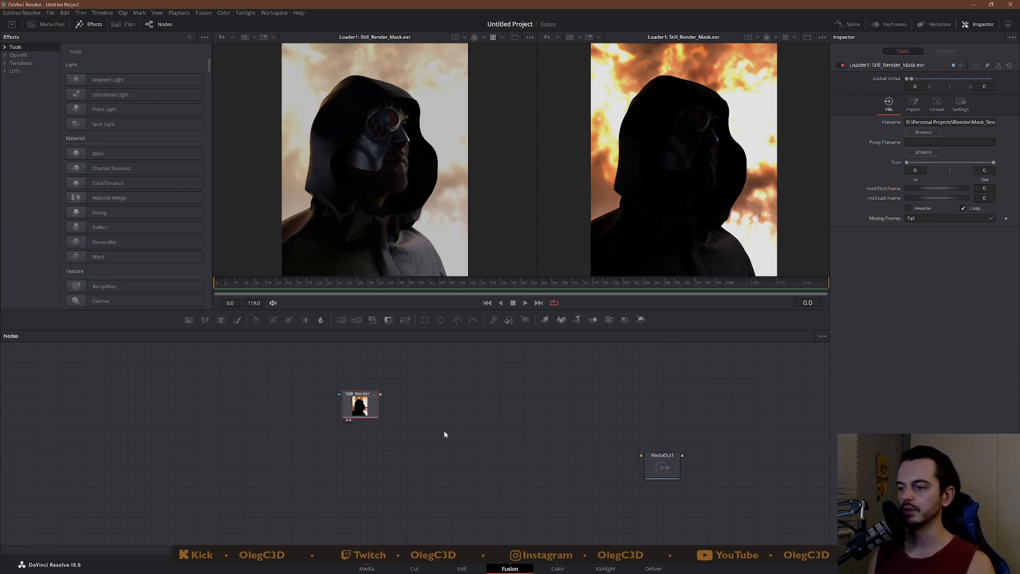
{"action": "left_click", "coordinate": [359, 404]}
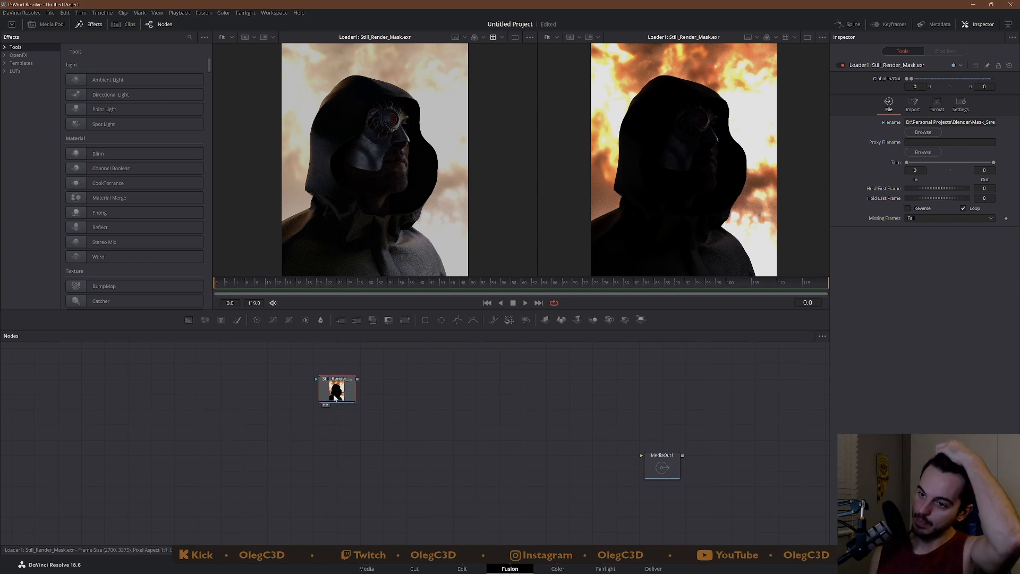
- Run hos_SplitEXR_Ultra on Loader1 with Skip Importing Alpha Channels, splitting the EXR into channel loaders
{"action": "right_click", "coordinate": [337, 390]}
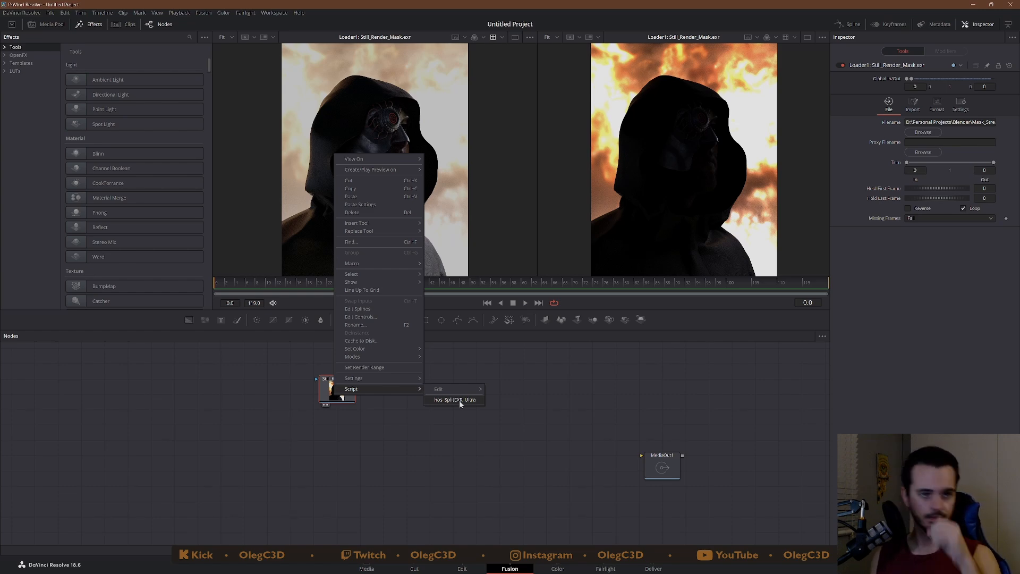
{"action": "mouse_move", "coordinate": [459, 404]}
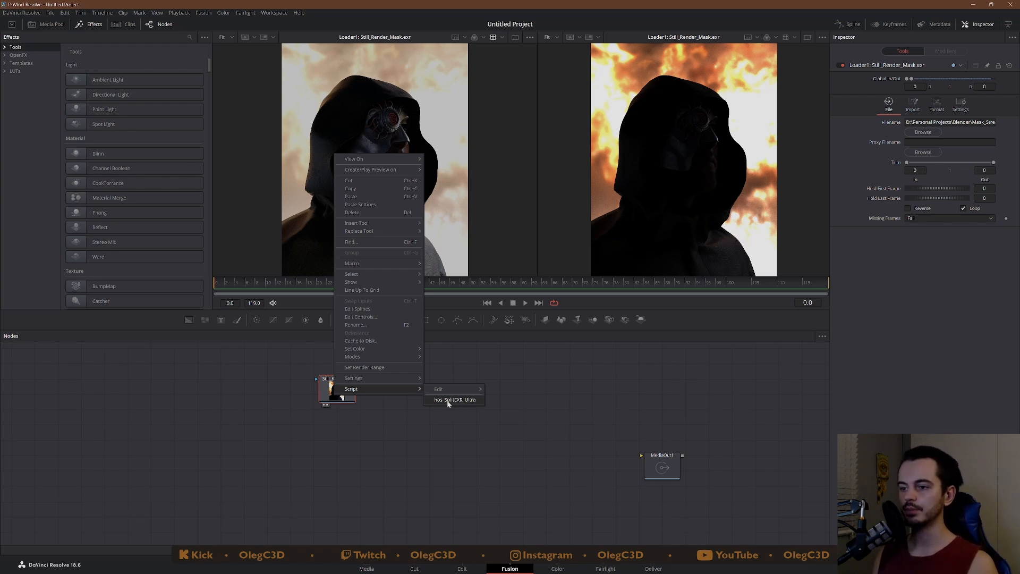
{"action": "left_click", "coordinate": [454, 400]}
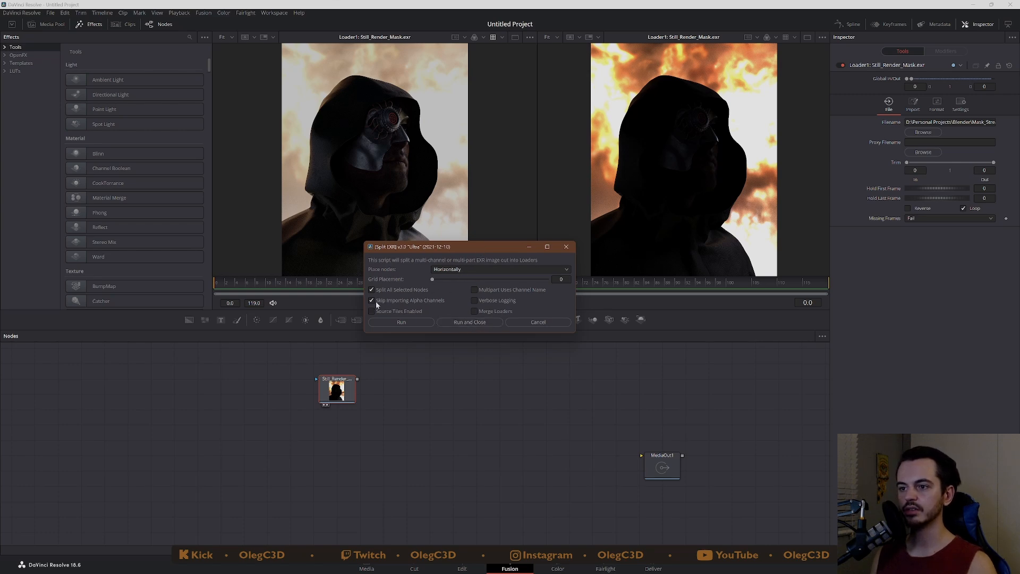
{"action": "left_click", "coordinate": [469, 322]}
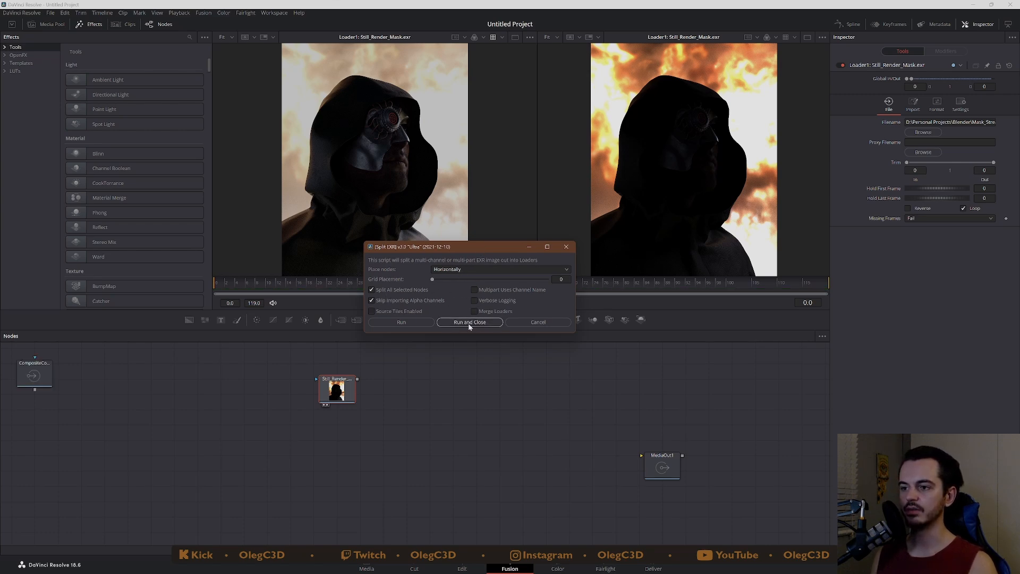
{"action": "left_click", "coordinate": [469, 322]}
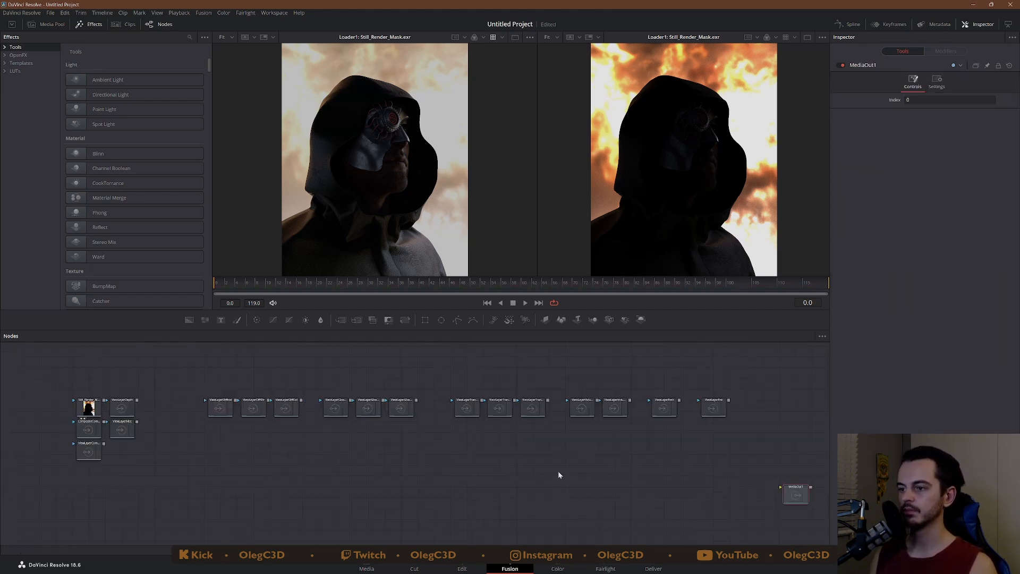
{"action": "mouse_move", "coordinate": [570, 452]}
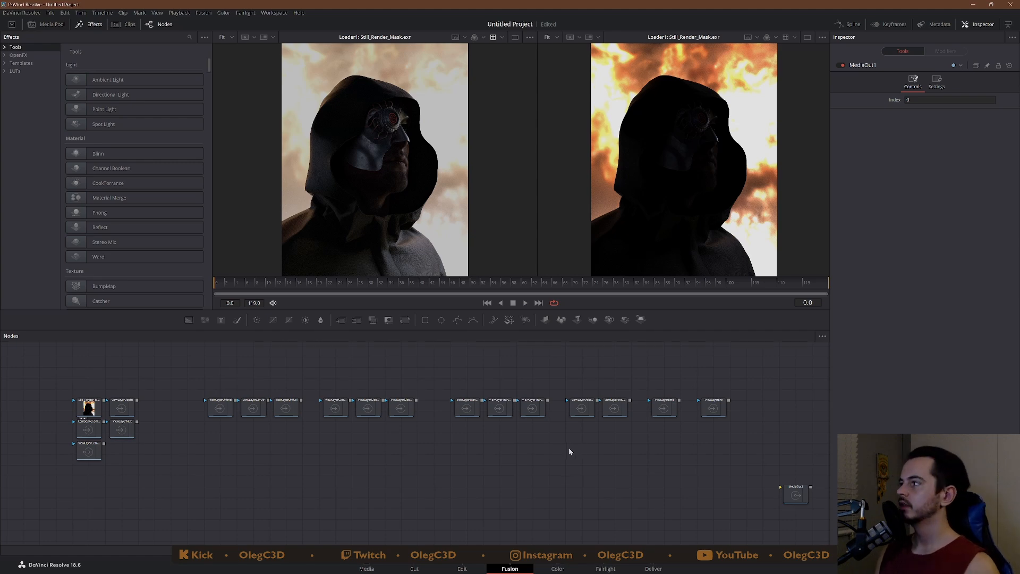
{"action": "mouse_move", "coordinate": [181, 454]}
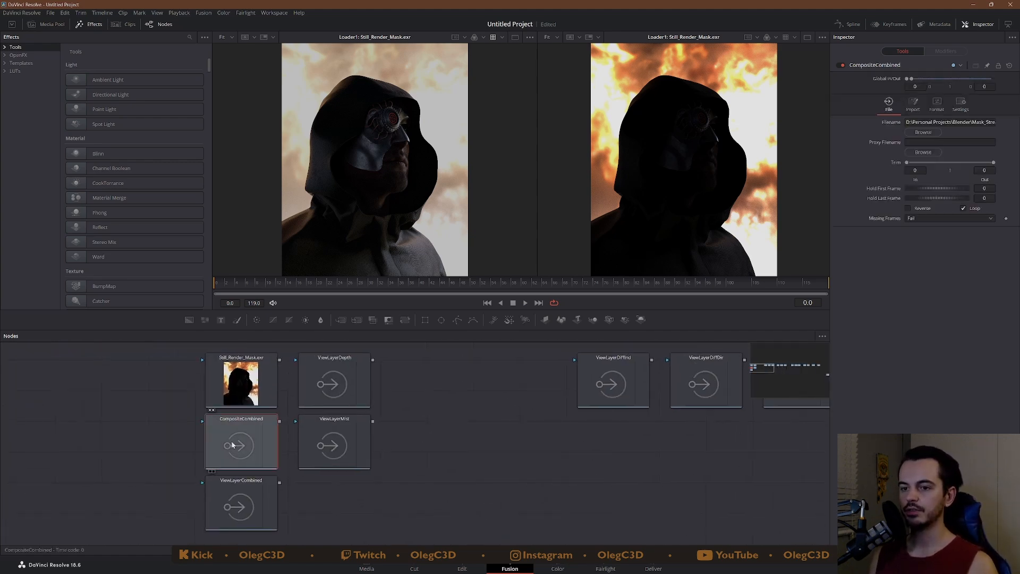
- View the combined view layer, then the depth and mist pass loaders
{"action": "left_click", "coordinate": [241, 444]}
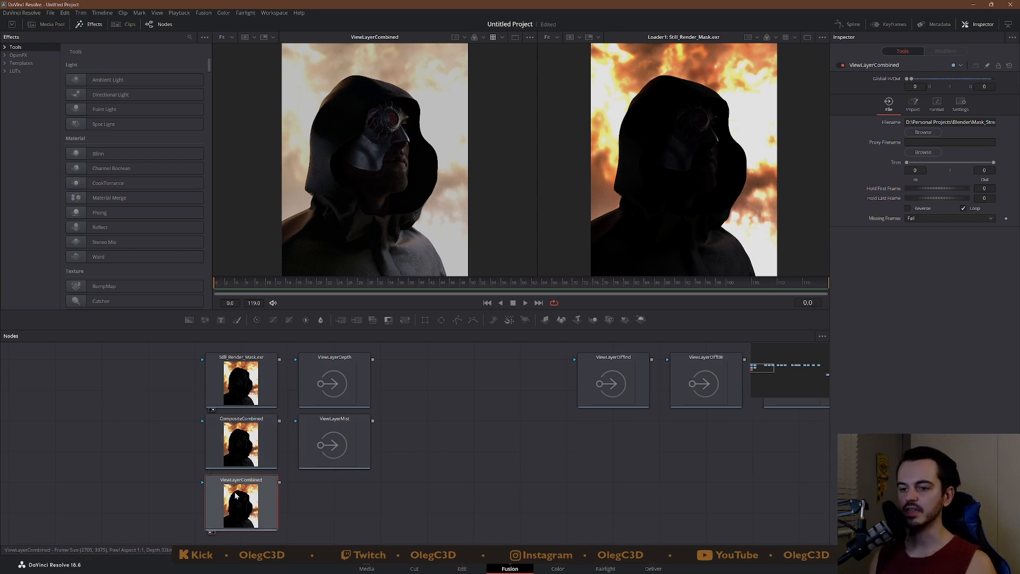
{"action": "left_click", "coordinate": [334, 383]}
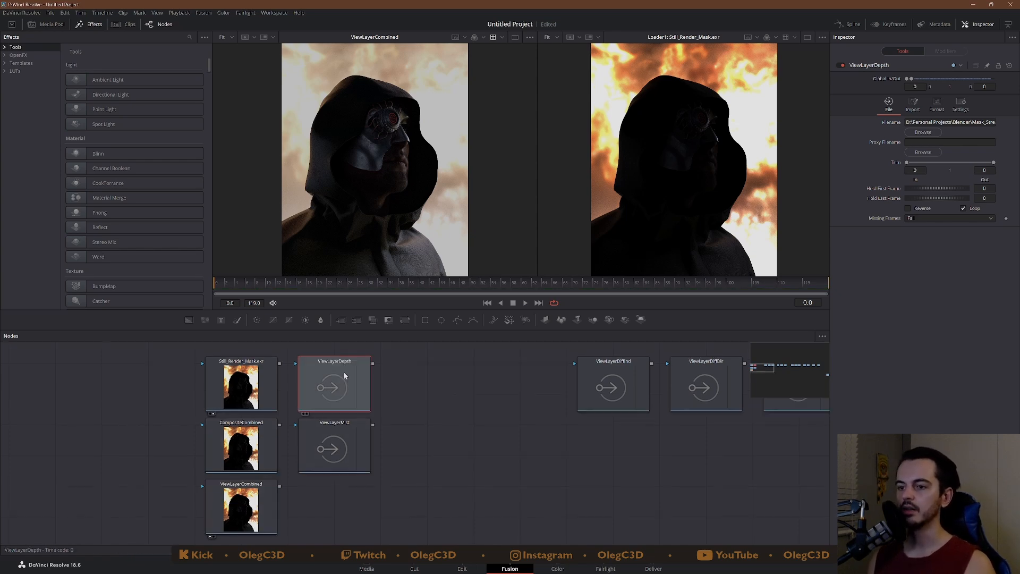
{"action": "left_click", "coordinate": [334, 387]}
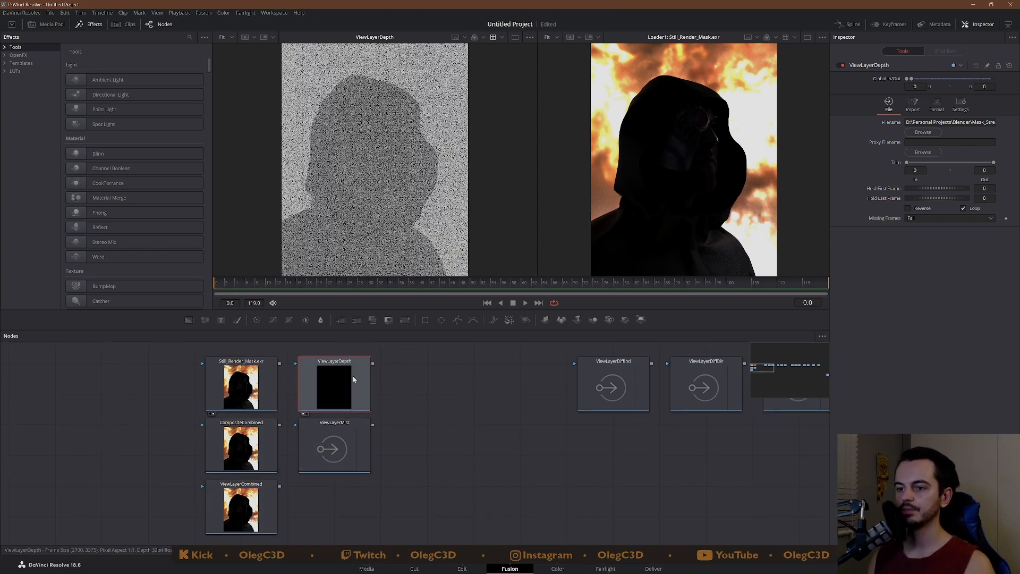
{"action": "left_click", "coordinate": [334, 447]}
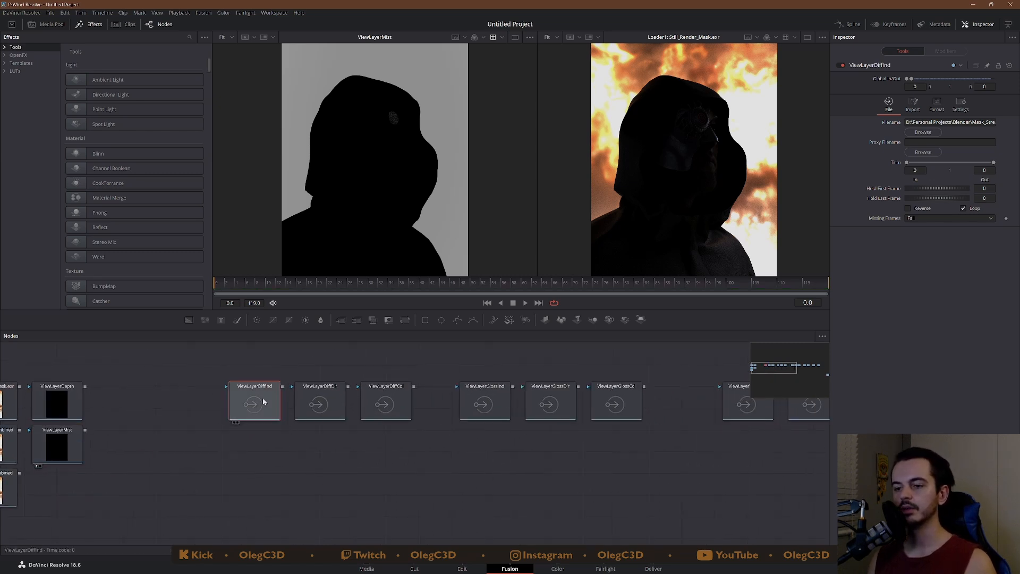
- View the diffuse indirect, diffuse direct and environment pass loaders
{"action": "left_click", "coordinate": [254, 402]}
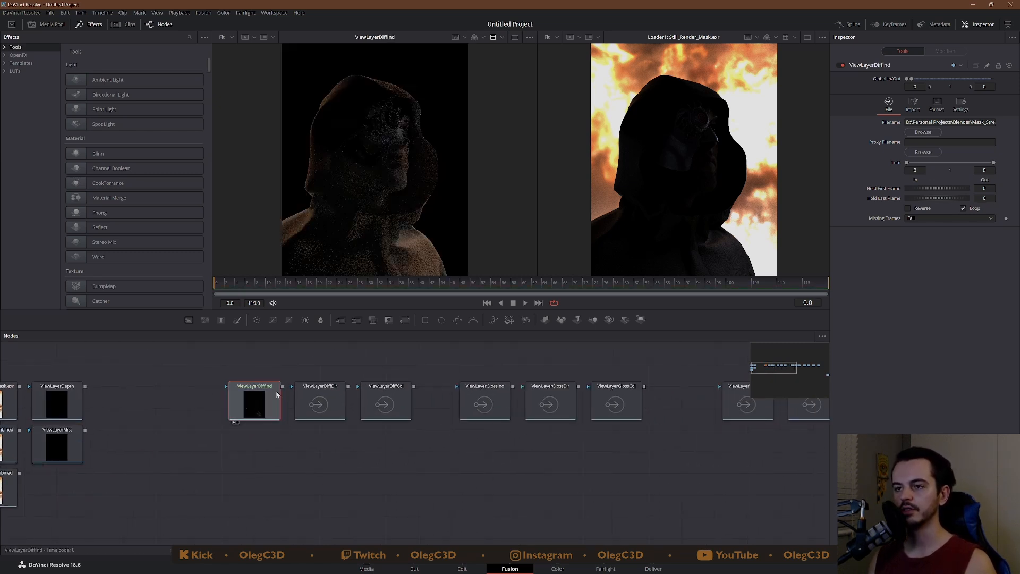
{"action": "left_click", "coordinate": [320, 404]}
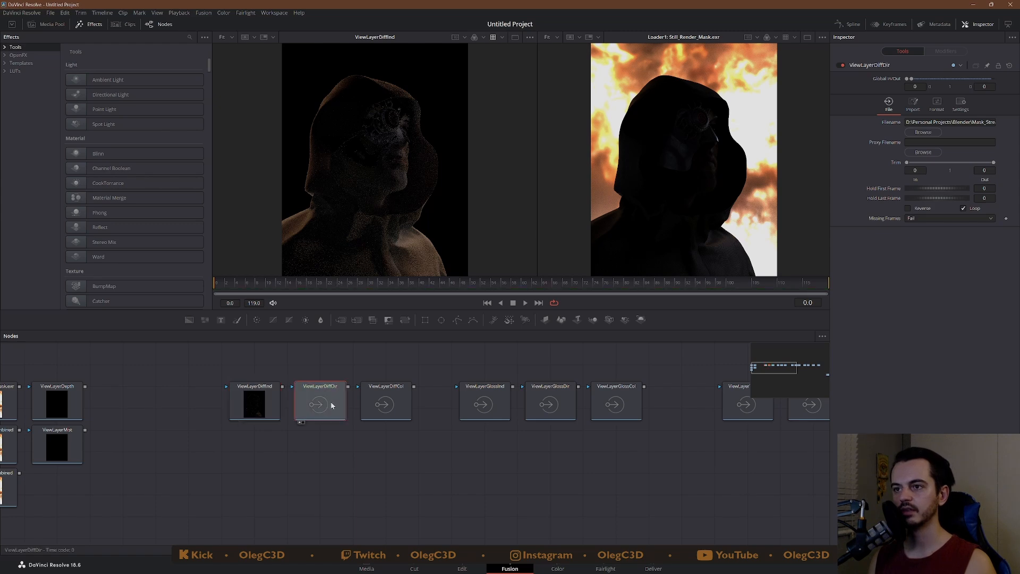
{"action": "left_click", "coordinate": [385, 404]}
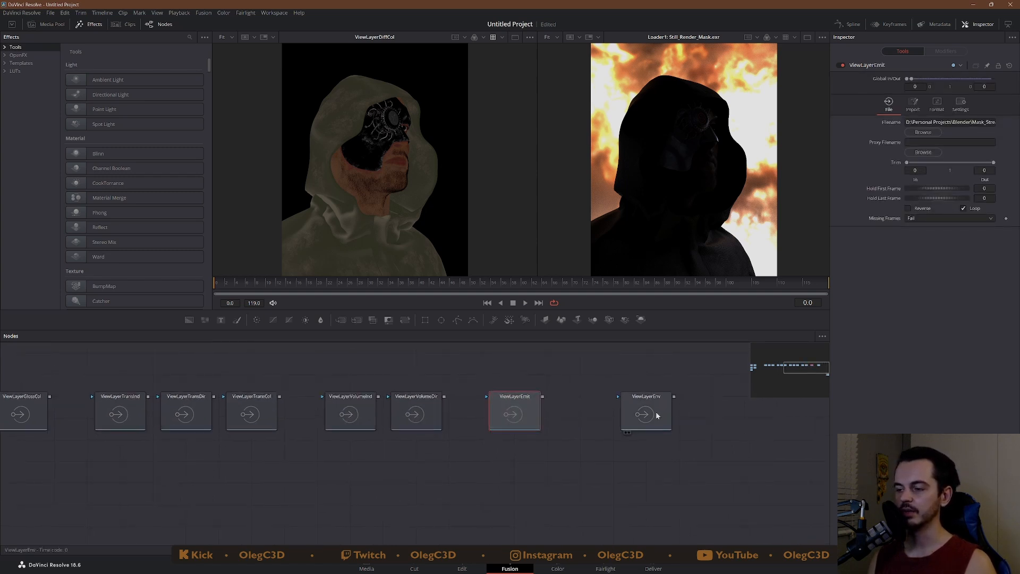
{"action": "left_click", "coordinate": [646, 414]}
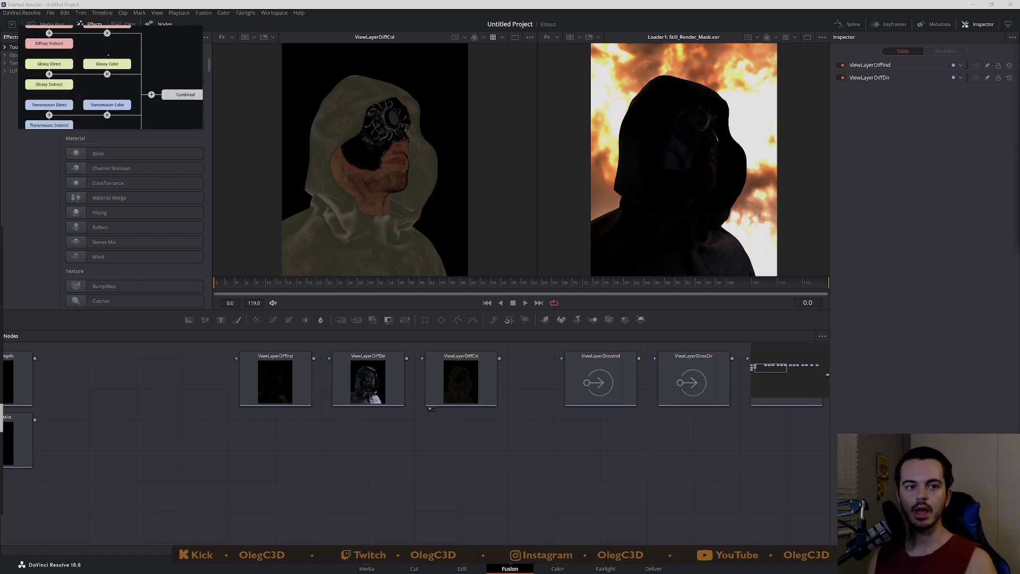
{"action": "scroll", "scroll_direction": "up", "scroll_amount": 3}
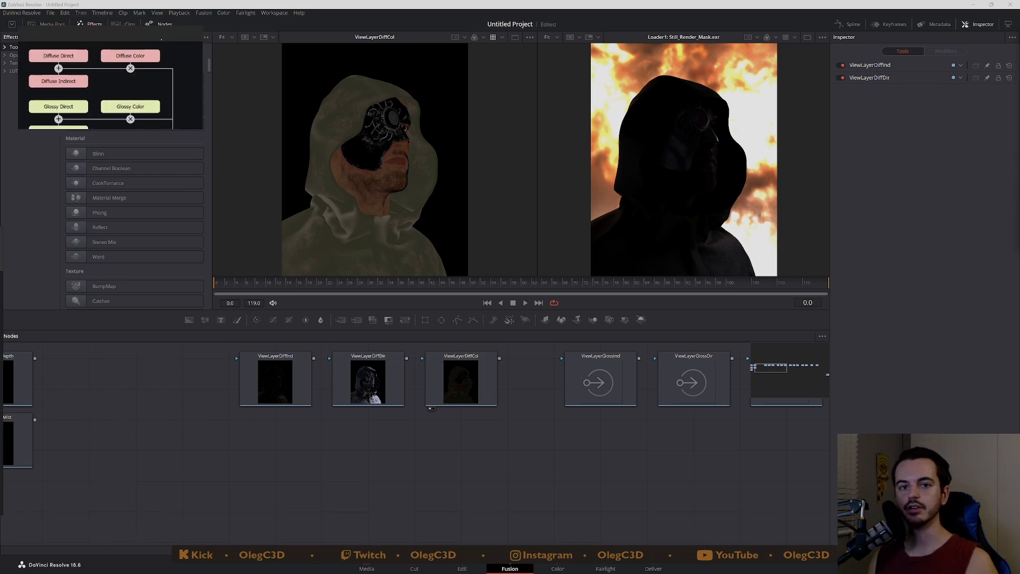
{"action": "mouse_move", "coordinate": [445, 448]}
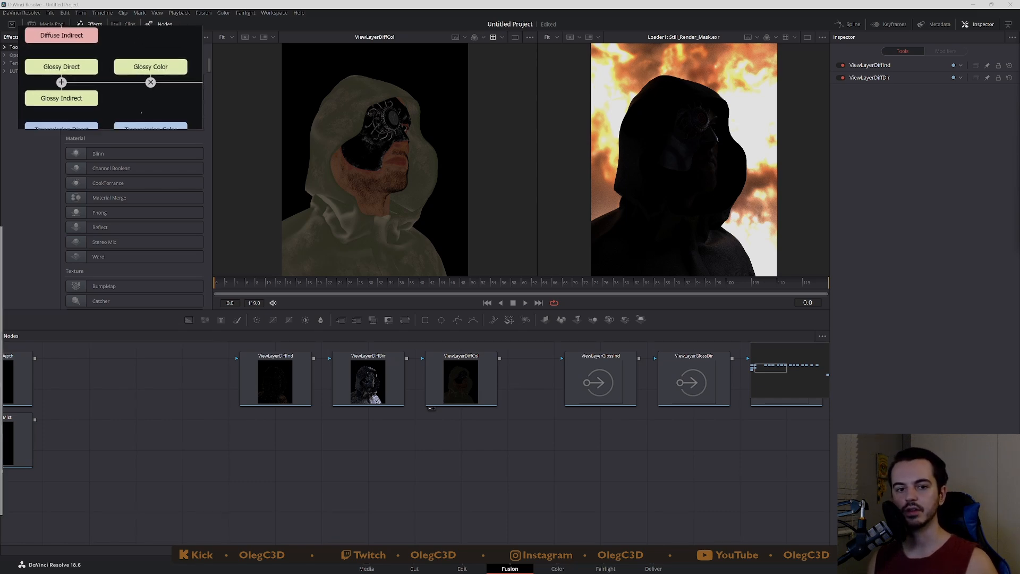
{"action": "scroll", "scroll_direction": "down", "scroll_amount": 3}
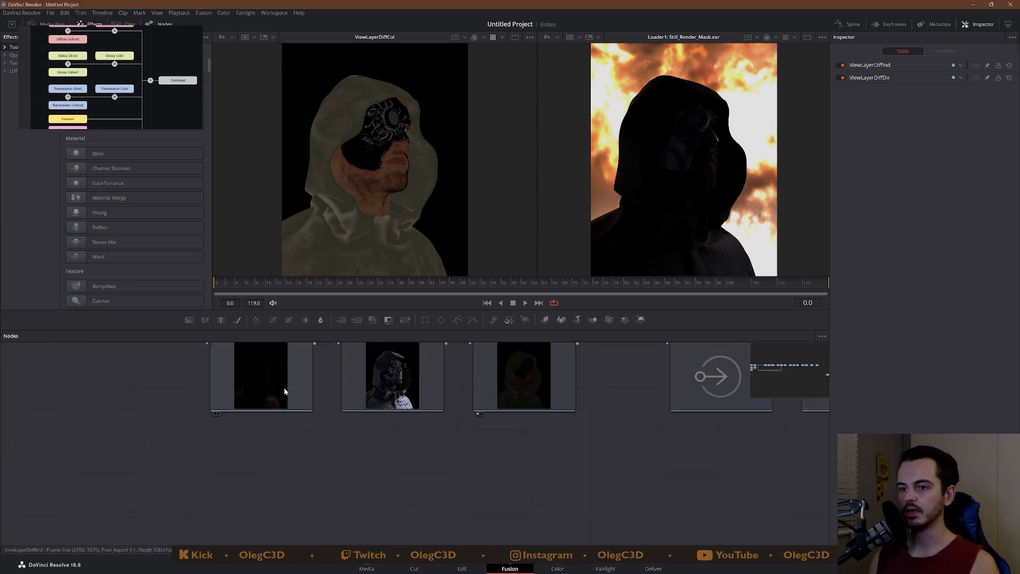
- Add a Channel Booleans node set to Add, alpha Do Nothing, fed by DiffInd and DiffDir
{"action": "left_click", "coordinate": [243, 391]}
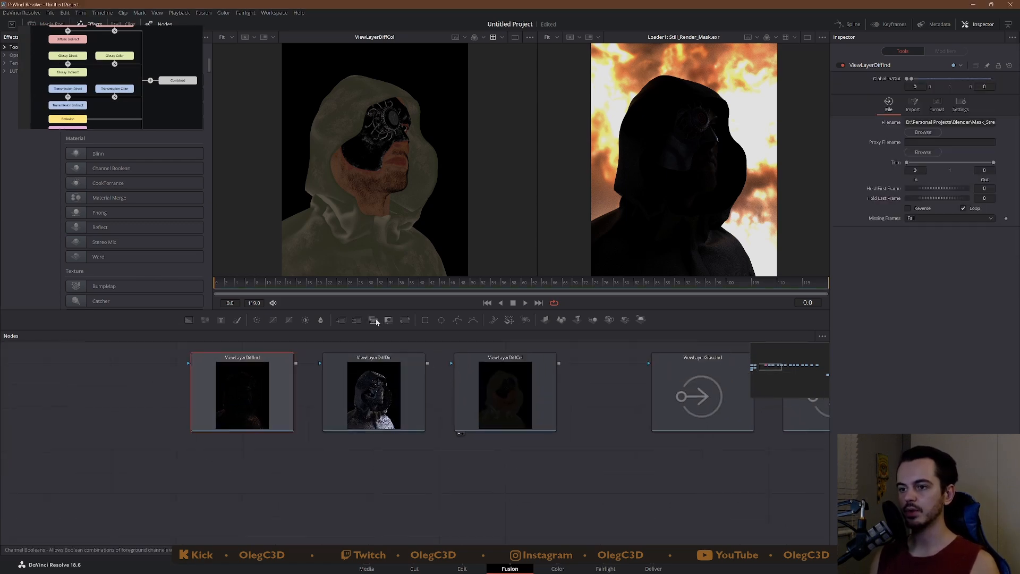
{"action": "mouse_move", "coordinate": [270, 542]}
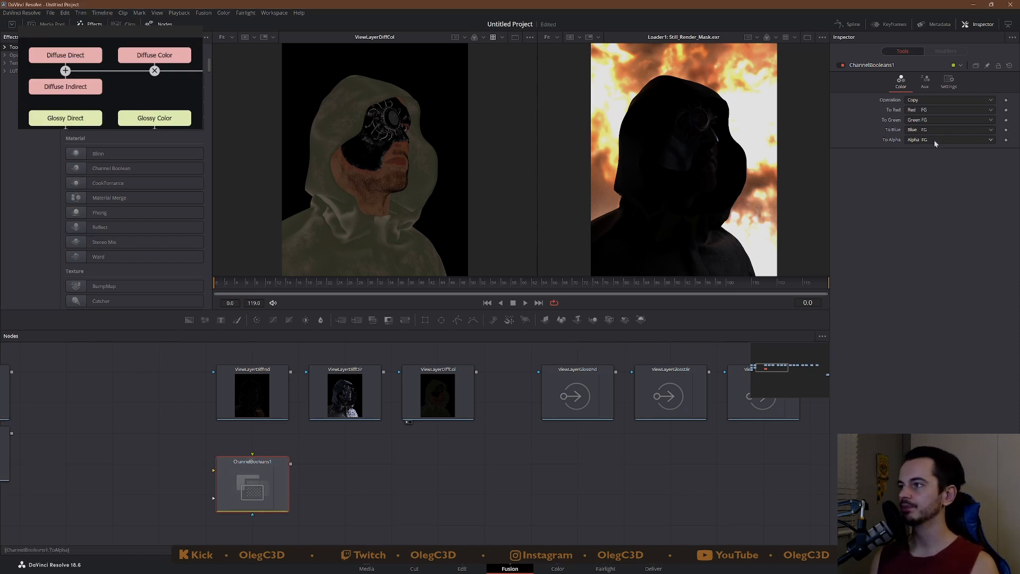
{"action": "left_click", "coordinate": [950, 100]}
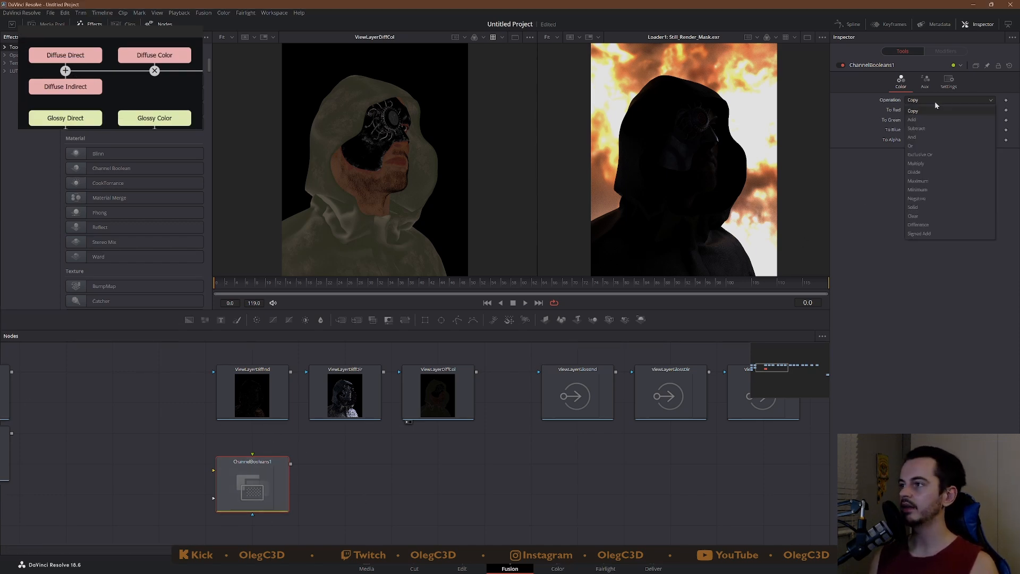
{"action": "left_click", "coordinate": [913, 120]}
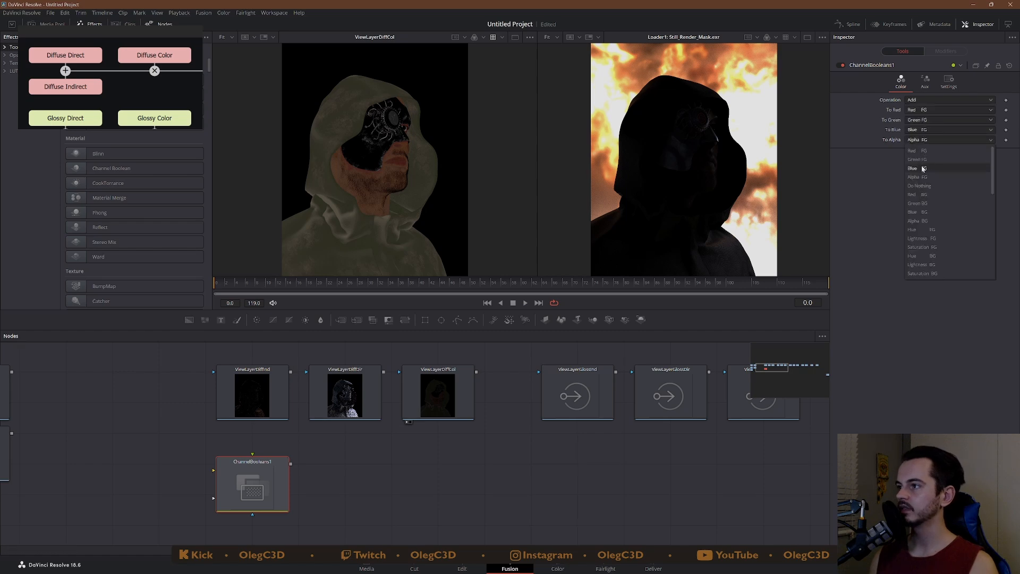
{"action": "mouse_move", "coordinate": [931, 177]}
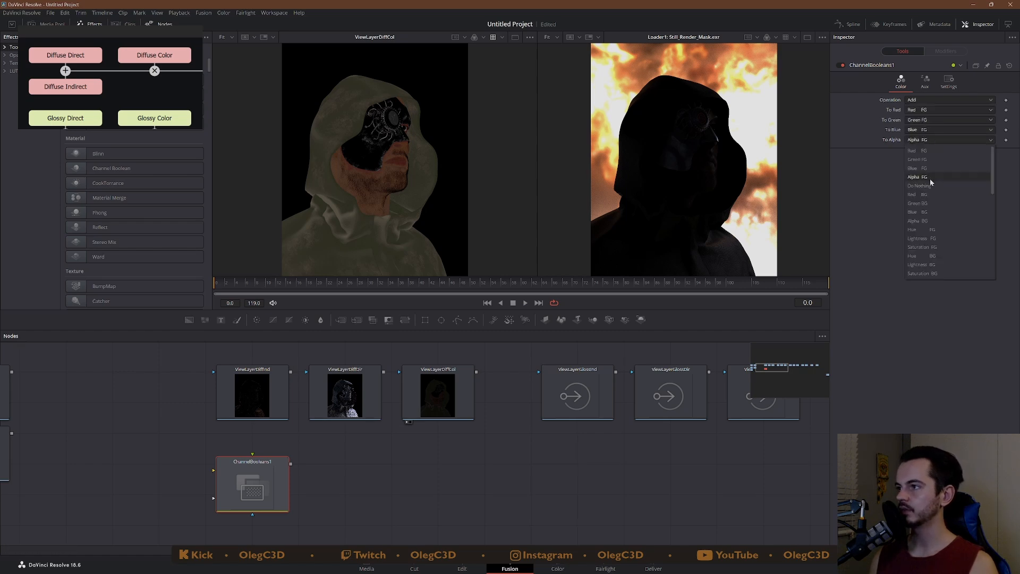
{"action": "left_click", "coordinate": [918, 185]}
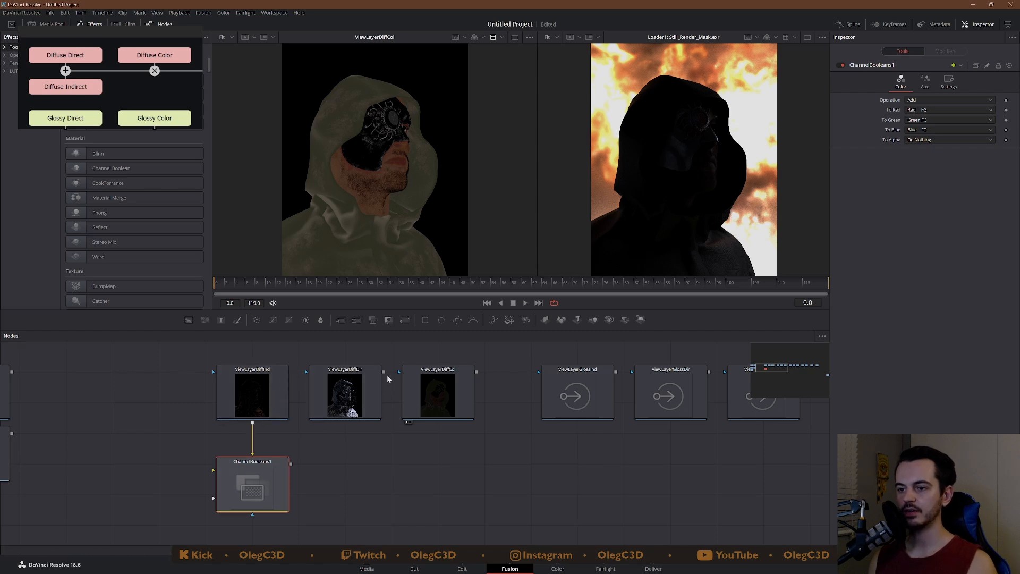
{"action": "left_click", "coordinate": [345, 393]}
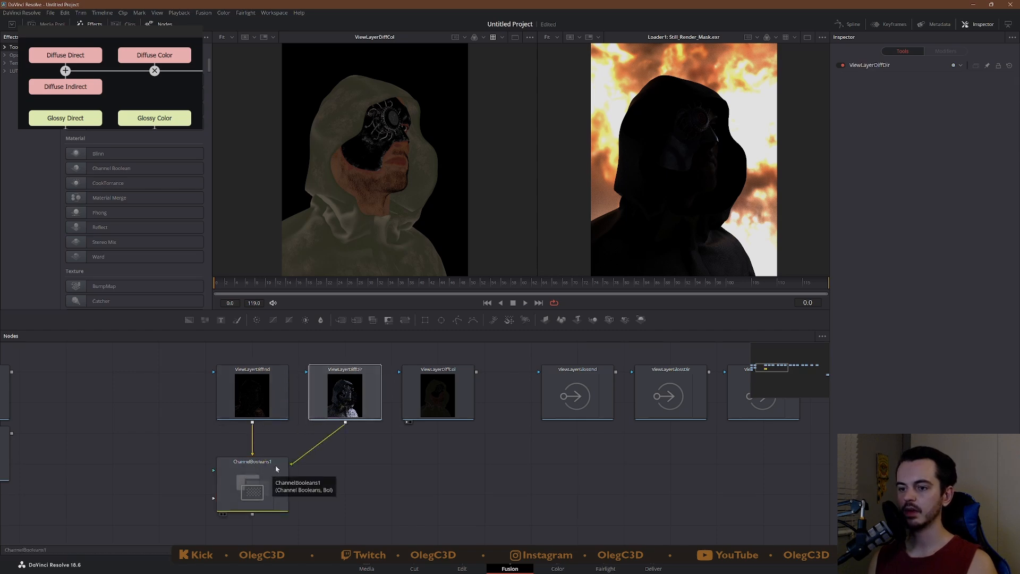
- Set a second Channel Booleans node to Multiply, alpha Do Nothing, combining with DiffCol
{"action": "left_click", "coordinate": [253, 484]}
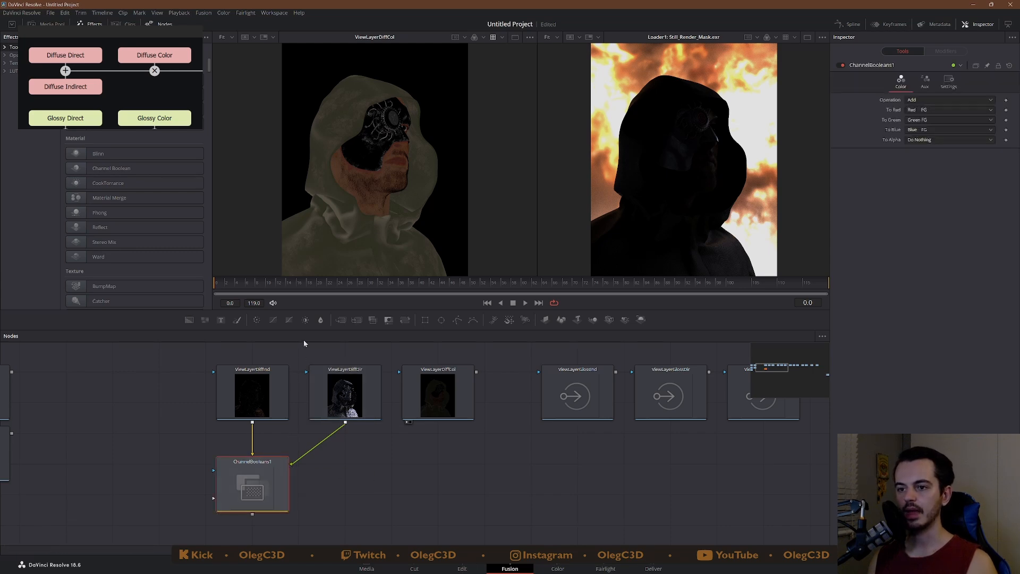
{"action": "mouse_move", "coordinate": [291, 494]}
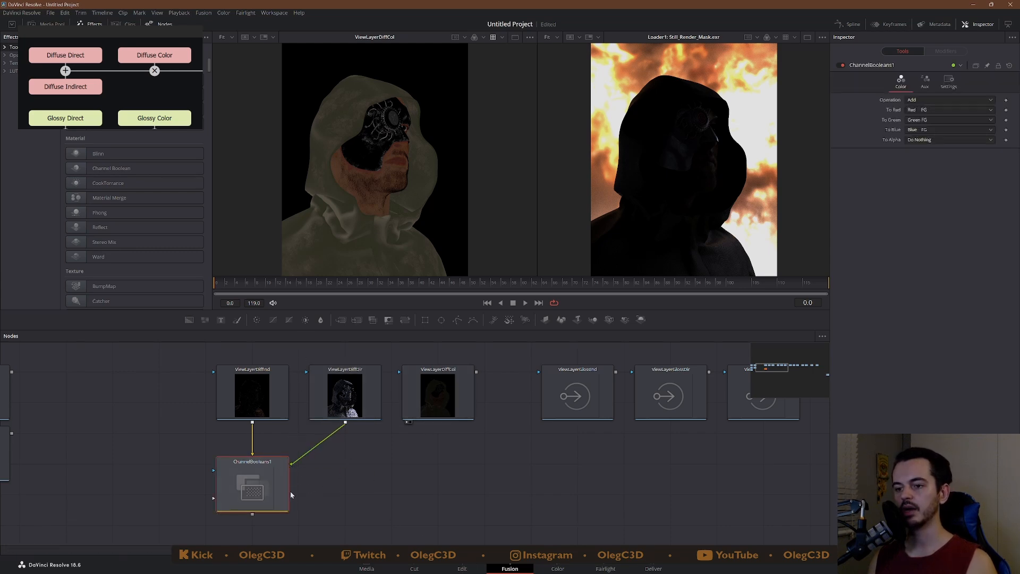
{"action": "mouse_move", "coordinate": [374, 320]}
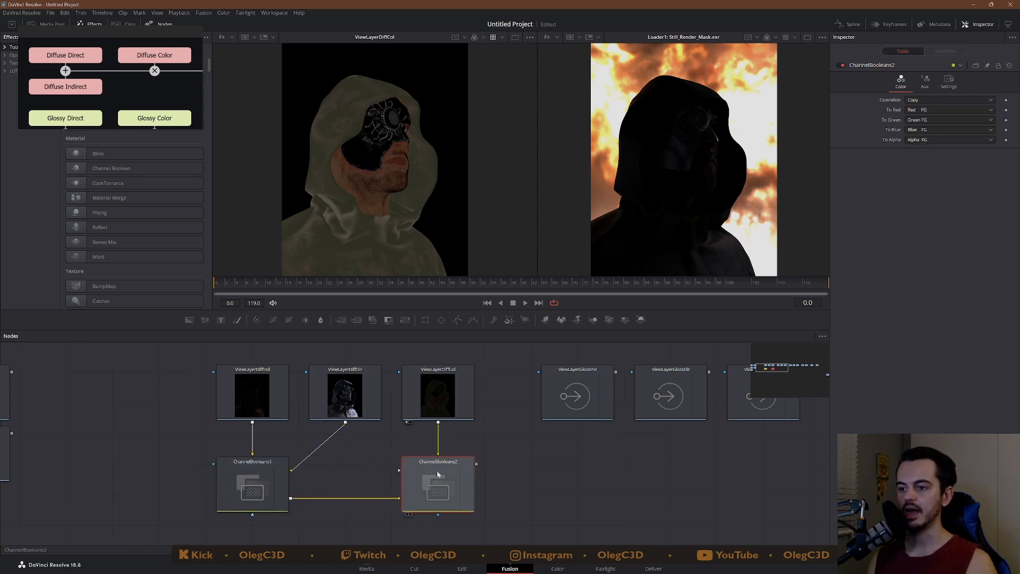
{"action": "left_click", "coordinate": [949, 100]}
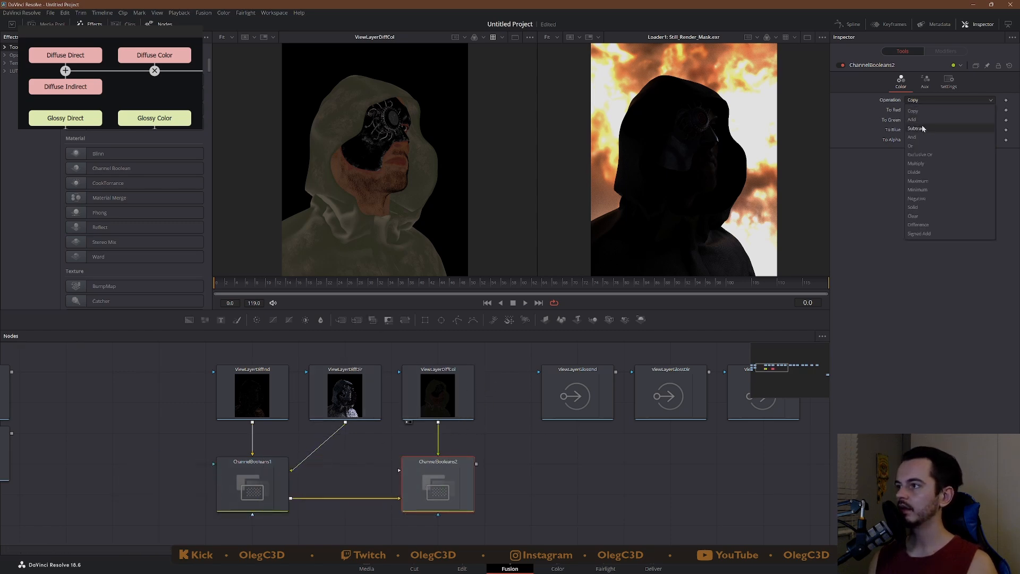
{"action": "left_click", "coordinate": [914, 164]}
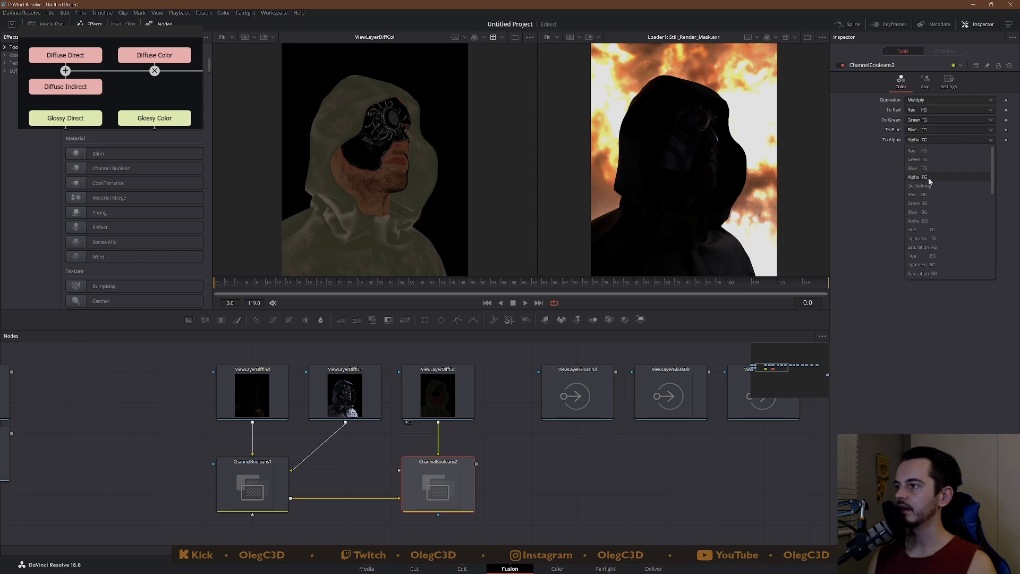
{"action": "left_click", "coordinate": [920, 185]}
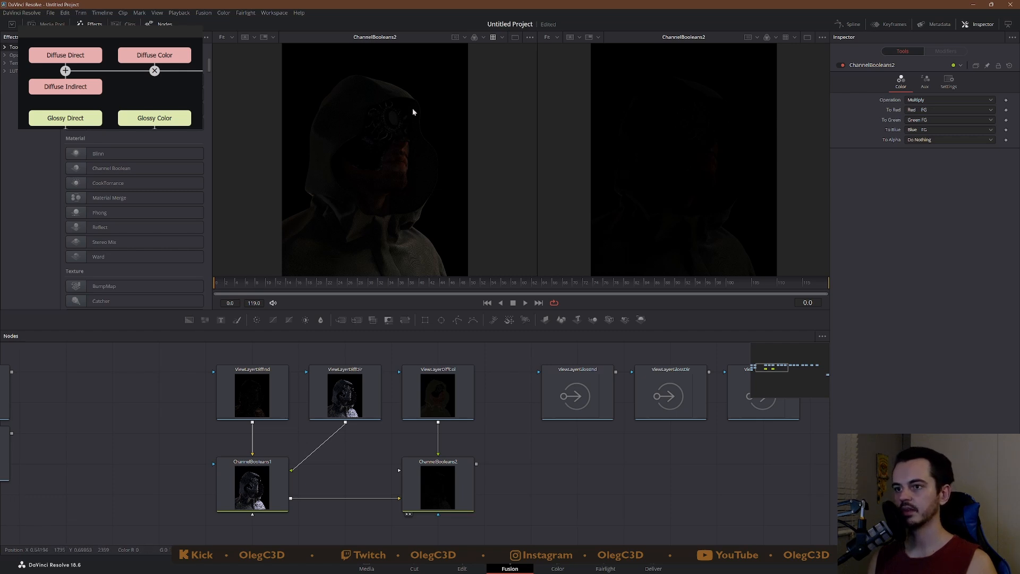
{"action": "mouse_move", "coordinate": [517, 513]}
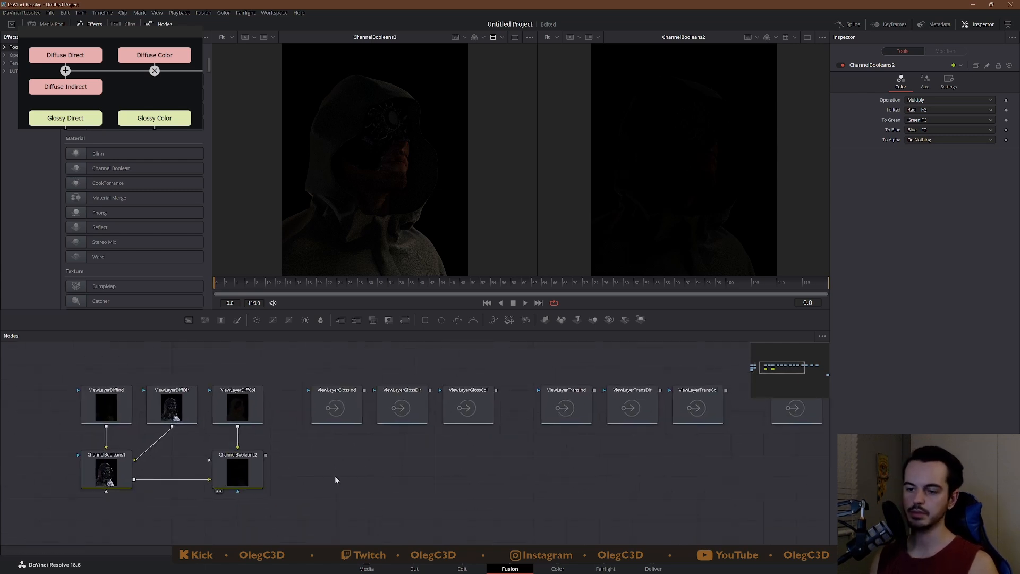
{"action": "left_click", "coordinate": [237, 471]}
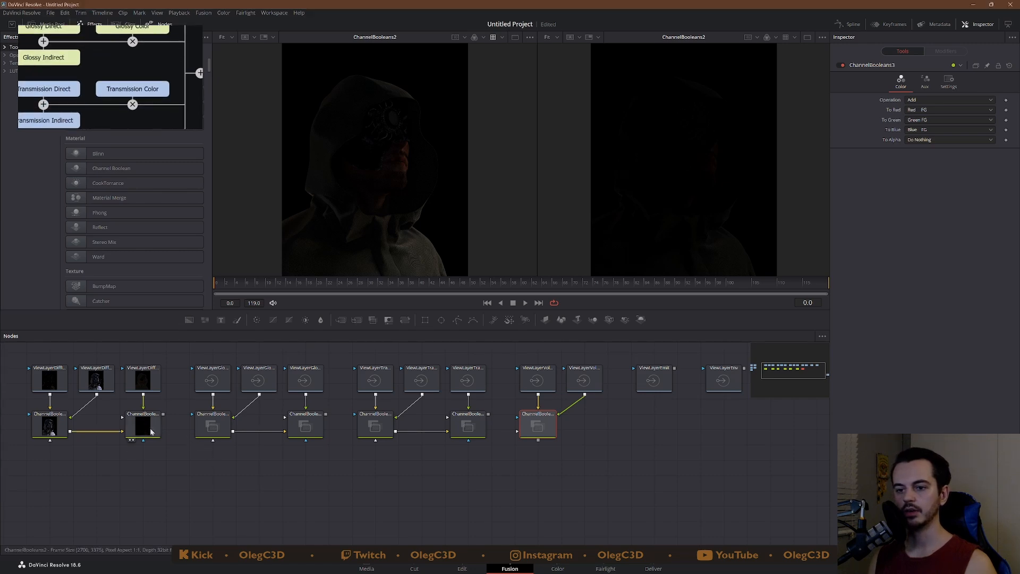
- Inspect the pasted add and multiply Channel Booleans nodes under the volume and transmission passes
{"action": "left_click", "coordinate": [468, 425]}
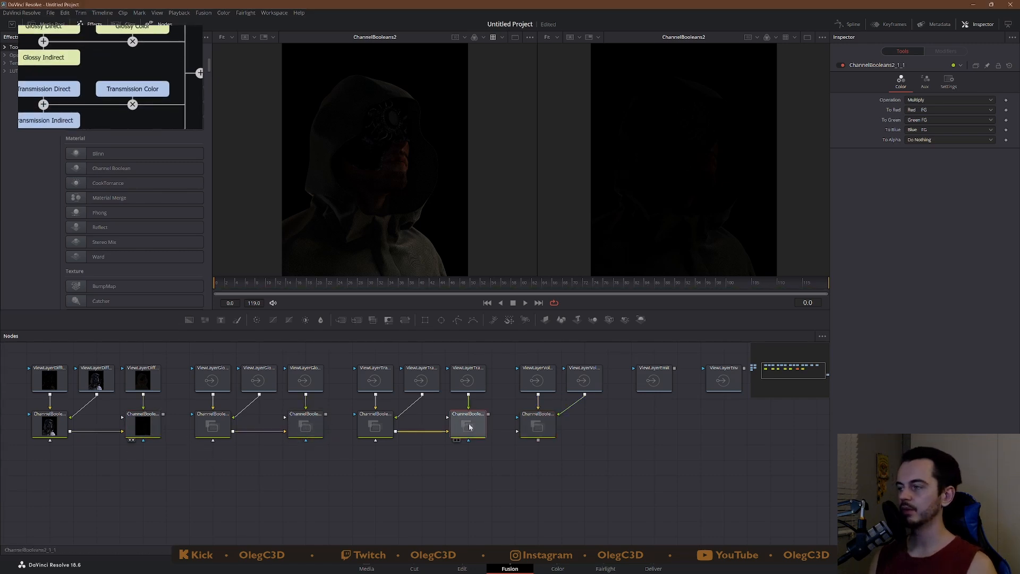
{"action": "left_click", "coordinate": [538, 425]}
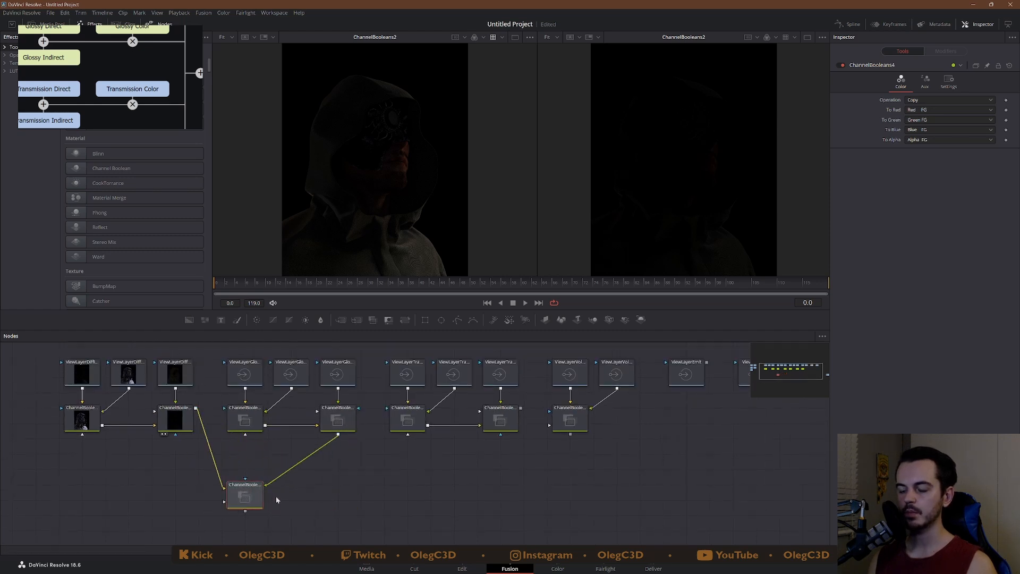
- Set the diffuse-plus-glossy Channel Booleans node to Add with alpha left untouched
{"action": "left_click", "coordinate": [949, 99]}
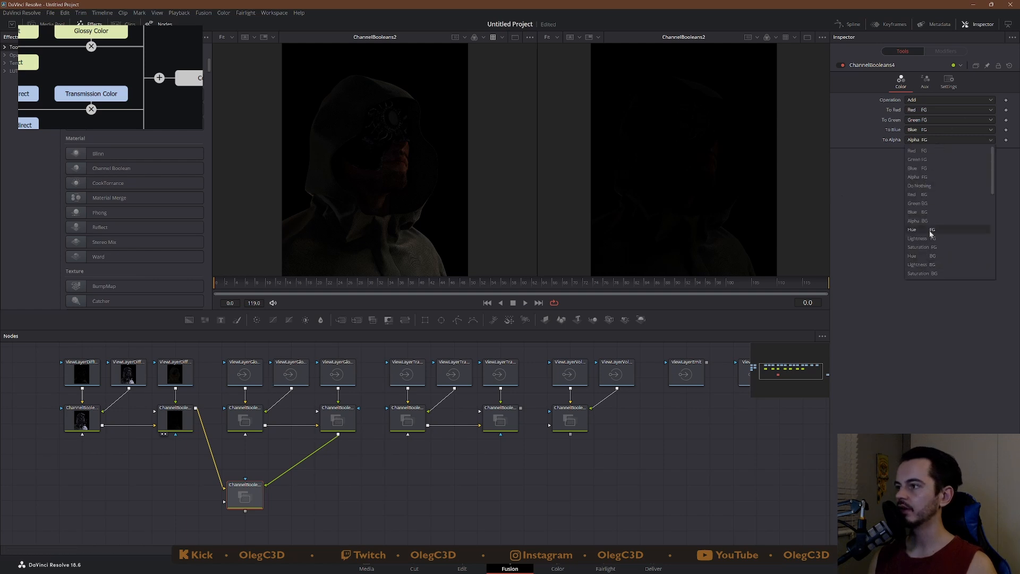
{"action": "left_click", "coordinate": [918, 185]}
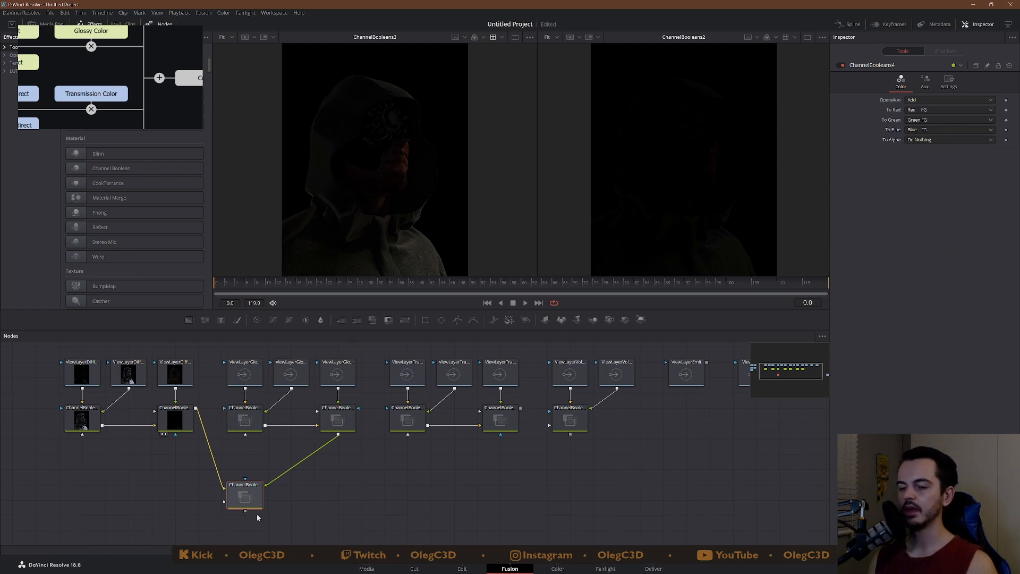
{"action": "left_click", "coordinate": [245, 496]}
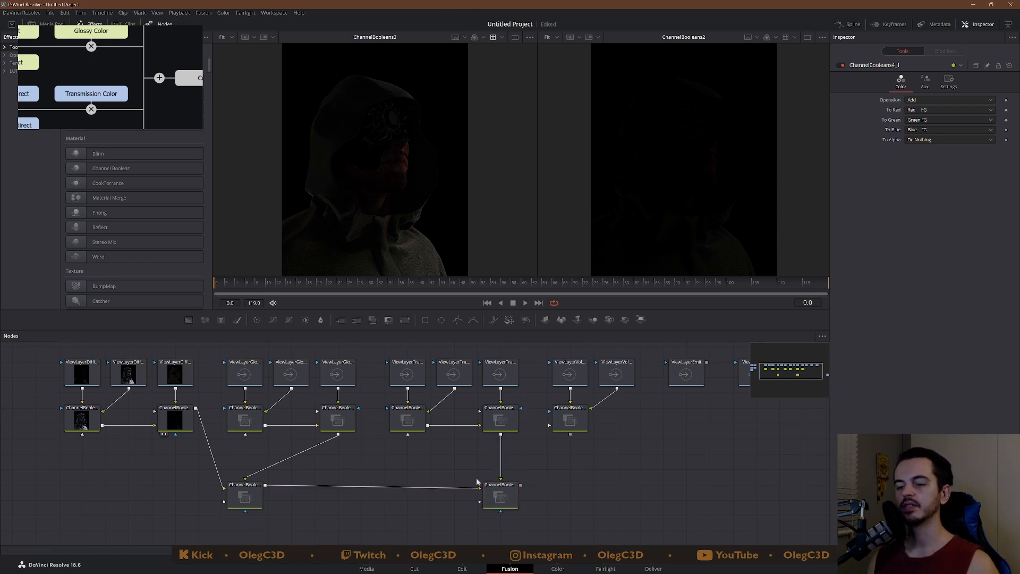
{"action": "left_click", "coordinate": [244, 497]}
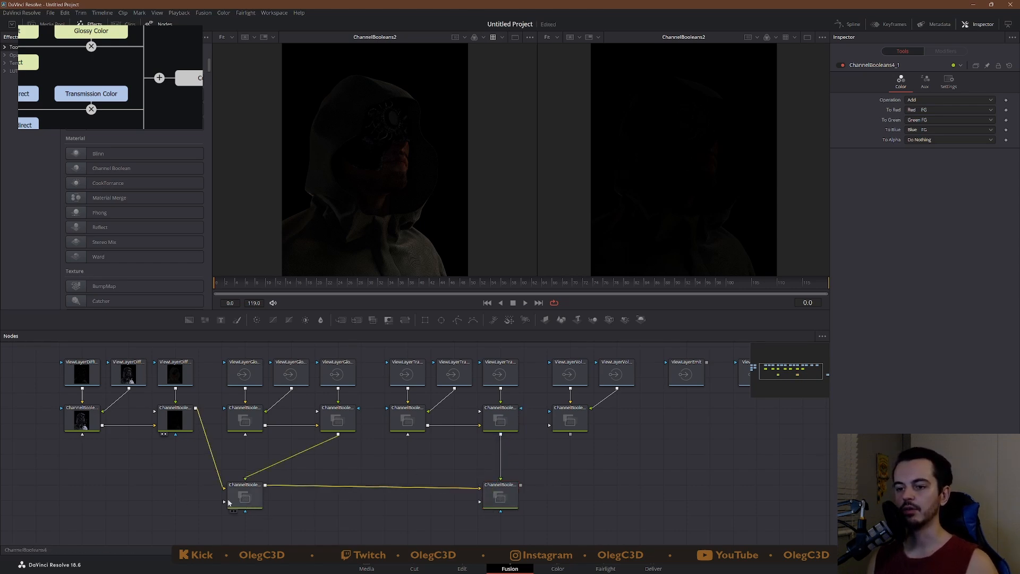
{"action": "mouse_move", "coordinate": [253, 500]}
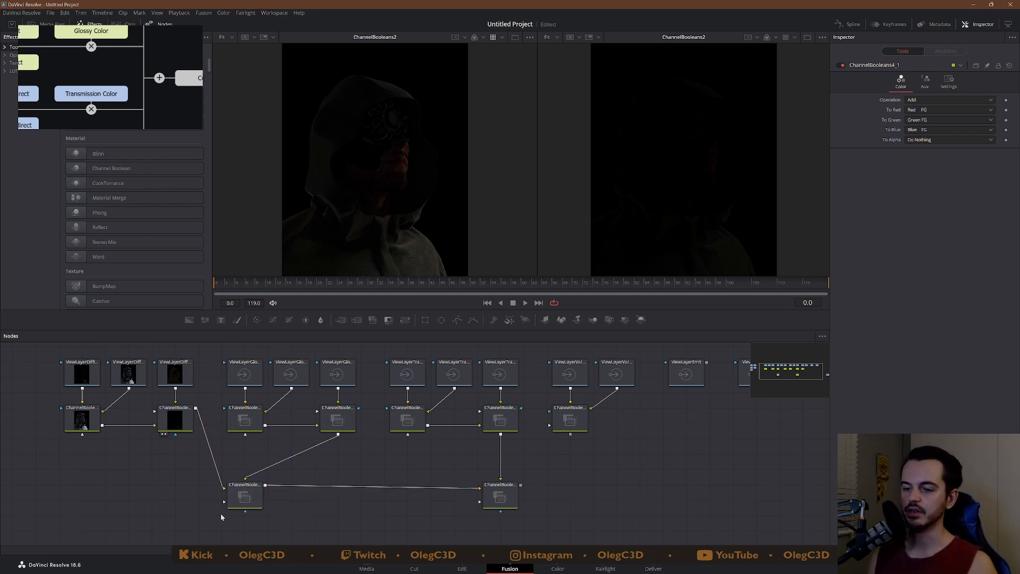
- Copy the Add node so the lower-right node sums that result with the transmission pass
{"action": "left_click", "coordinate": [245, 497]}
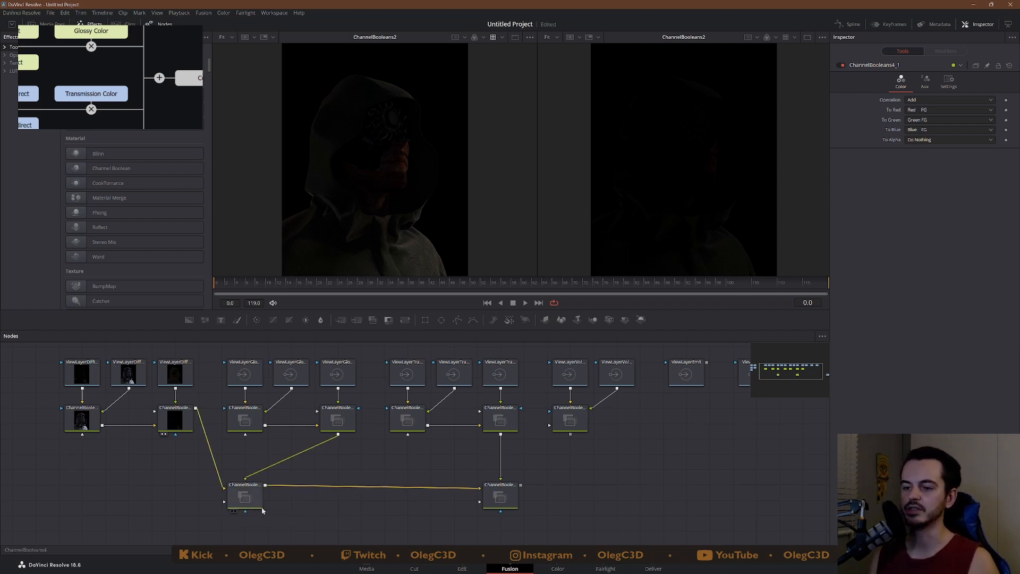
{"action": "left_click", "coordinate": [499, 496]}
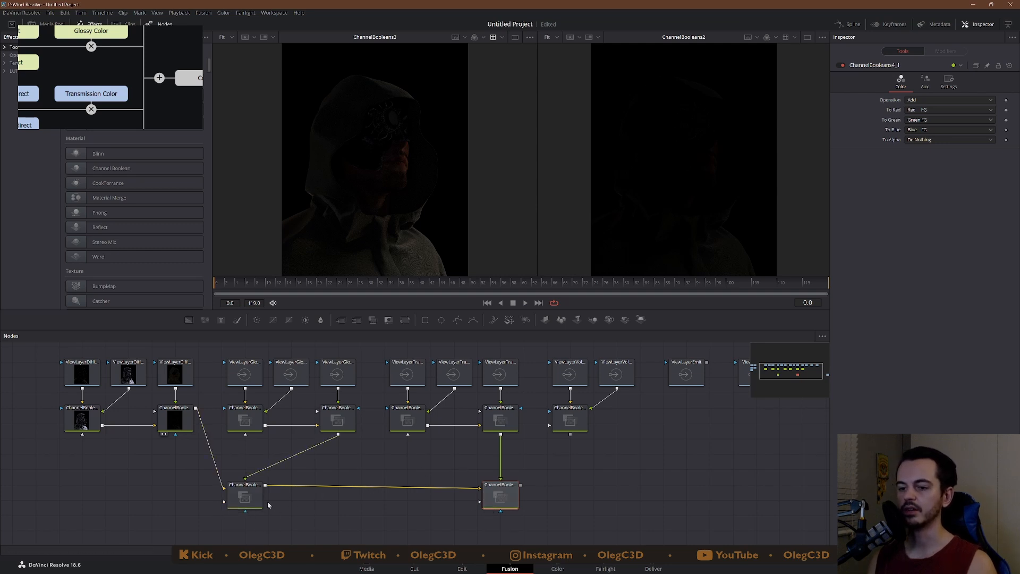
{"action": "left_click", "coordinate": [500, 496]}
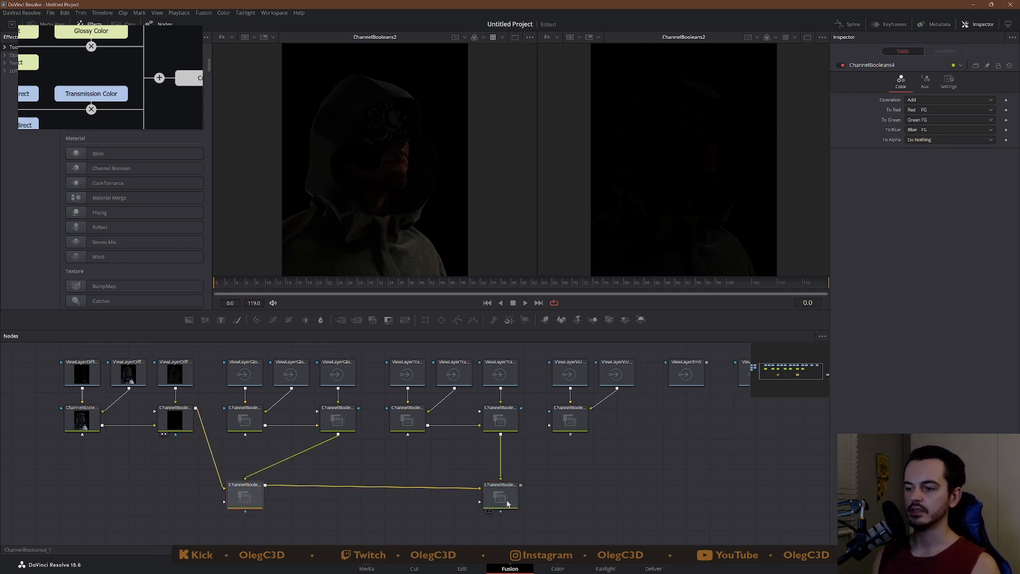
- Load ChannelBooleans4_1 into the left viewer to show the lit hooded figure
{"action": "left_click", "coordinate": [500, 496]}
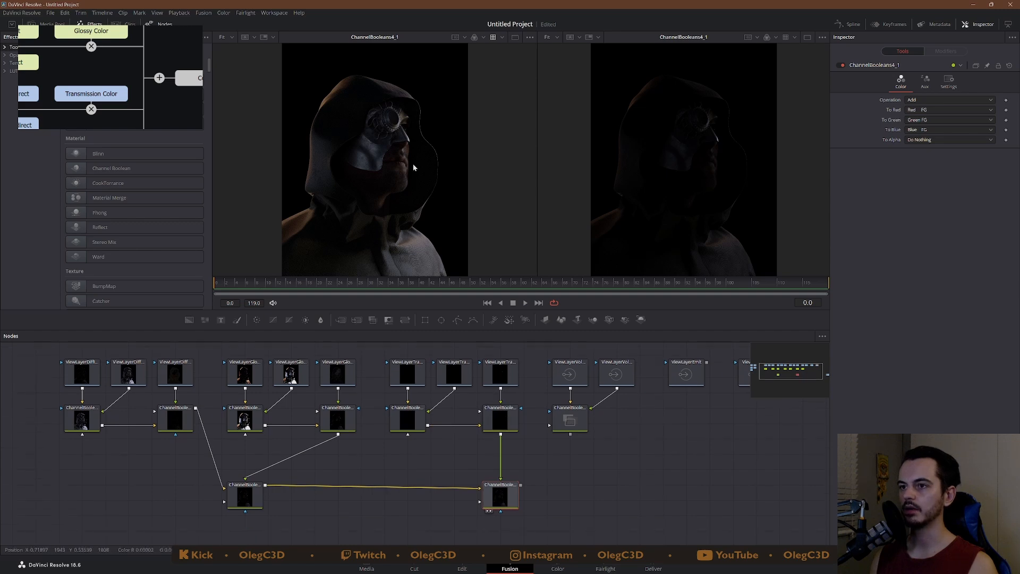
{"action": "mouse_move", "coordinate": [659, 129]}
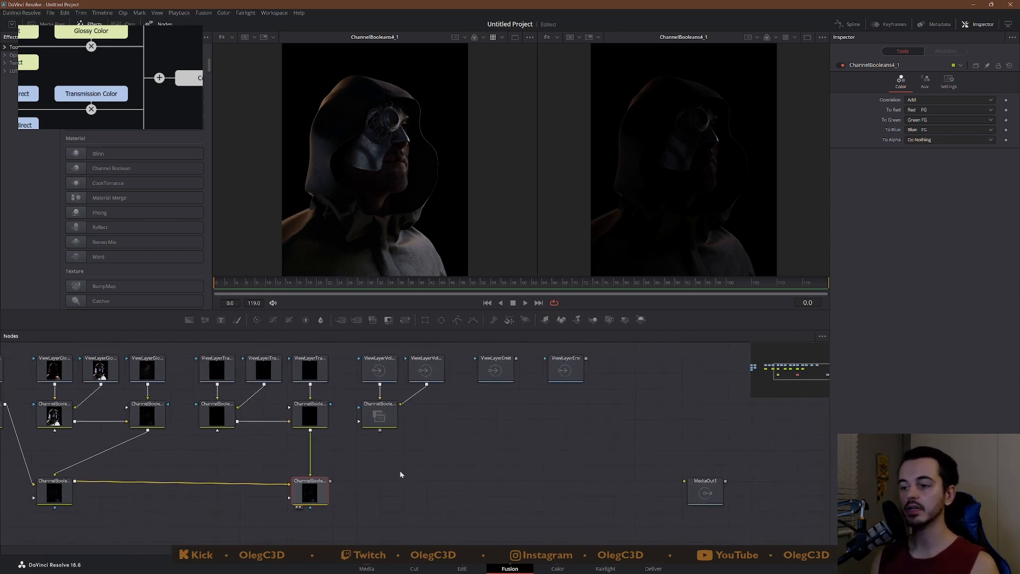
{"action": "mouse_move", "coordinate": [378, 415]}
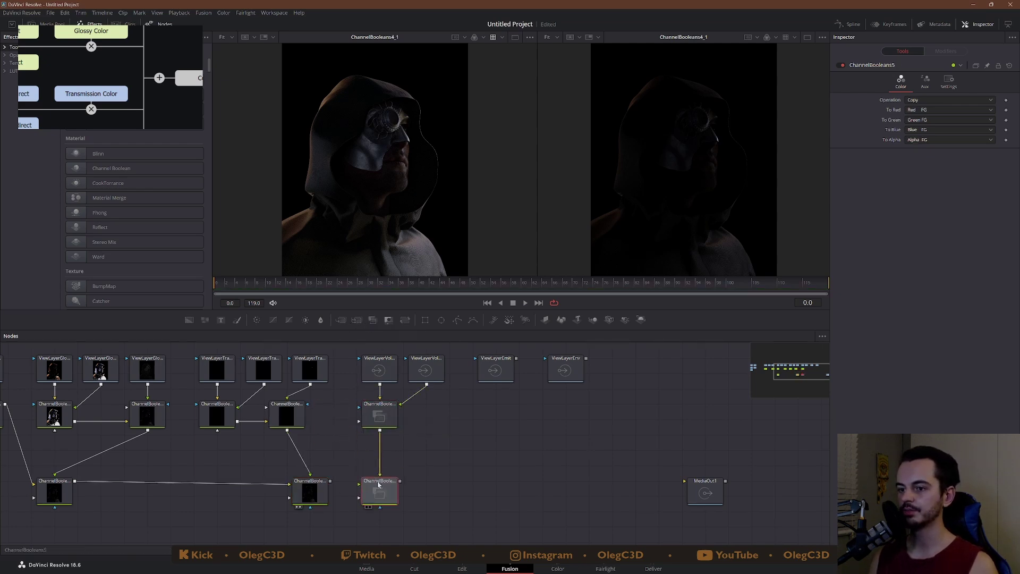
- Set the new Channel Booleans node's Operation to Add for the volume fire pass
{"action": "left_click", "coordinate": [309, 416]}
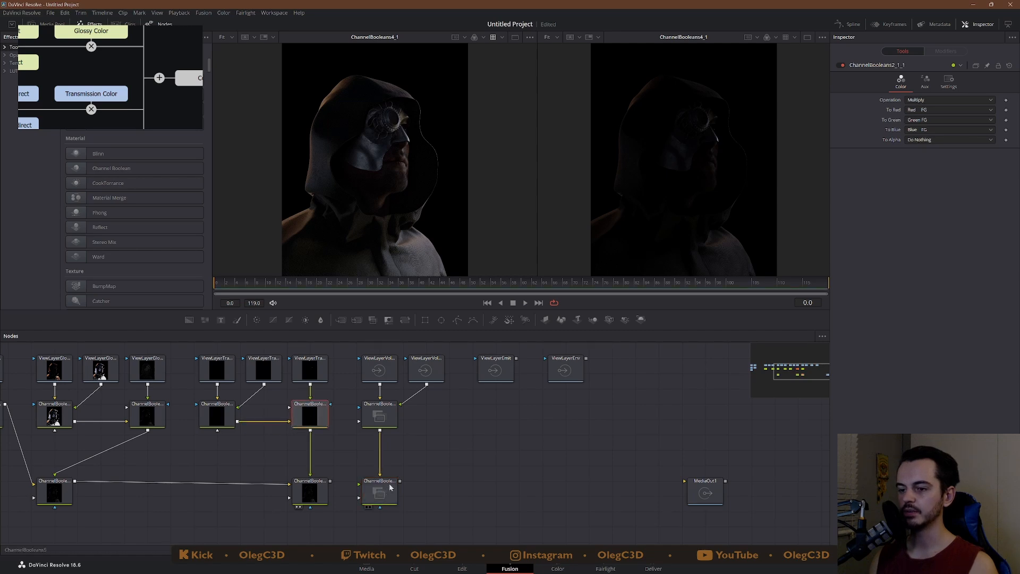
{"action": "left_click", "coordinate": [947, 99]}
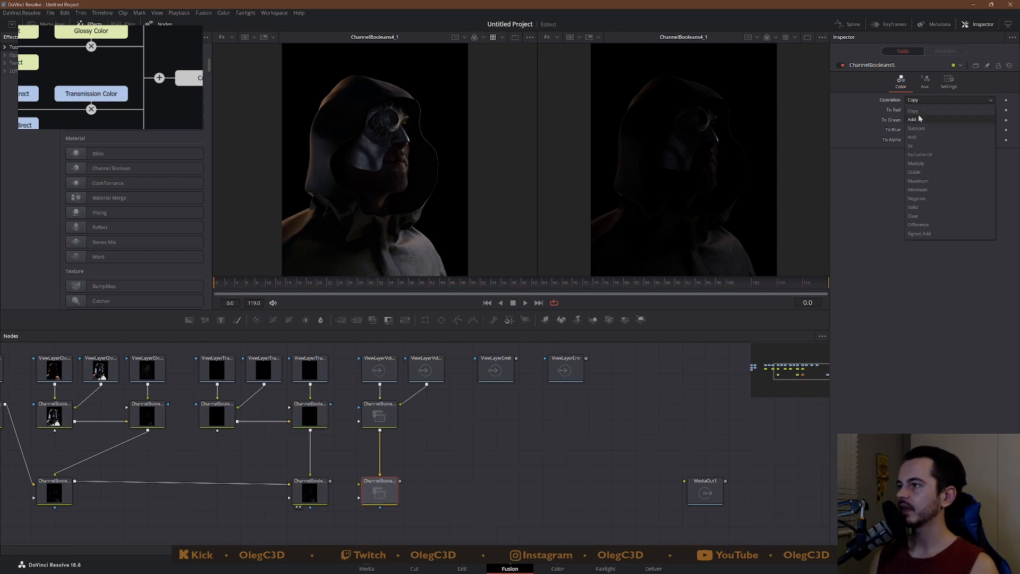
{"action": "left_click", "coordinate": [916, 119]}
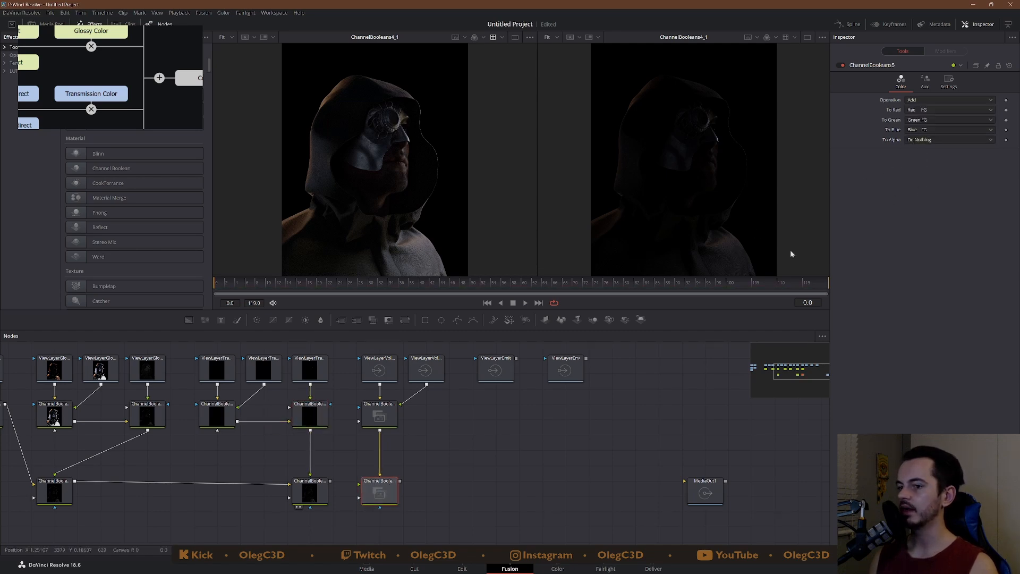
- View the new combining node beside MediaOut1, showing the figure against flames
{"action": "left_click", "coordinate": [705, 492]}
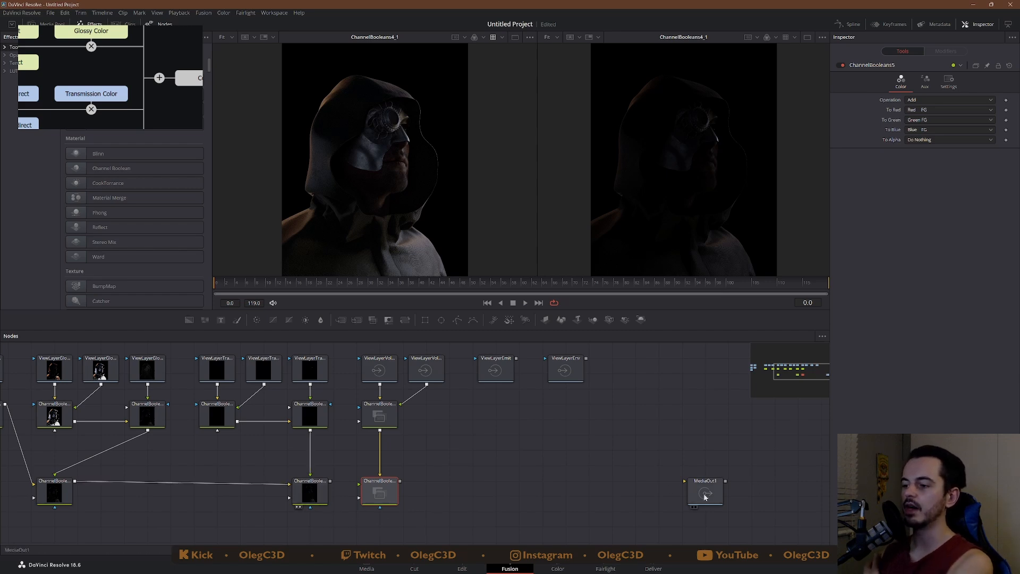
{"action": "left_click", "coordinate": [705, 491]}
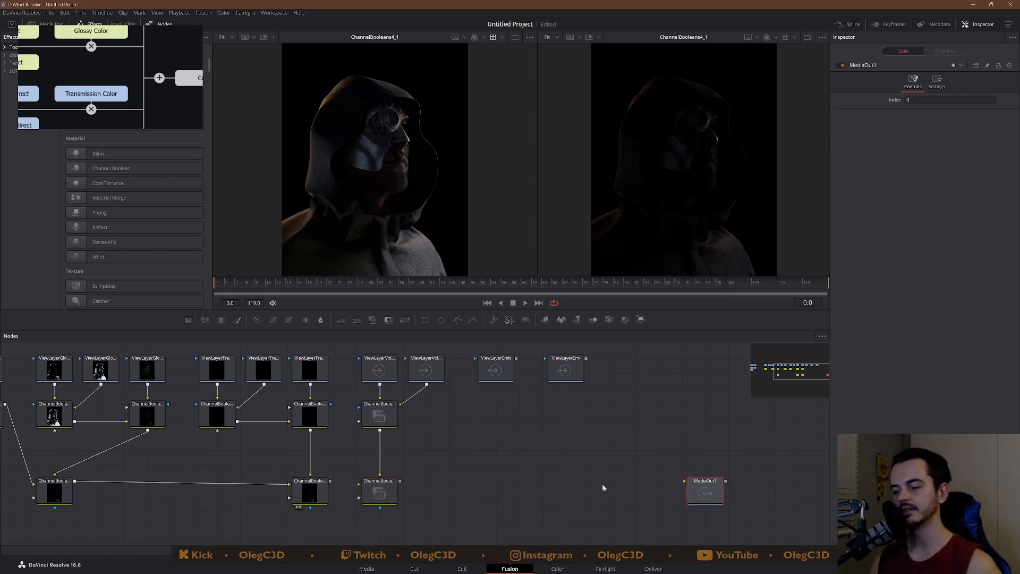
{"action": "mouse_move", "coordinate": [210, 463]}
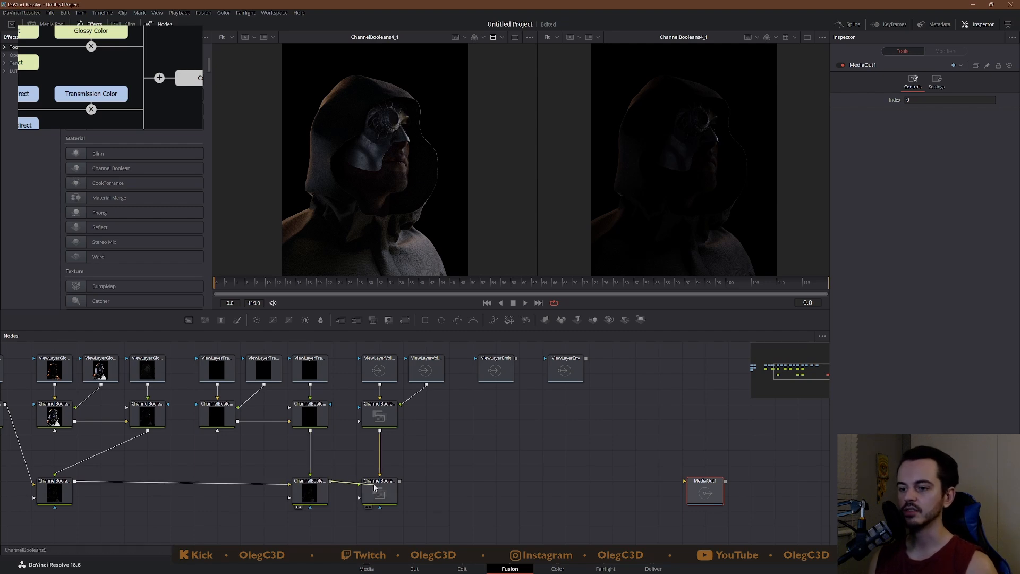
{"action": "left_click", "coordinate": [379, 491]}
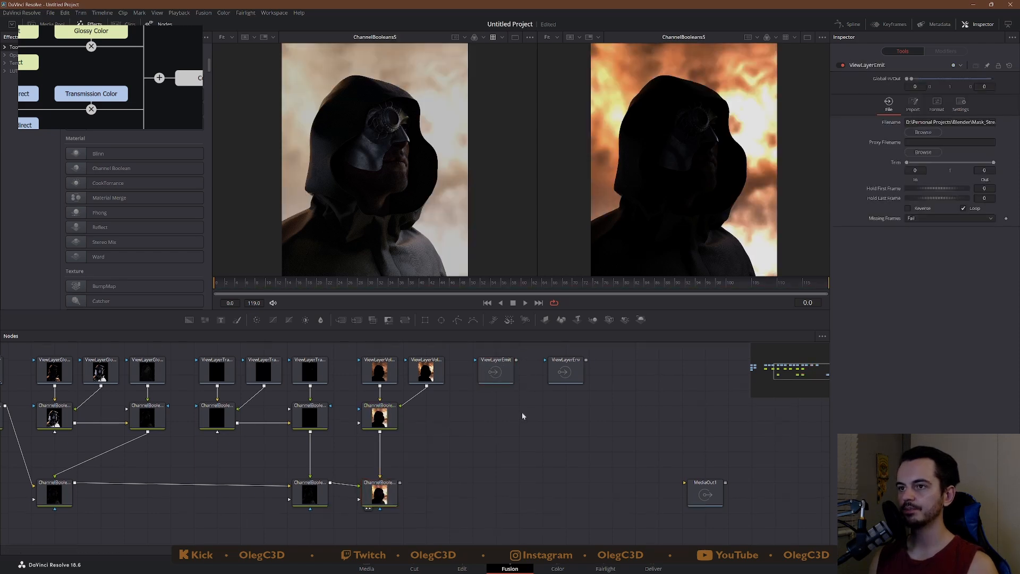
- Chain ChannelBooleans6 and 7 as Add with Alpha Do Nothing for emission and environment passes, and view the sum
{"action": "left_click", "coordinate": [371, 488]}
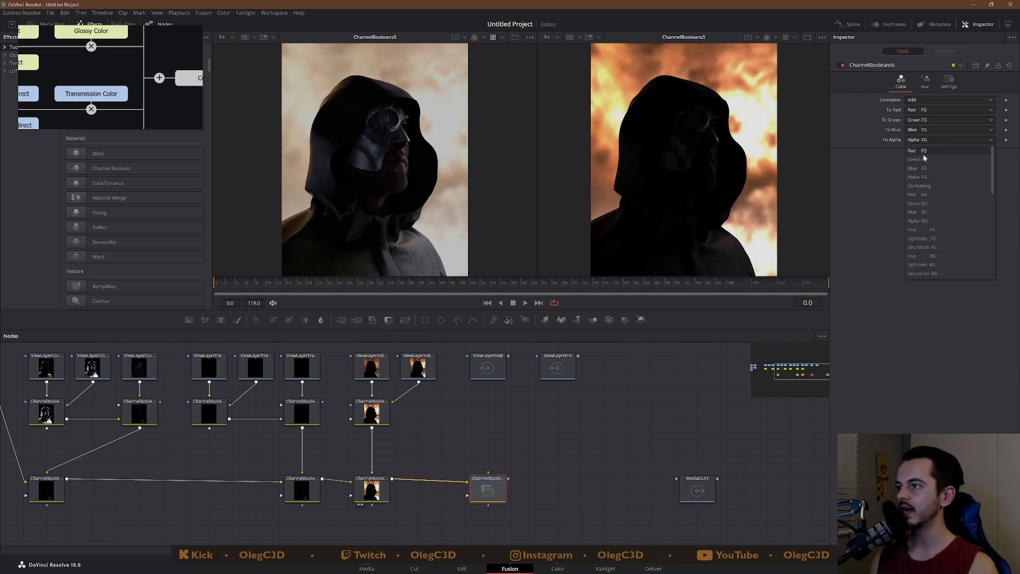
{"action": "left_click", "coordinate": [919, 185]}
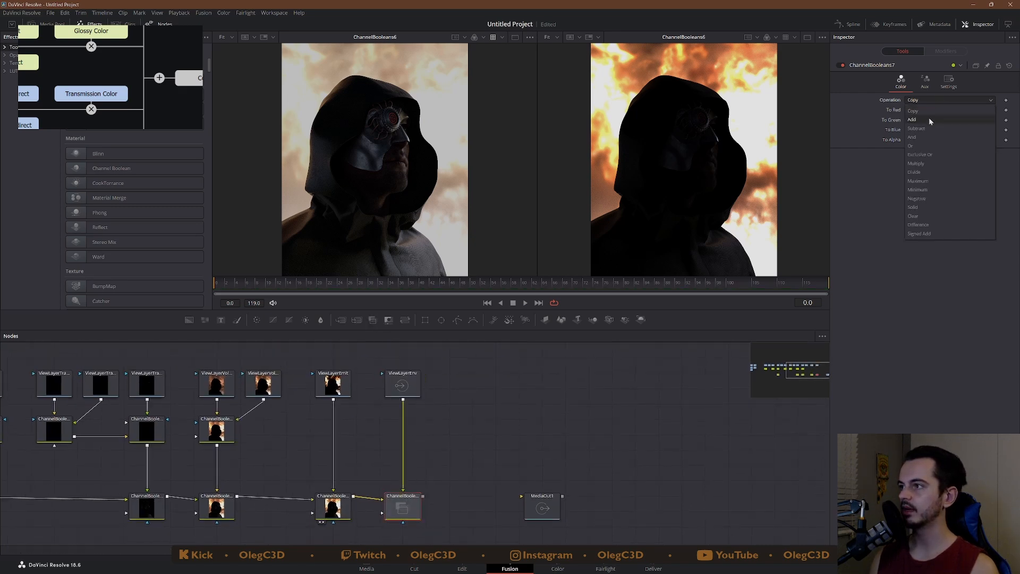
{"action": "left_click", "coordinate": [912, 120]}
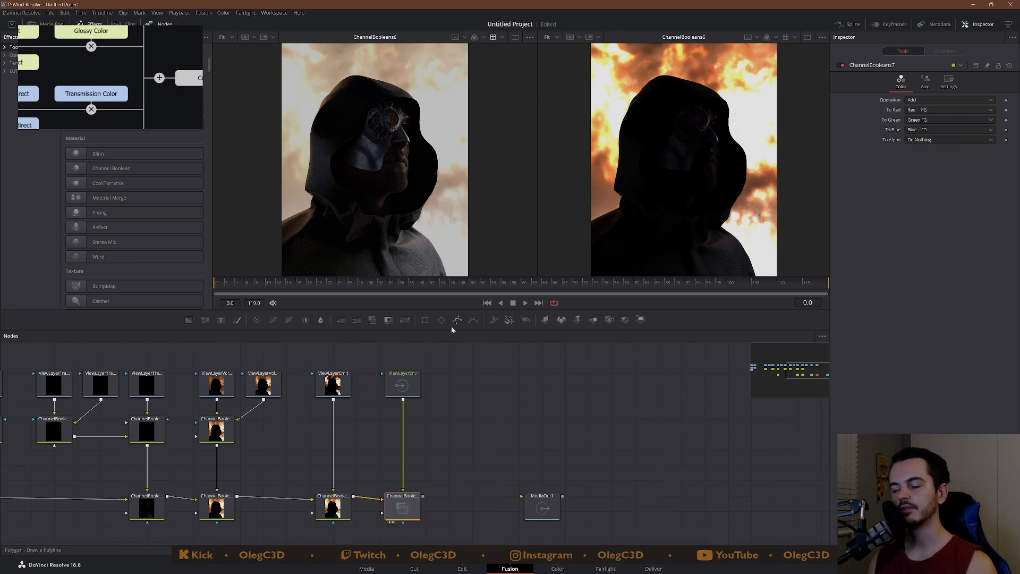
{"action": "left_click", "coordinate": [401, 506]}
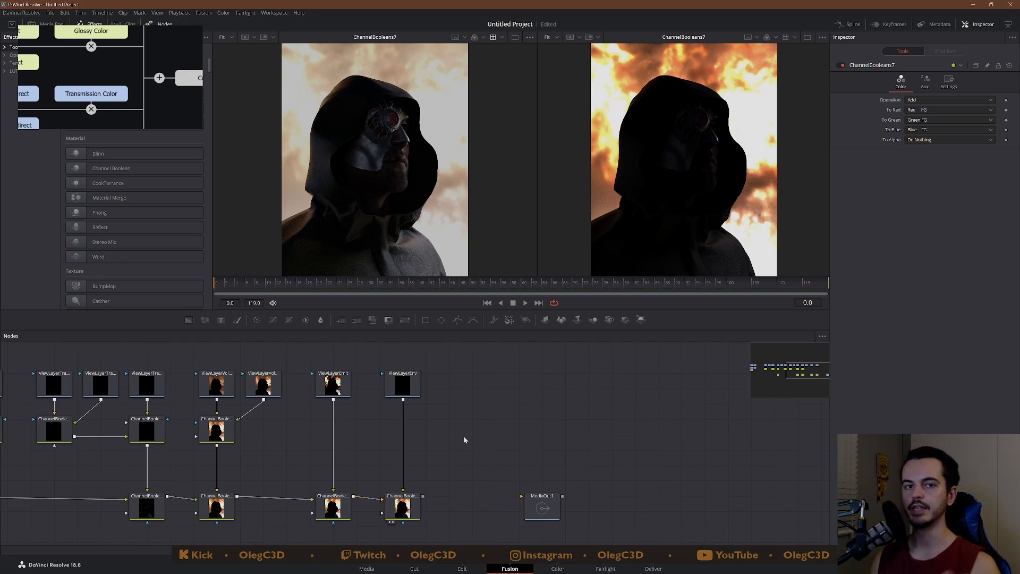
{"action": "mouse_move", "coordinate": [466, 436]}
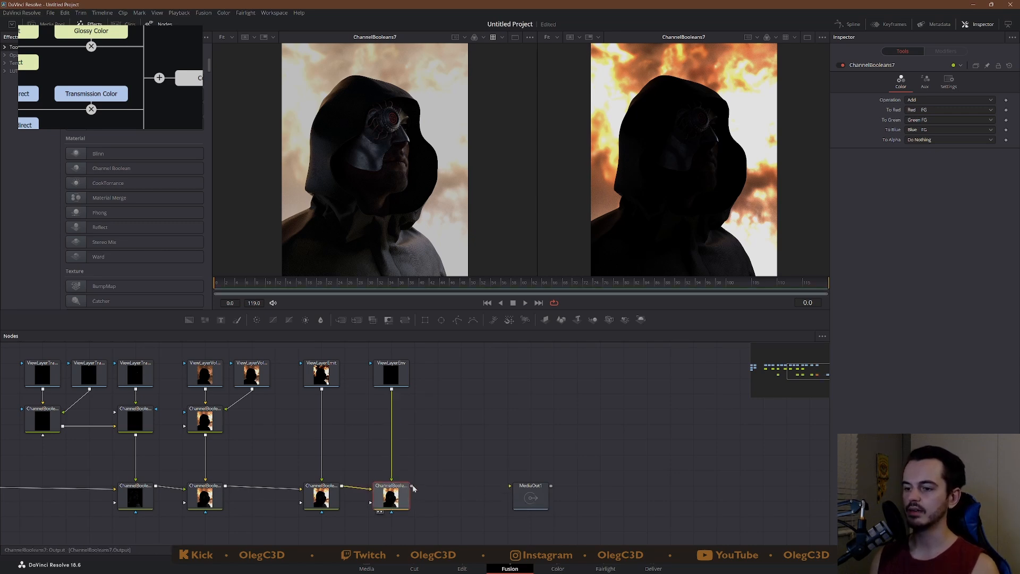
- Wire ChannelBooleans7's output into MediaOut1 and view it in both viewers
{"action": "left_click", "coordinate": [530, 496]}
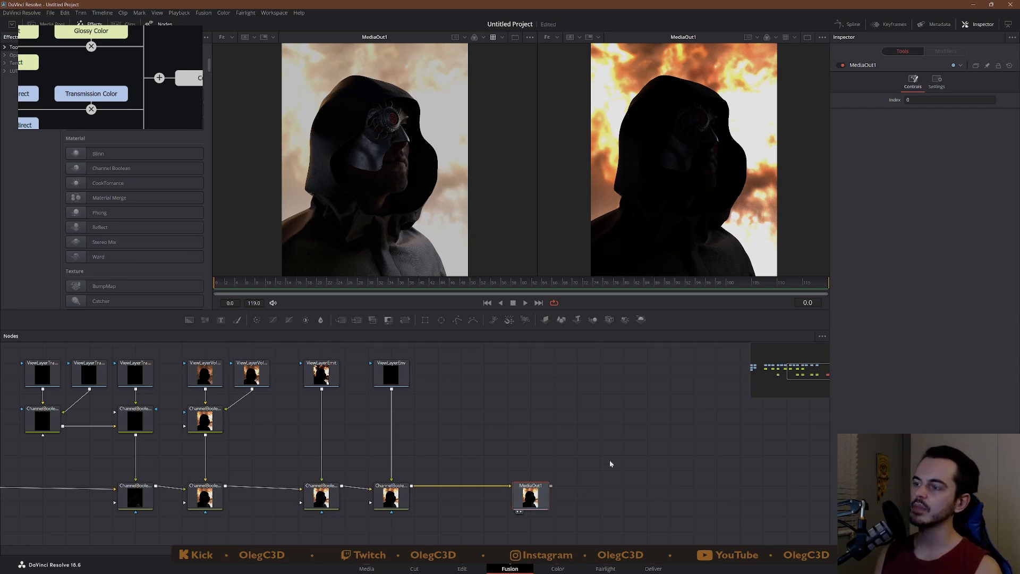
{"action": "mouse_move", "coordinate": [384, 179]}
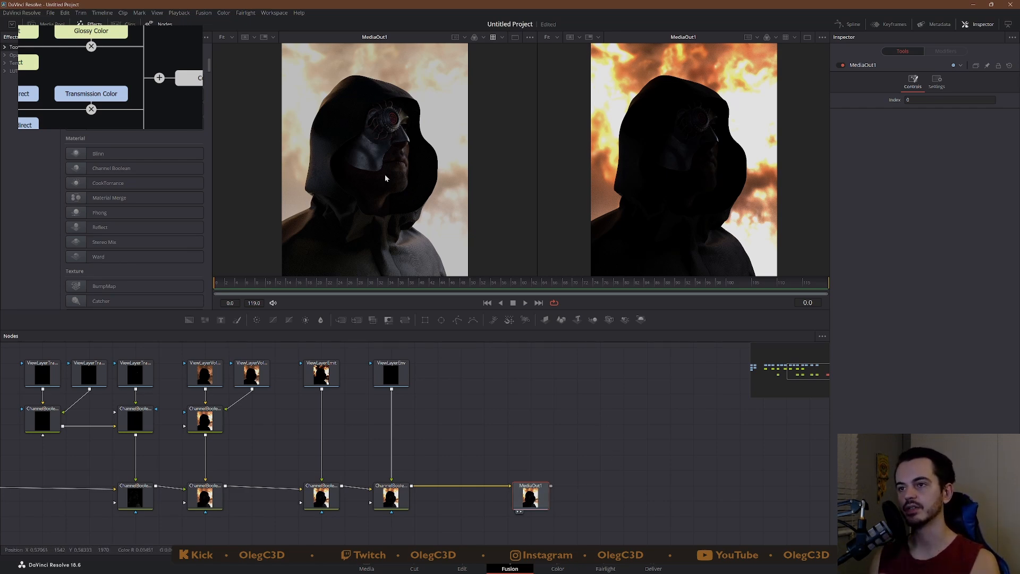
{"action": "mouse_move", "coordinate": [715, 96]}
{"action": "type", "text": "lu"}
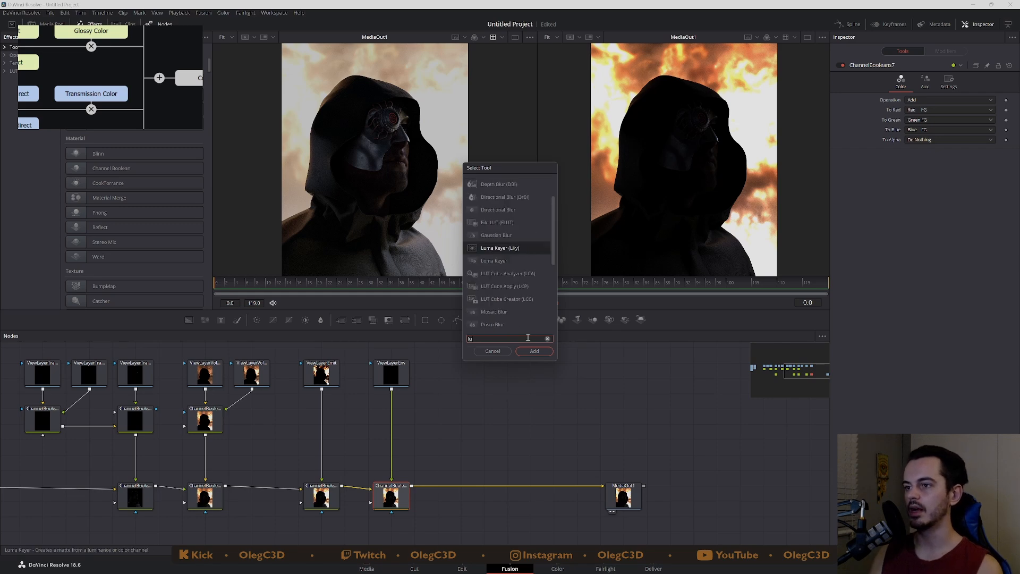
- Insert a File LUT node (FileLUT1) between the final sum and MediaOut1 via tool search
{"action": "type", "text": "File LUT"}
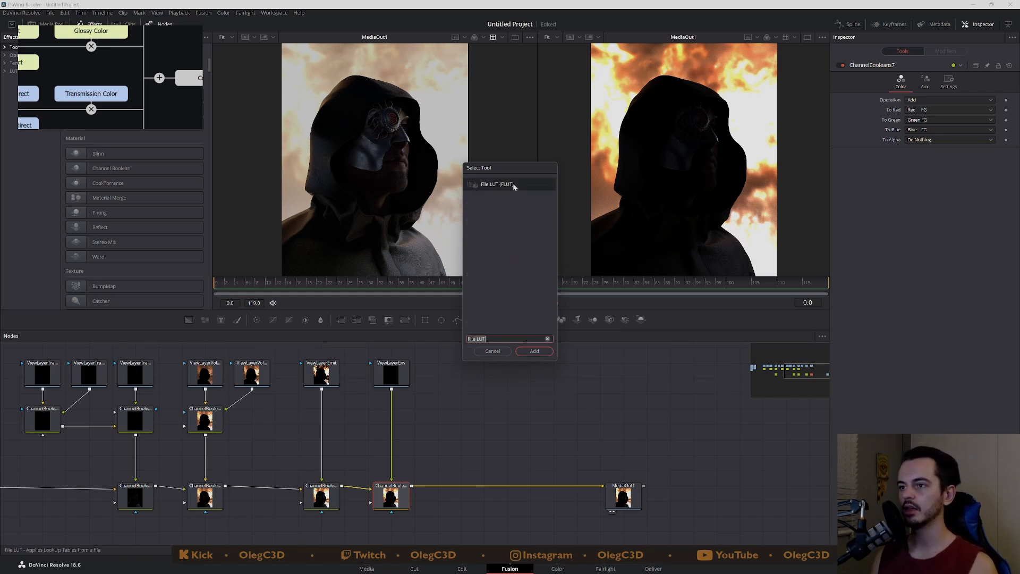
{"action": "left_click", "coordinate": [533, 350]}
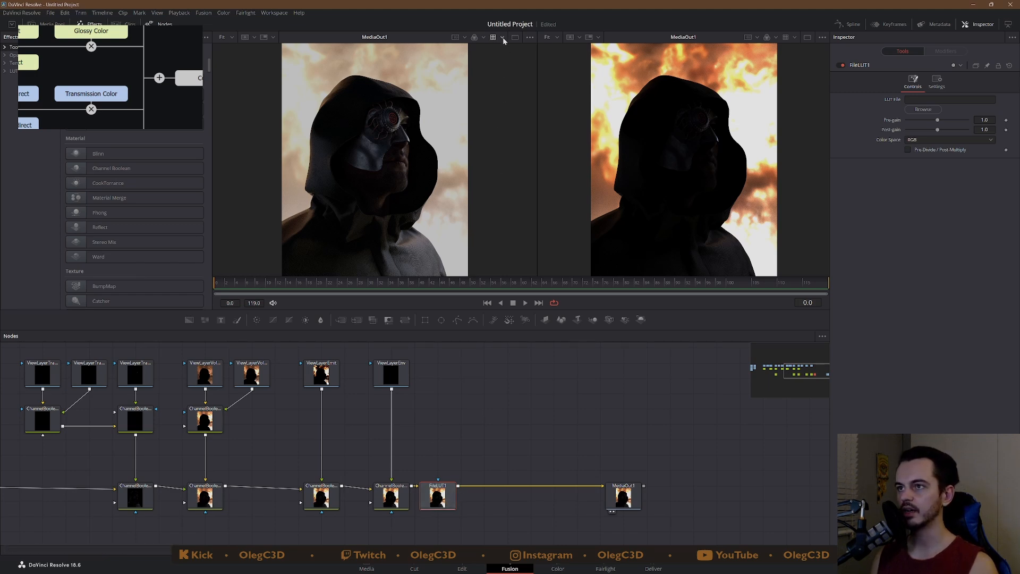
{"action": "left_click", "coordinate": [502, 37]}
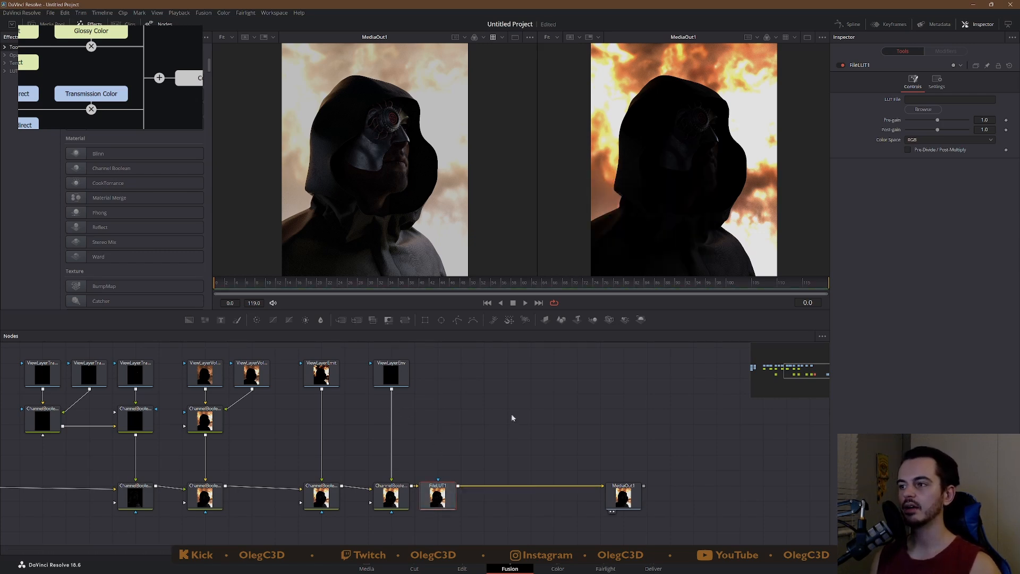
{"action": "mouse_move", "coordinate": [486, 415]}
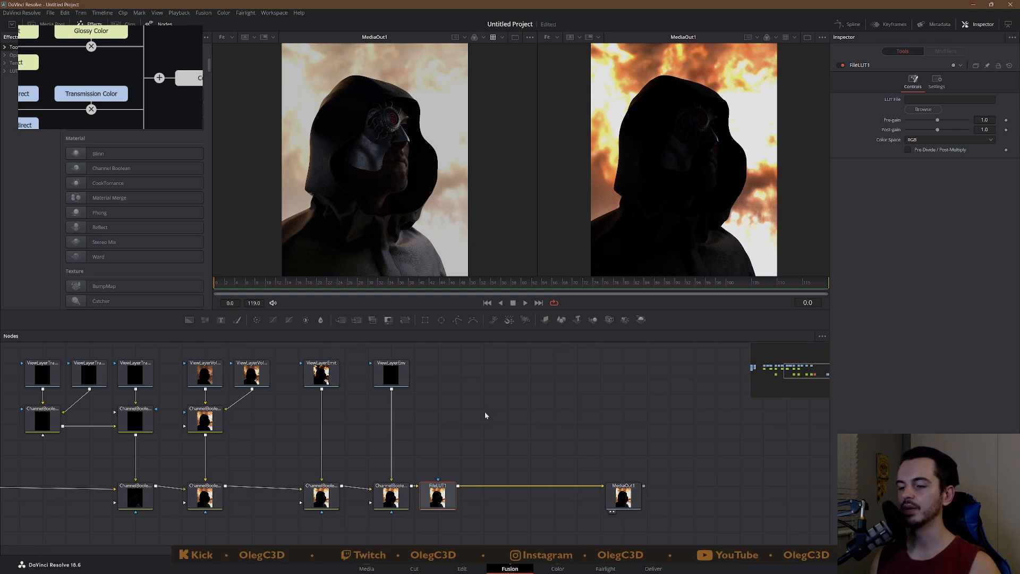
{"action": "mouse_move", "coordinate": [463, 481]}
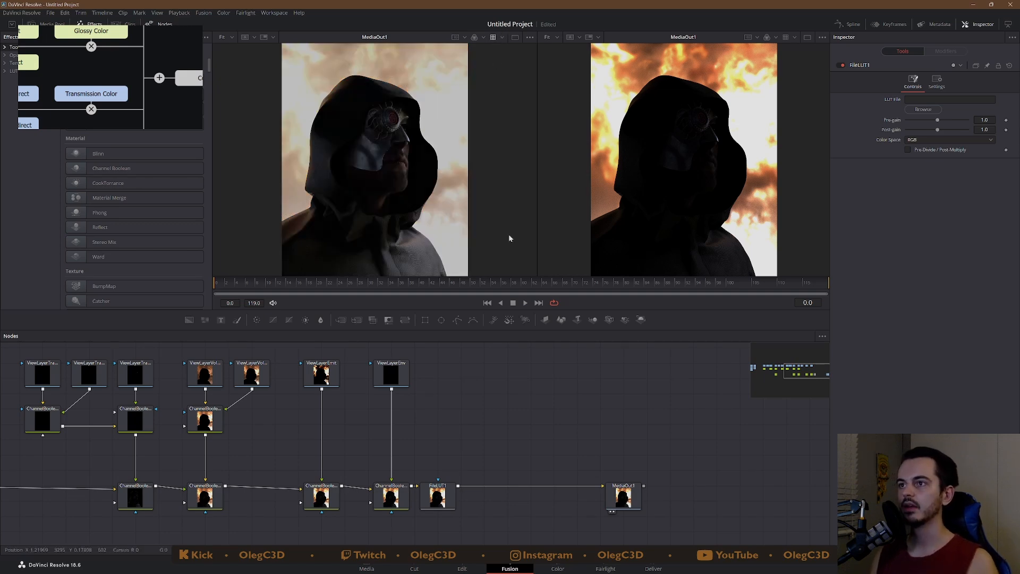
{"action": "left_click", "coordinate": [438, 496]}
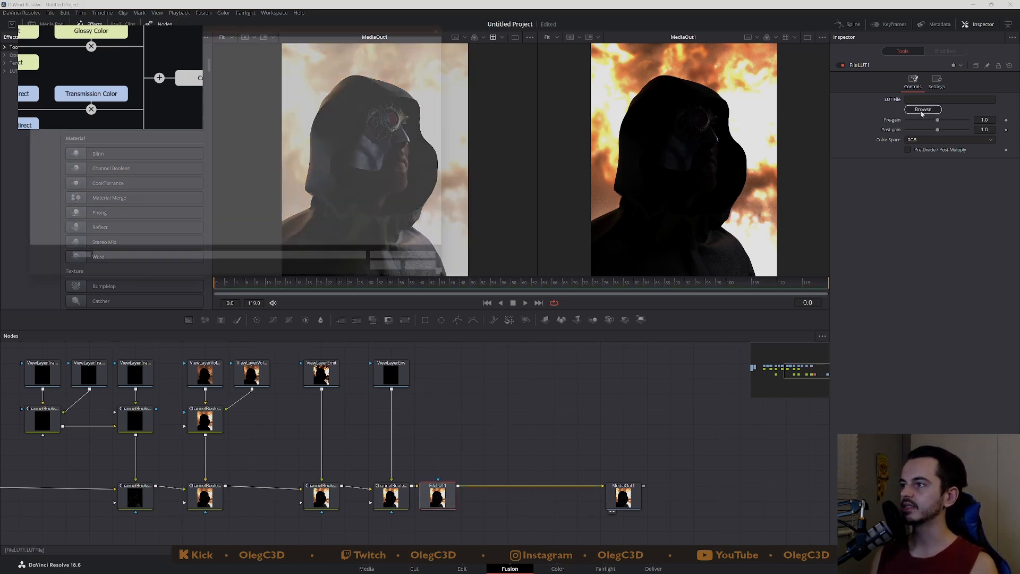
- Load the EXR to Rec709 .cube file from D:\Resources\LUTs\Filmic for Resolve into FileLUT1
{"action": "left_click", "coordinate": [922, 108]}
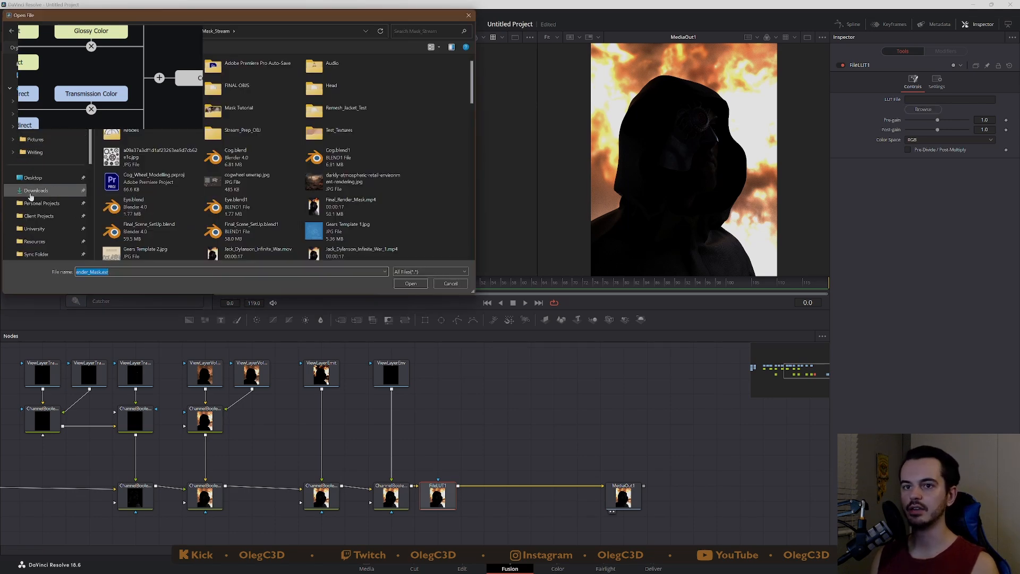
{"action": "left_click", "coordinate": [39, 202]}
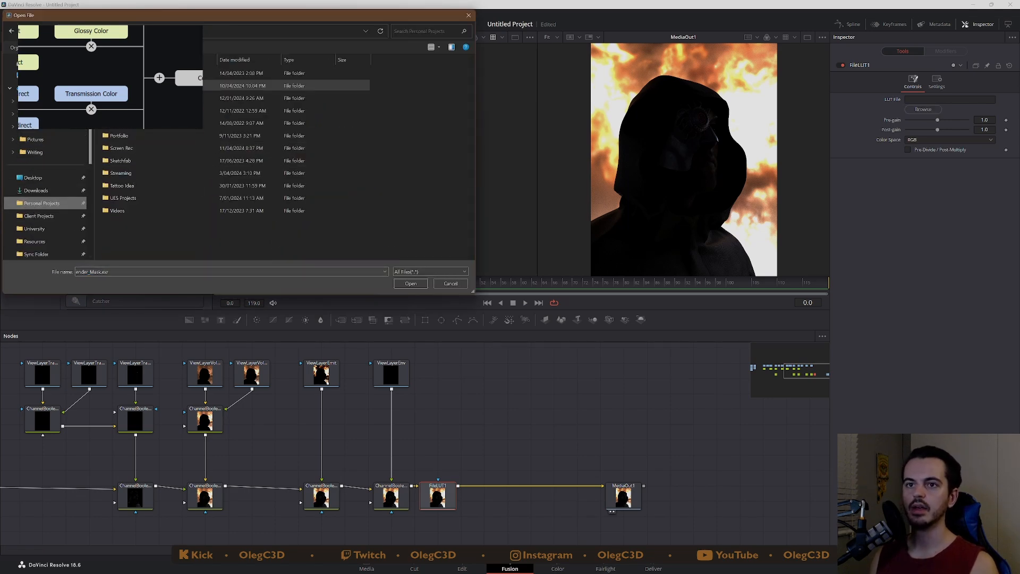
{"action": "scroll", "scroll_direction": "down", "scroll_amount": 3}
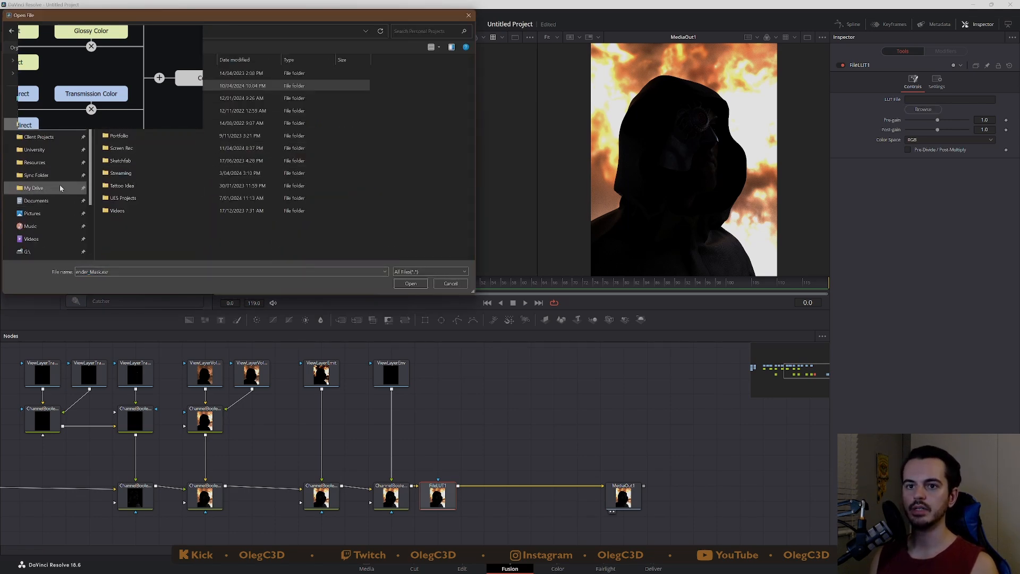
{"action": "left_click", "coordinate": [33, 162]}
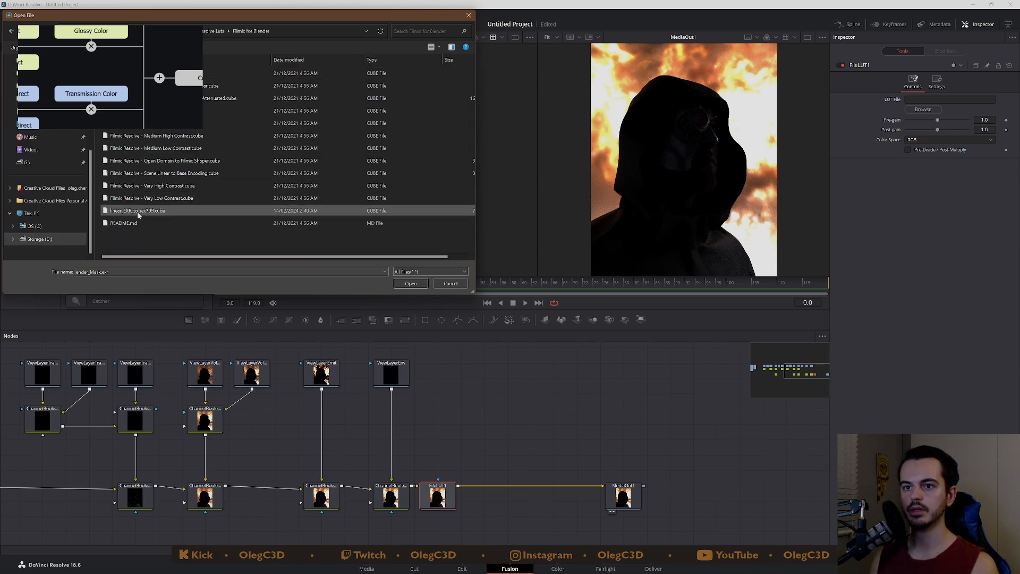
{"action": "left_click", "coordinate": [410, 283]}
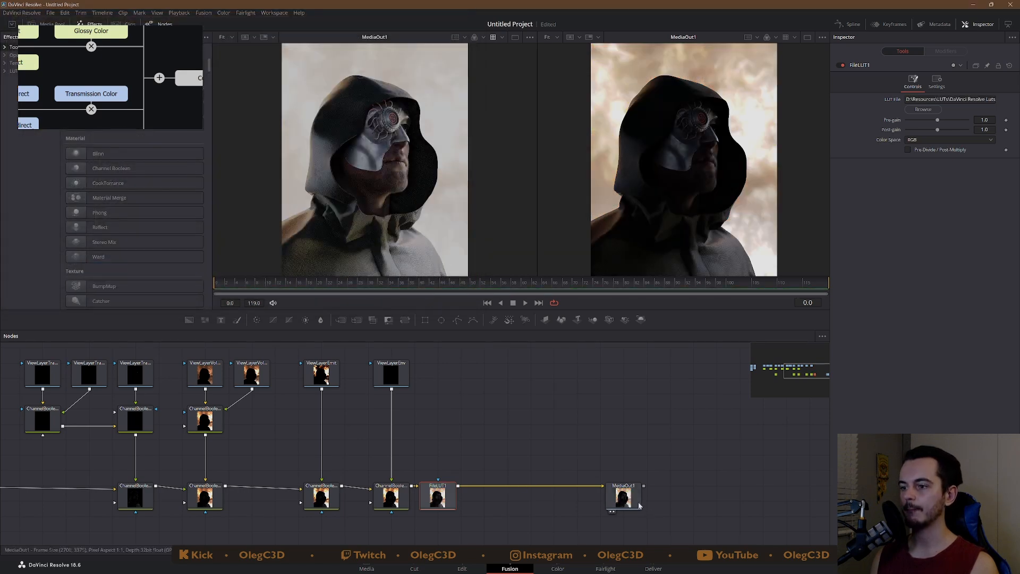
- Show the Still_Render_Mask.exr Loader1 in the left viewer beside the graded MediaOut1
{"action": "left_click", "coordinate": [623, 496]}
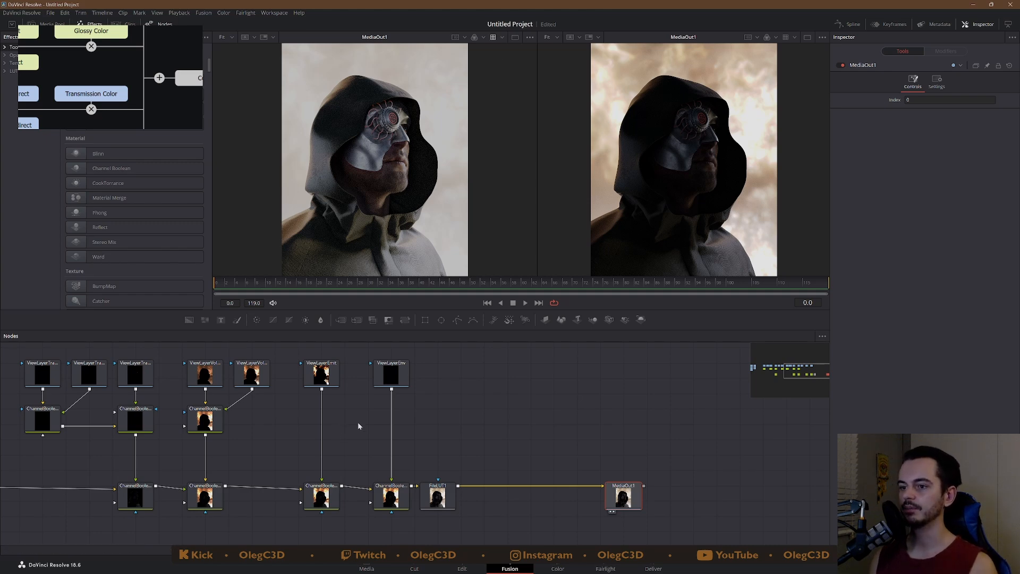
{"action": "mouse_move", "coordinate": [704, 163]}
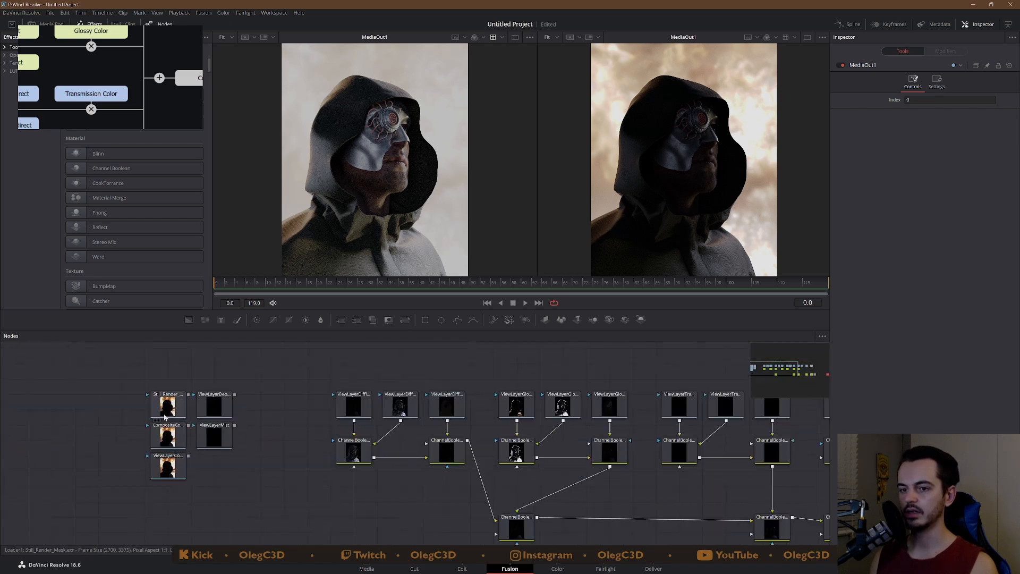
{"action": "left_click", "coordinate": [166, 403]}
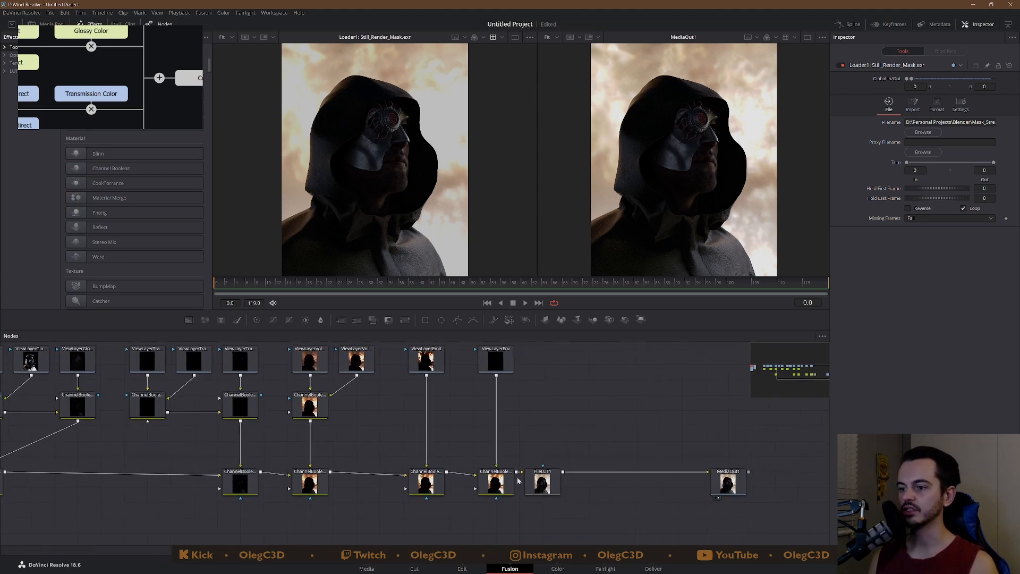
{"action": "left_click", "coordinate": [728, 483]}
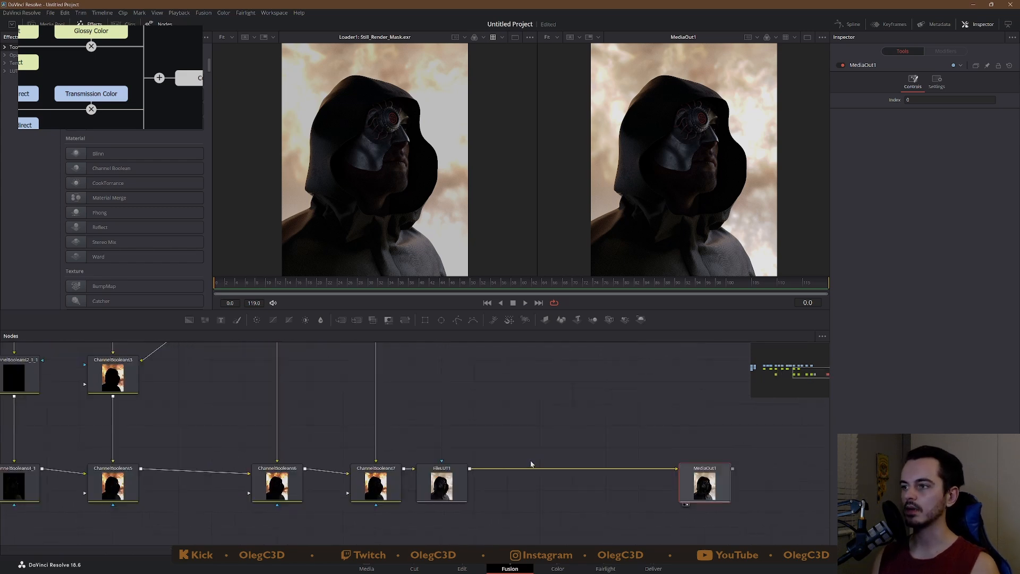
{"action": "mouse_move", "coordinate": [366, 161]}
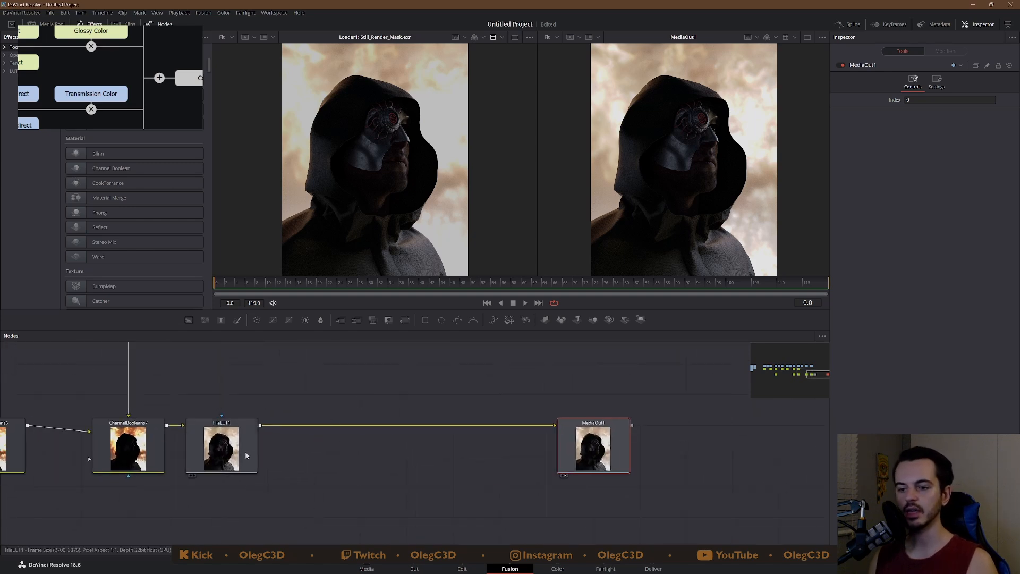
- Insert a Color Space Transform node after FileLUT1 via tool search
{"action": "left_click", "coordinate": [222, 447]}
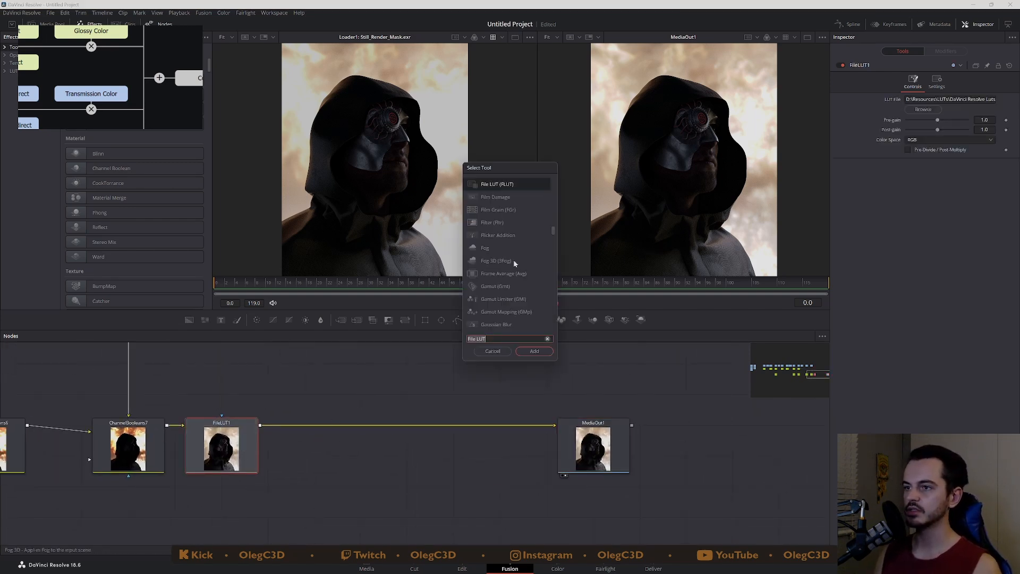
{"action": "type", "text": "color"}
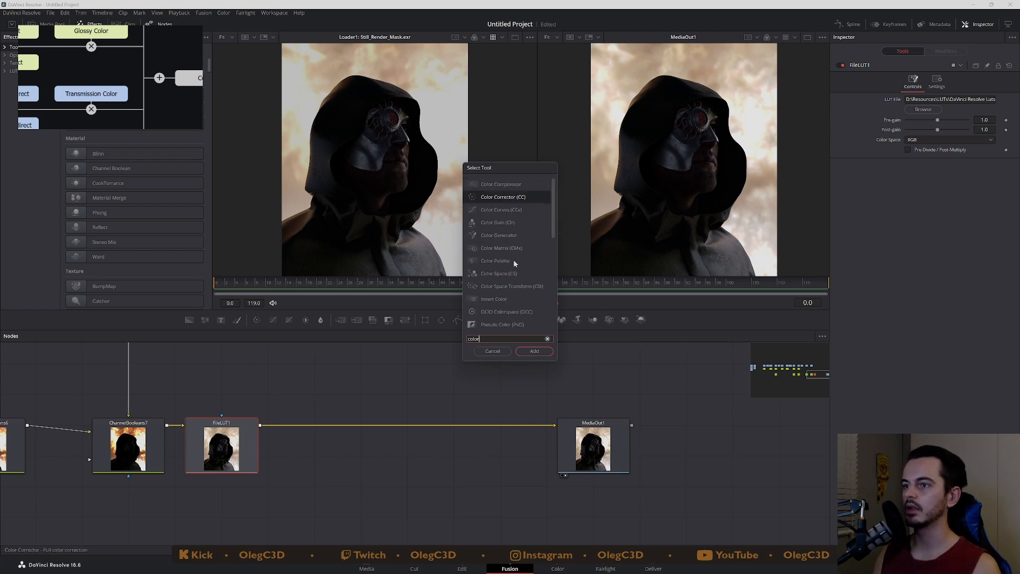
{"action": "type", "text": "t"}
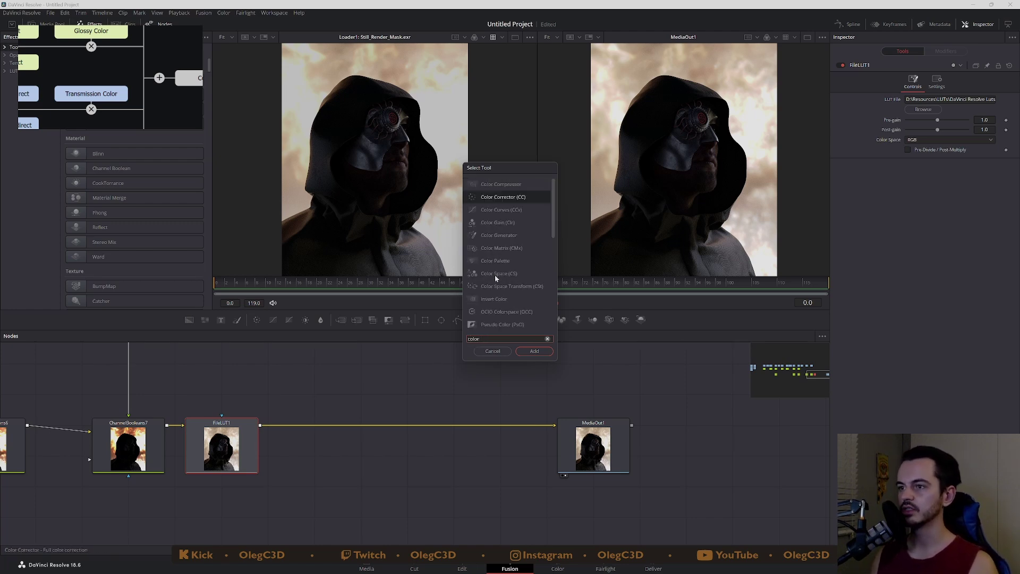
{"action": "mouse_move", "coordinate": [493, 289]}
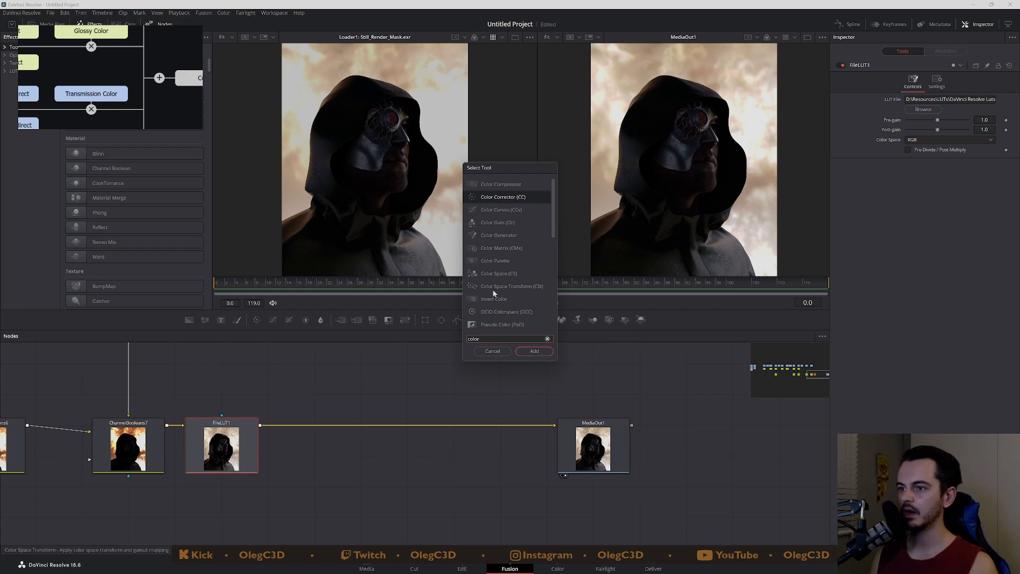
{"action": "left_click", "coordinate": [533, 350]}
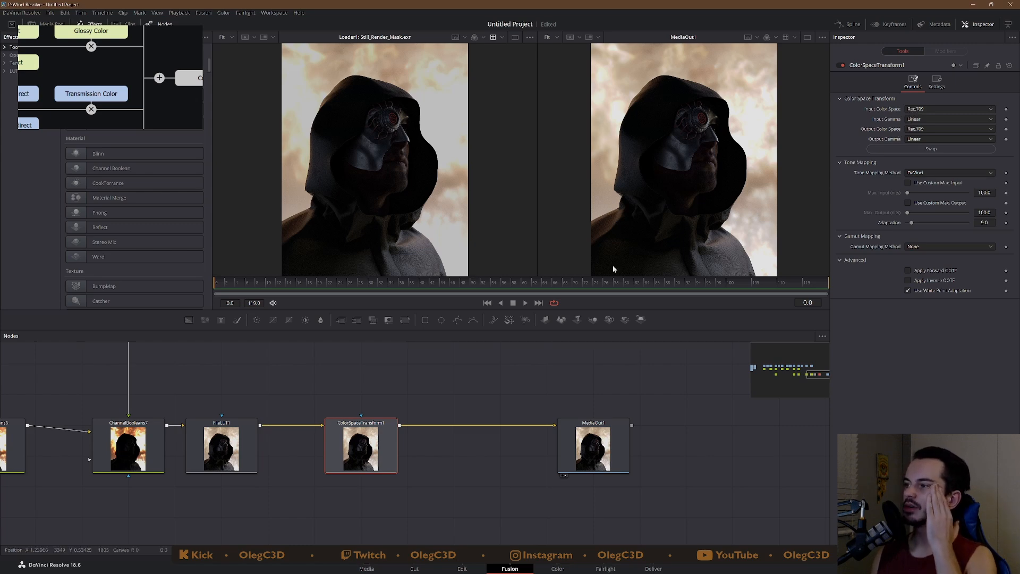
- Set its Input Color Space to DaVinci Wide Gamut for Rec.709 output
{"action": "left_click", "coordinate": [950, 109]}
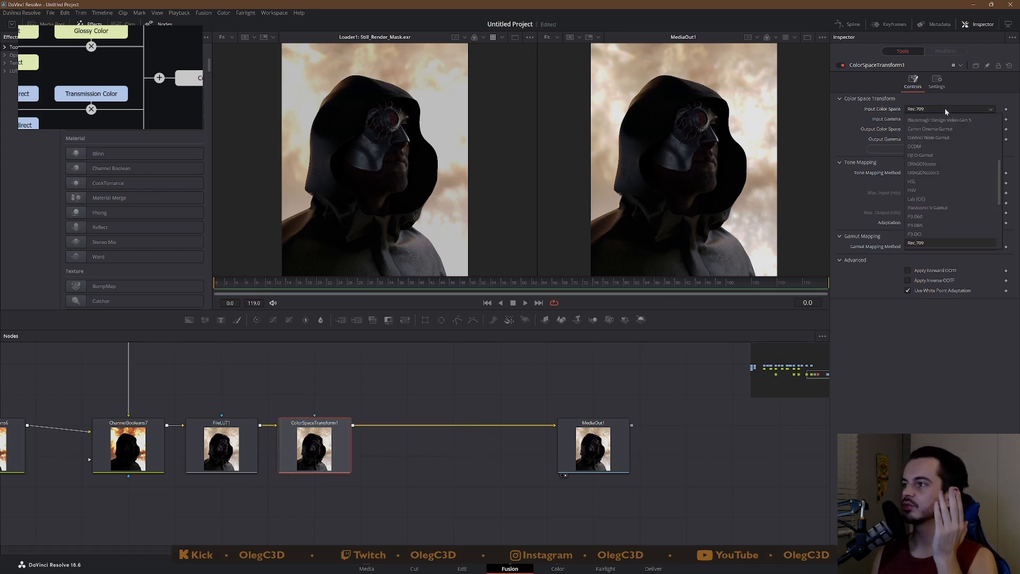
{"action": "mouse_move", "coordinate": [928, 137]}
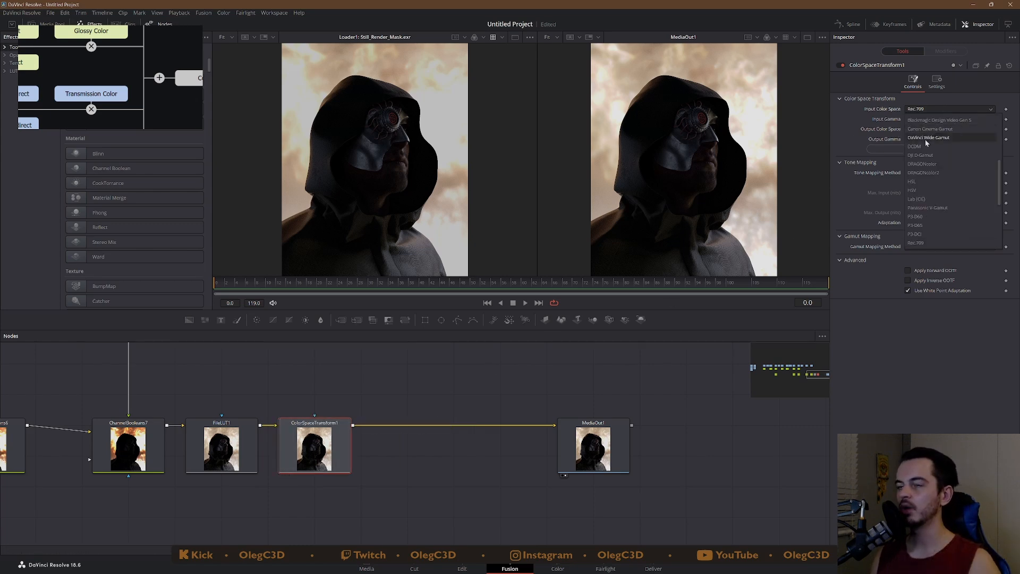
{"action": "left_click", "coordinate": [928, 137]}
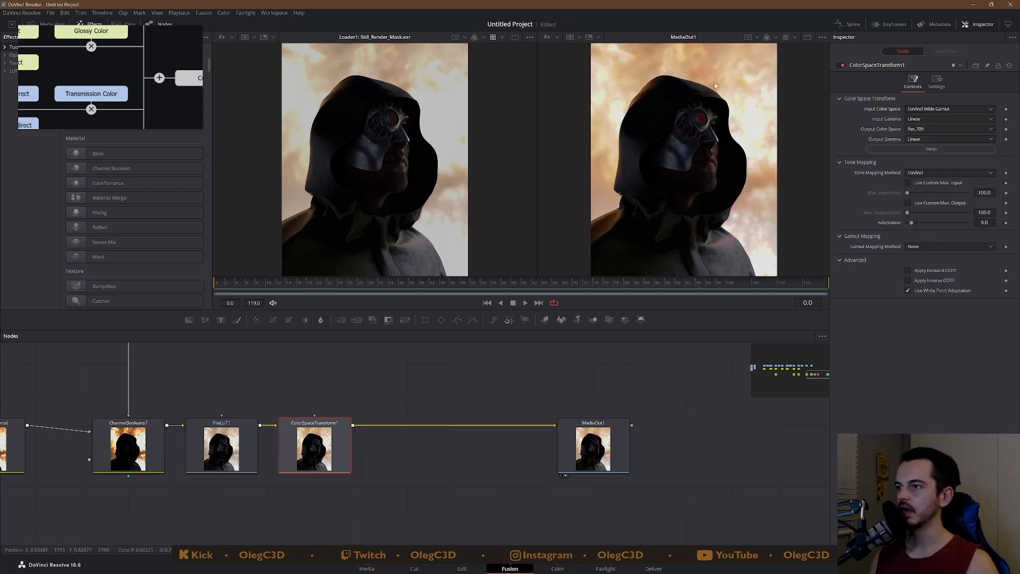
{"action": "mouse_move", "coordinate": [664, 198]}
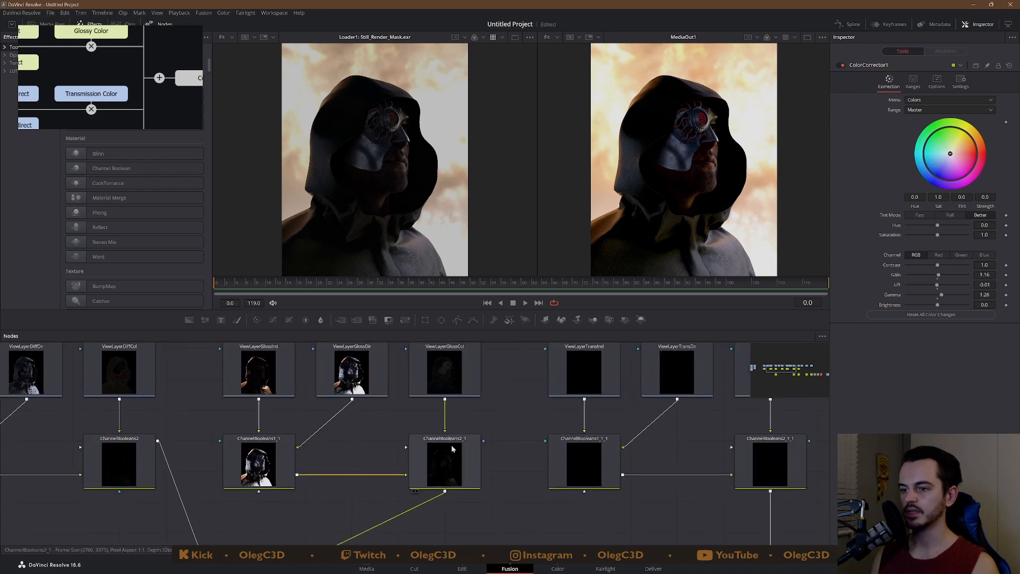
- Add ColorCorrector2 on ViewLayerGlossDir before its channel merge and select it for adjustment
{"action": "left_click", "coordinate": [352, 383]}
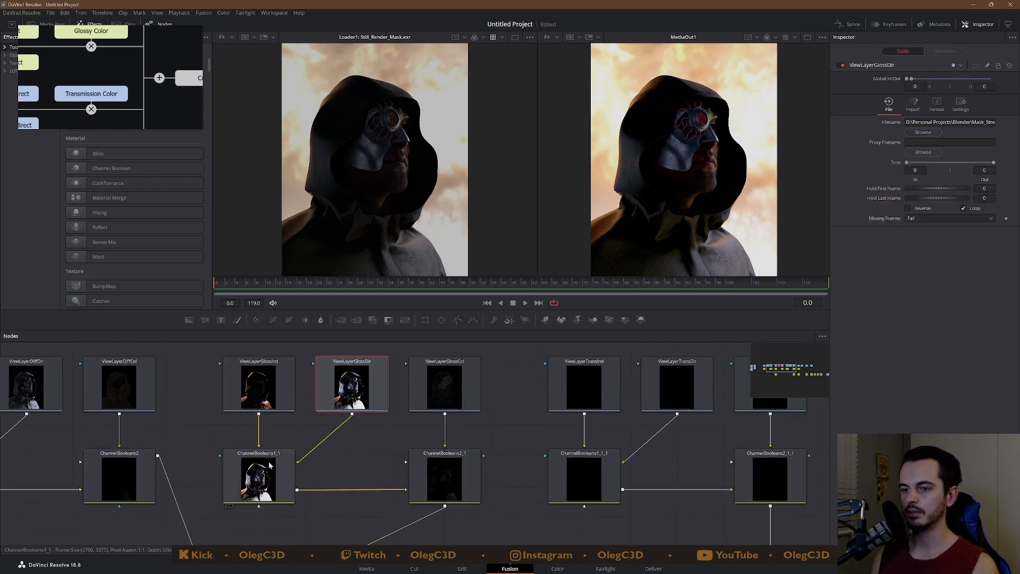
{"action": "left_click", "coordinate": [257, 384]}
{"action": "type", "text": "color co"}
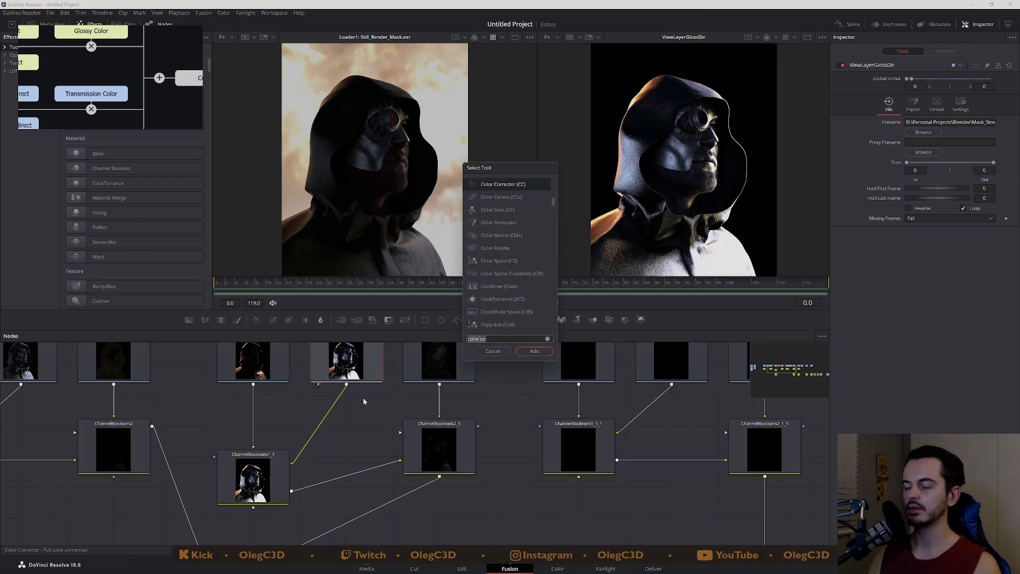
{"action": "left_click", "coordinate": [532, 351]}
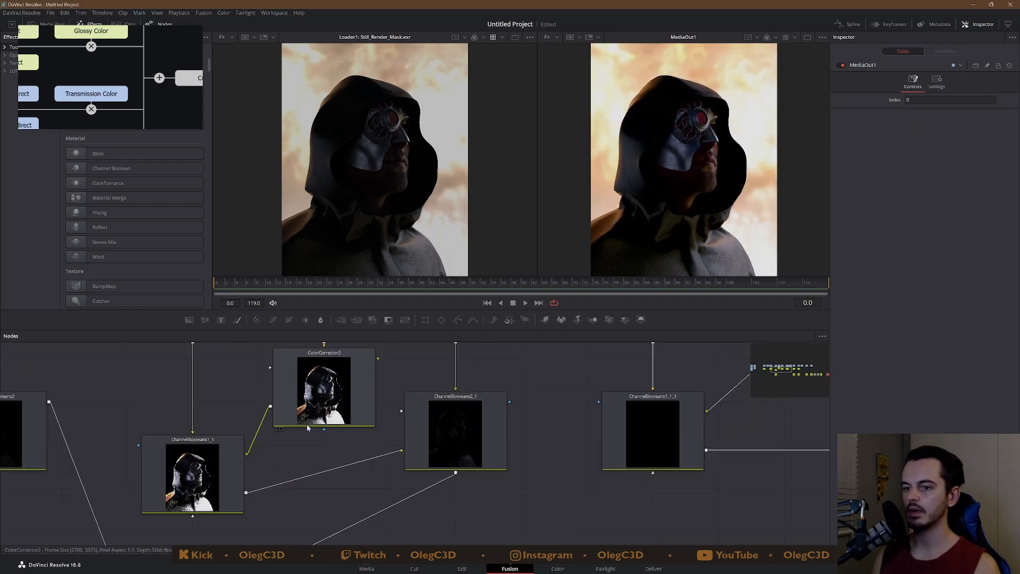
{"action": "left_click", "coordinate": [324, 389]}
{"action": "type", "text": "color"}
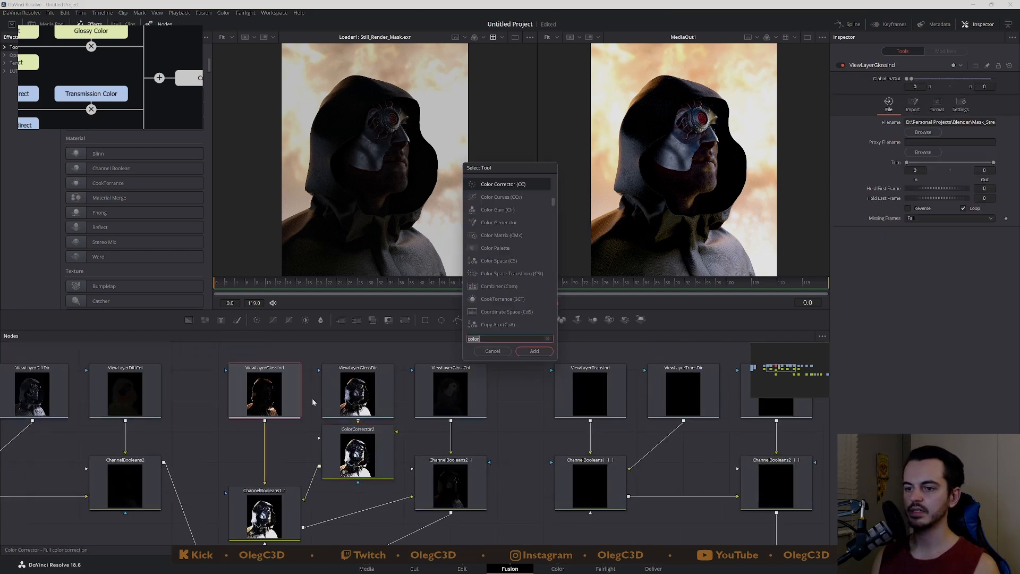
- Add ColorCorrector3 to the glossy indirect layer with gain 2.68 and gamma 0.84
{"action": "left_click", "coordinate": [492, 351]}
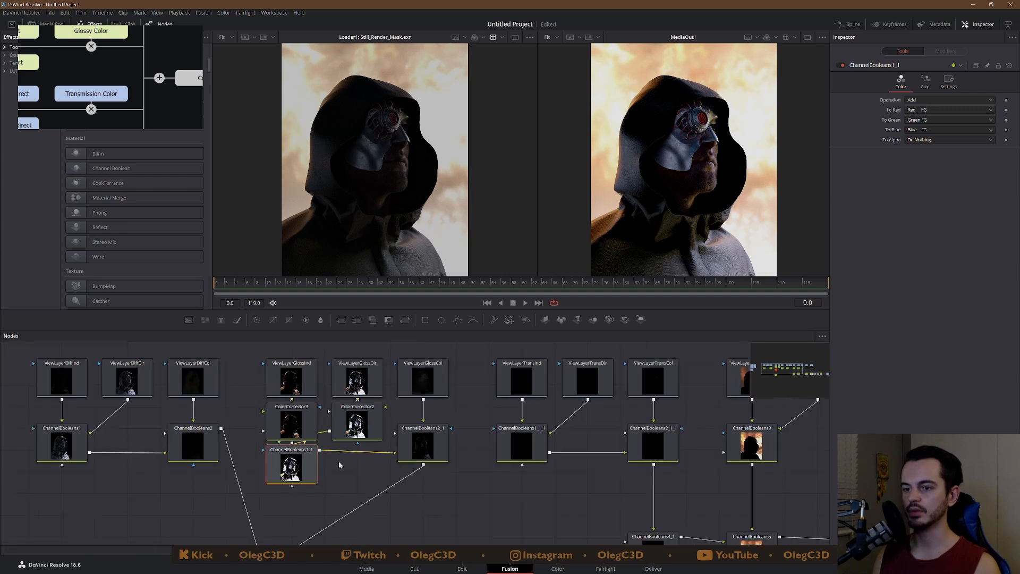
{"action": "left_click", "coordinate": [290, 424]}
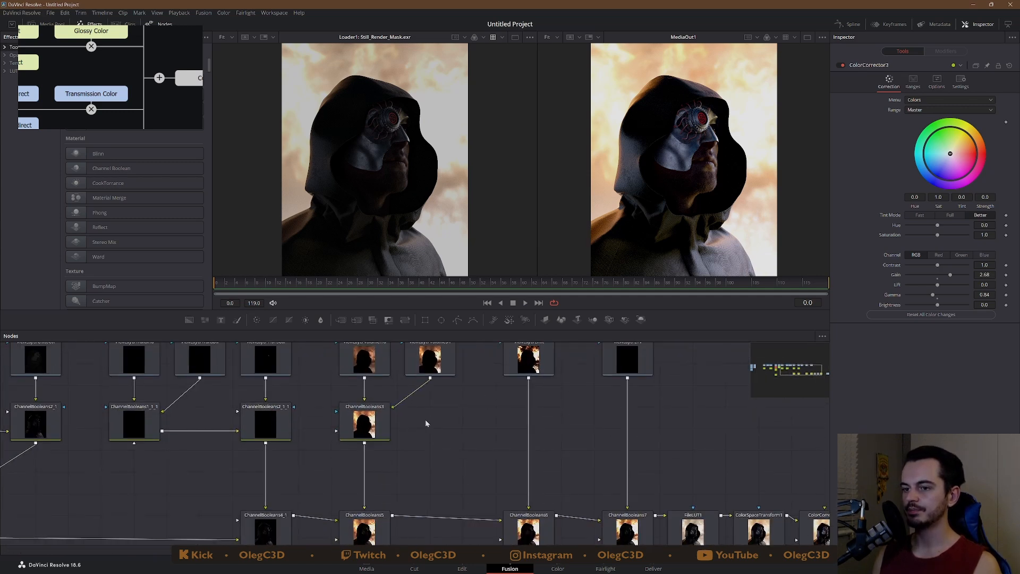
- Add a red-tinted Light Rays node to the volume direct layer
{"action": "left_click", "coordinate": [529, 359]}
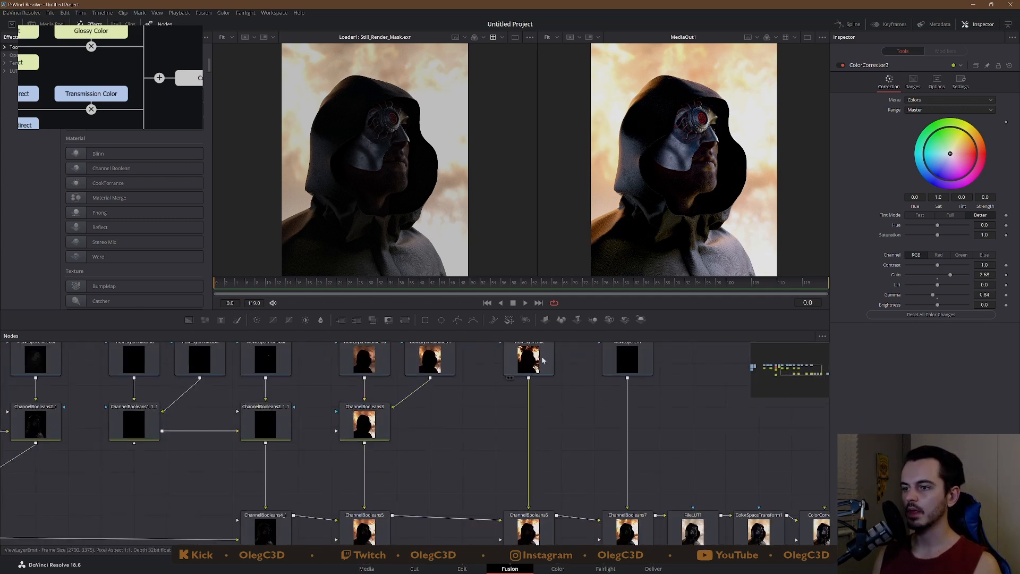
{"action": "left_click", "coordinate": [364, 423]}
{"action": "type", "text": "ra"}
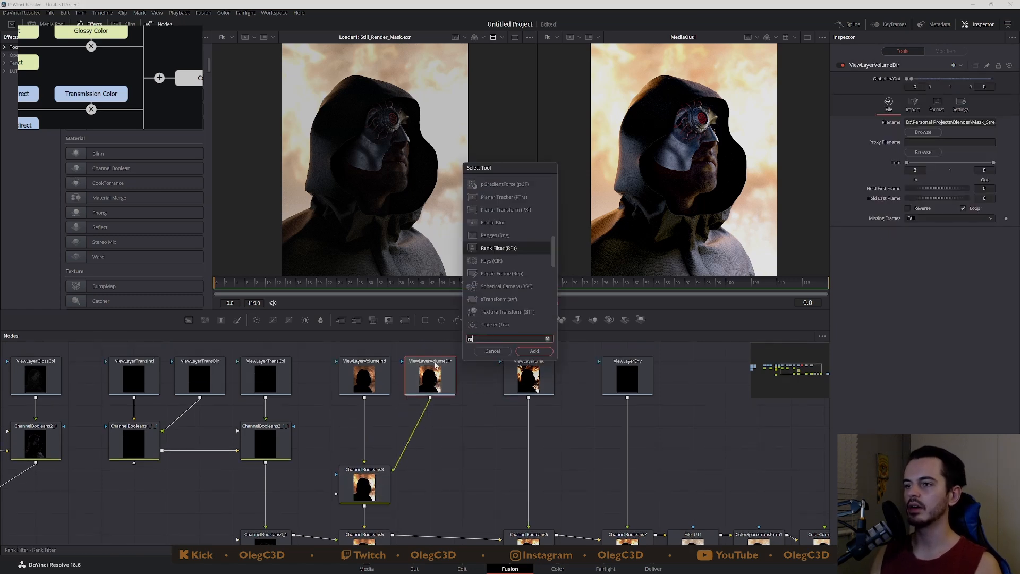
{"action": "type", "text": "Light Rays"}
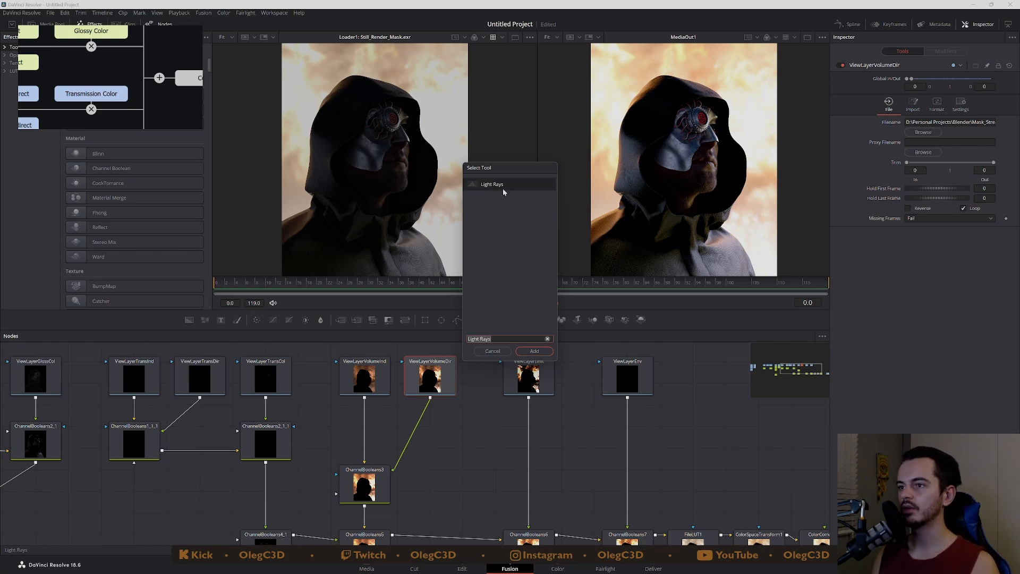
{"action": "left_click", "coordinate": [532, 350]}
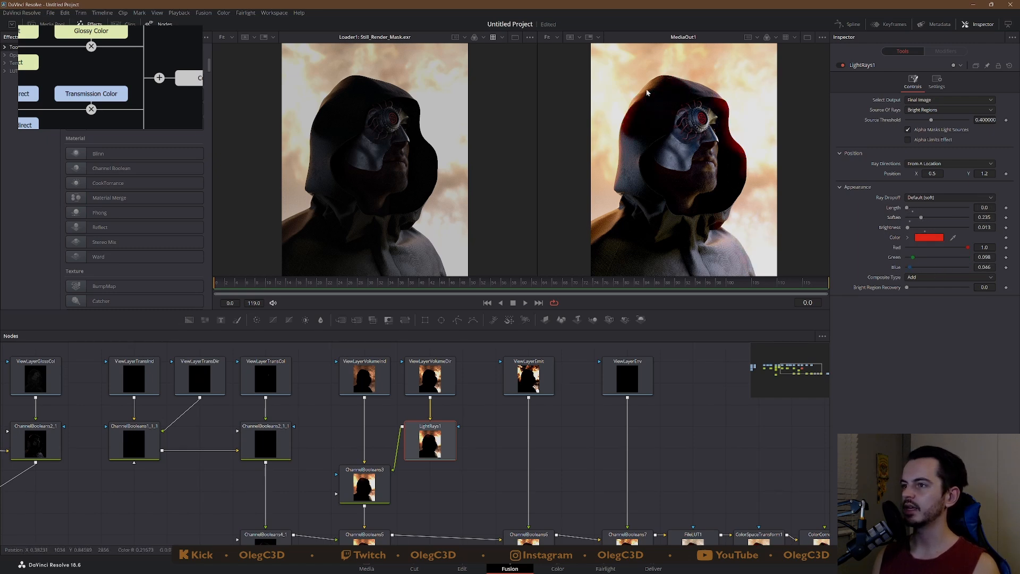
{"action": "mouse_move", "coordinate": [612, 452]}
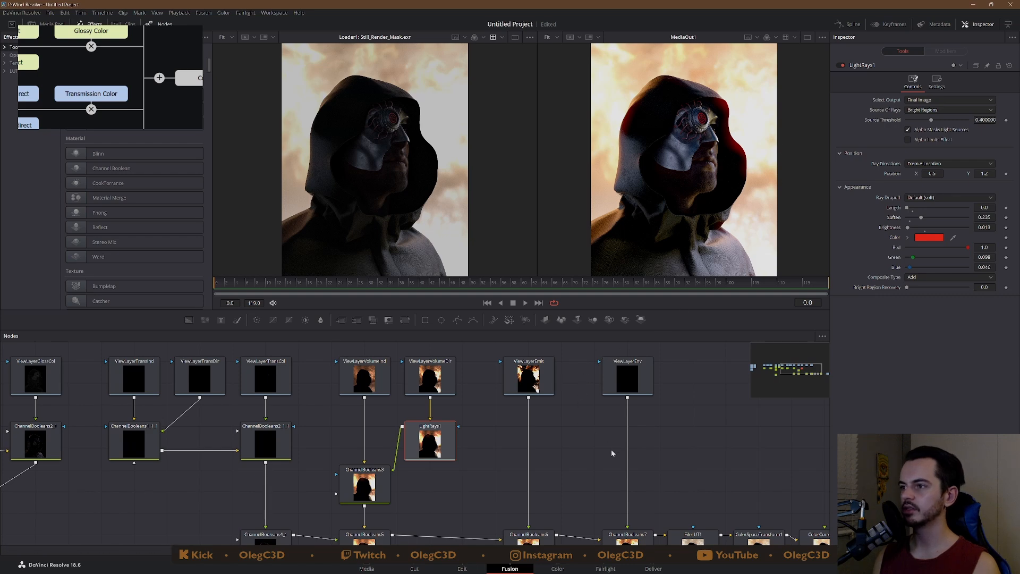
{"action": "mouse_move", "coordinate": [653, 242]}
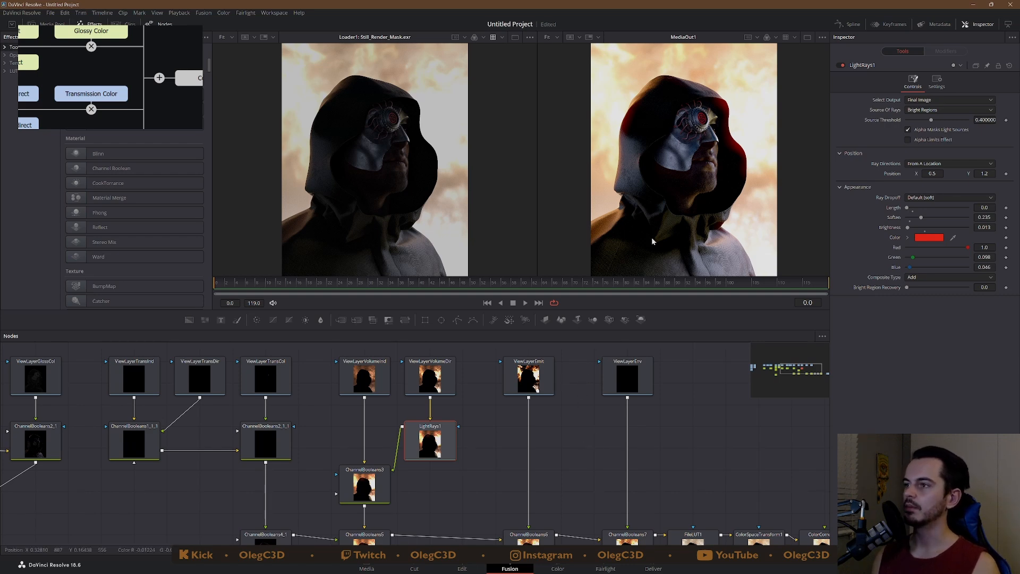
{"action": "mouse_move", "coordinate": [628, 244]}
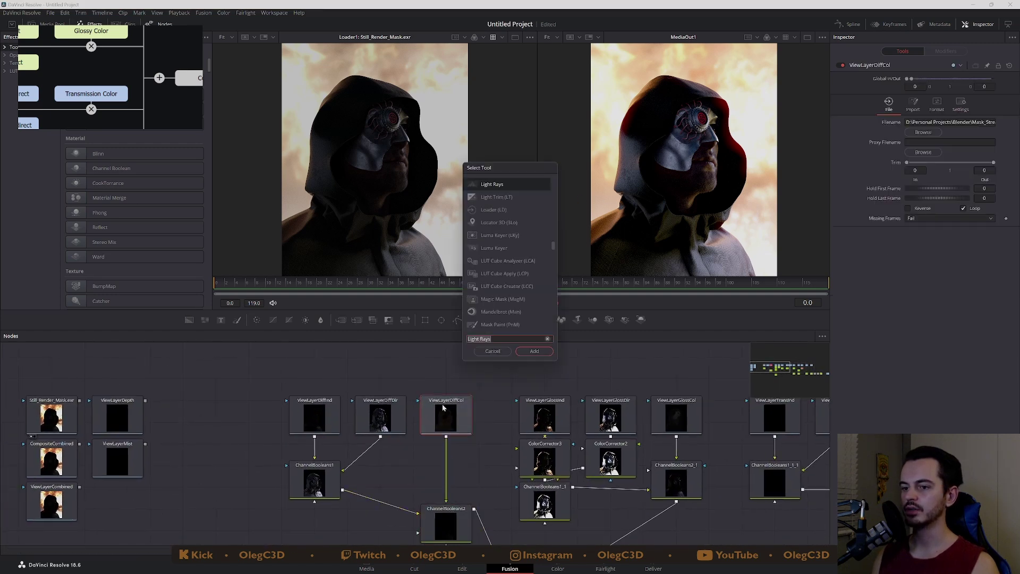
- Add a Glow to the emission layer with glow size 23.5, then review the LightRays1 settings
{"action": "left_click", "coordinate": [492, 350]}
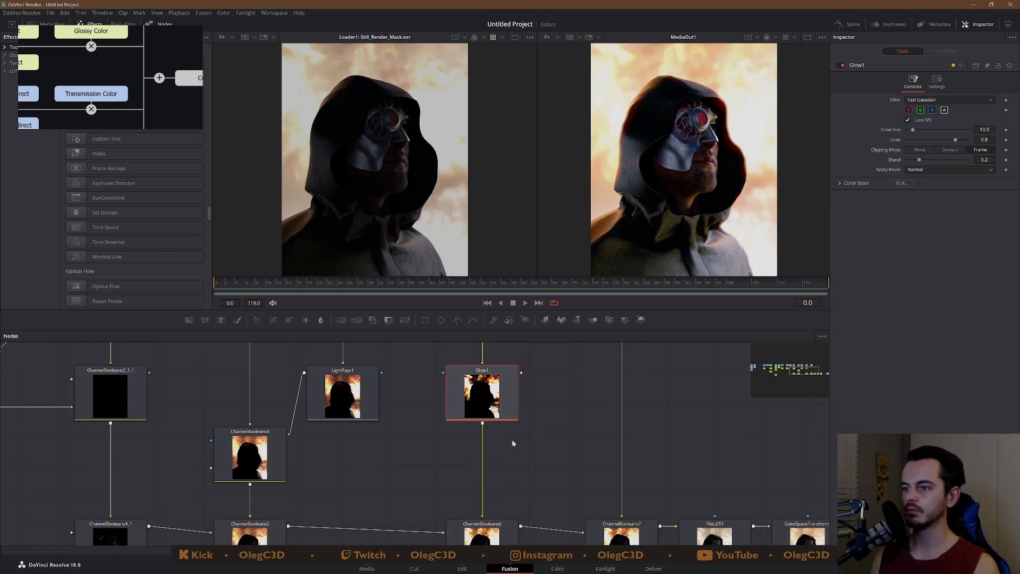
{"action": "left_click_drag", "start_coordinate": [914, 130], "coordinate": [923, 130]}
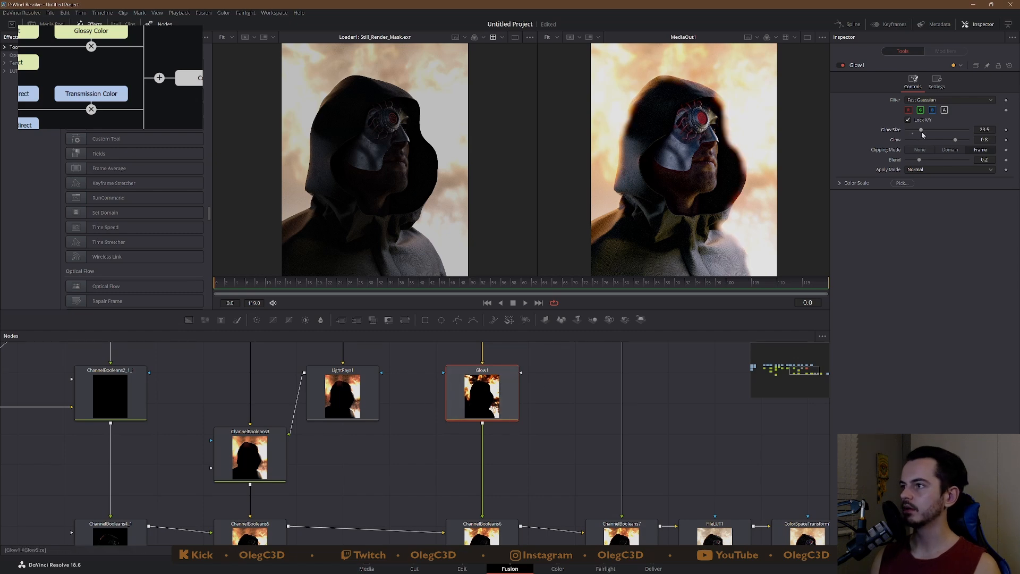
{"action": "left_click", "coordinate": [342, 393]}
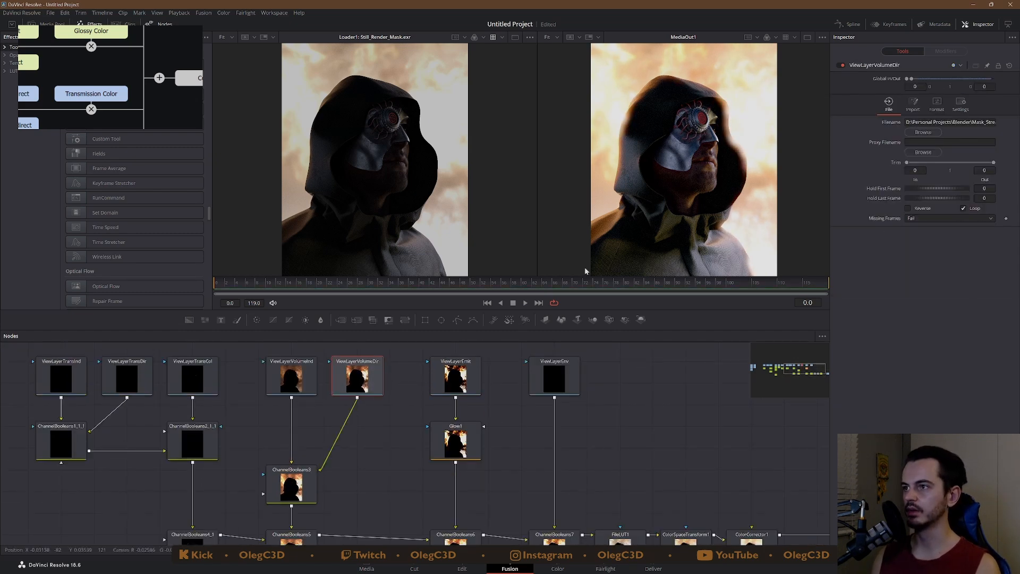
{"action": "left_click", "coordinate": [456, 440]}
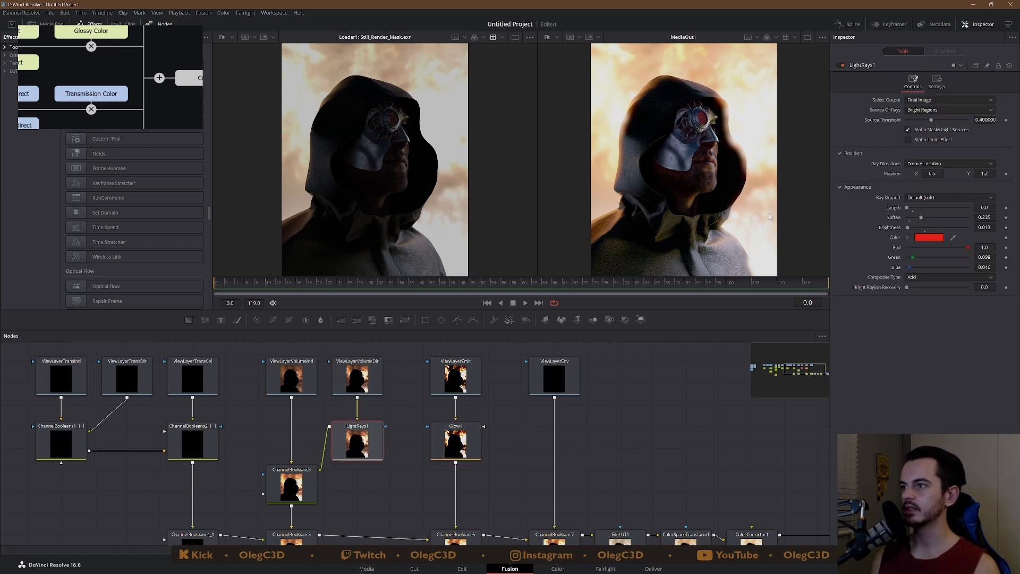
{"action": "left_click", "coordinate": [456, 441]}
{"action": "type", "text": "noise"}
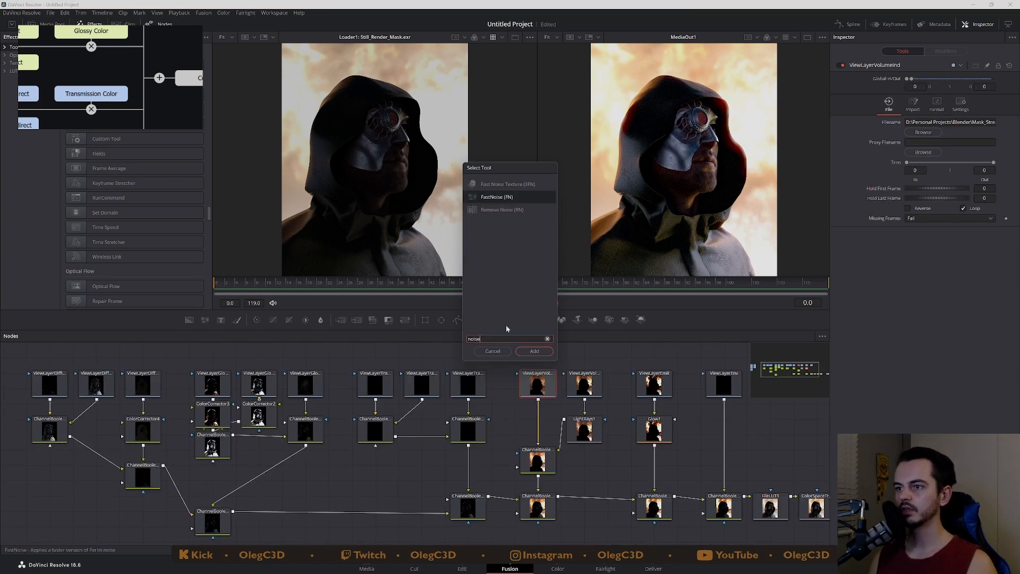
{"action": "mouse_move", "coordinate": [497, 209]}
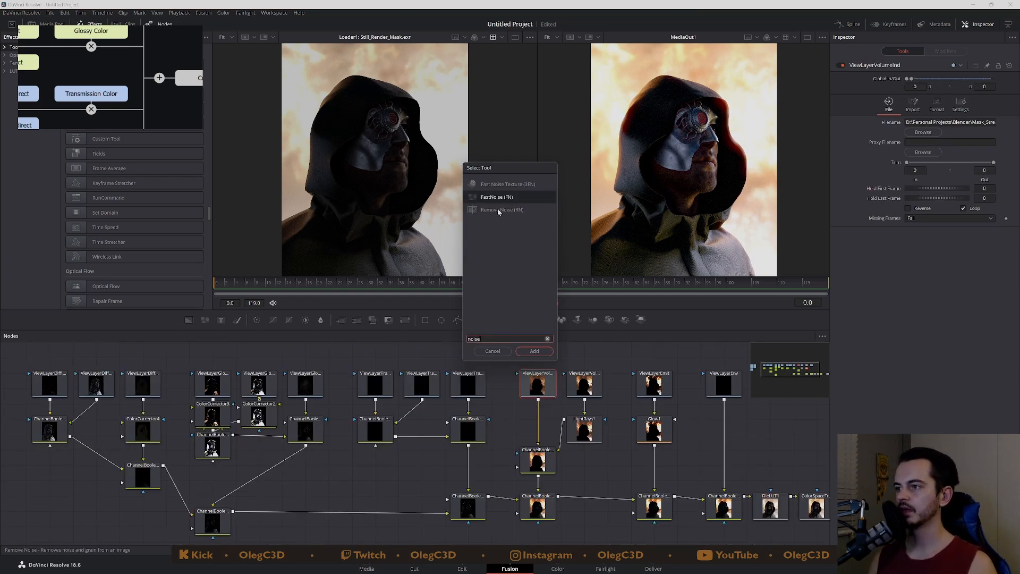
{"action": "mouse_move", "coordinate": [543, 212]}
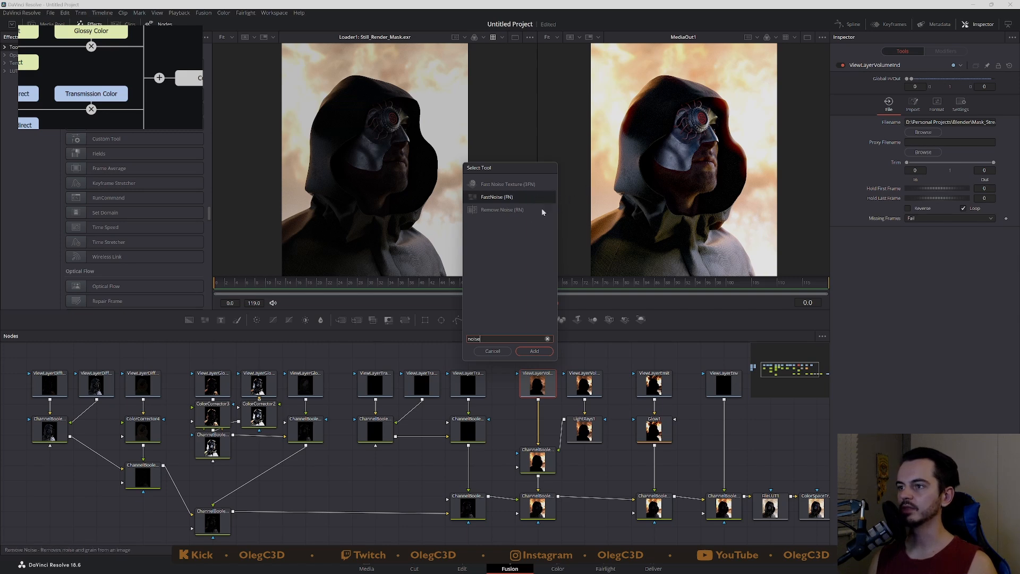
{"action": "left_click", "coordinate": [492, 350]}
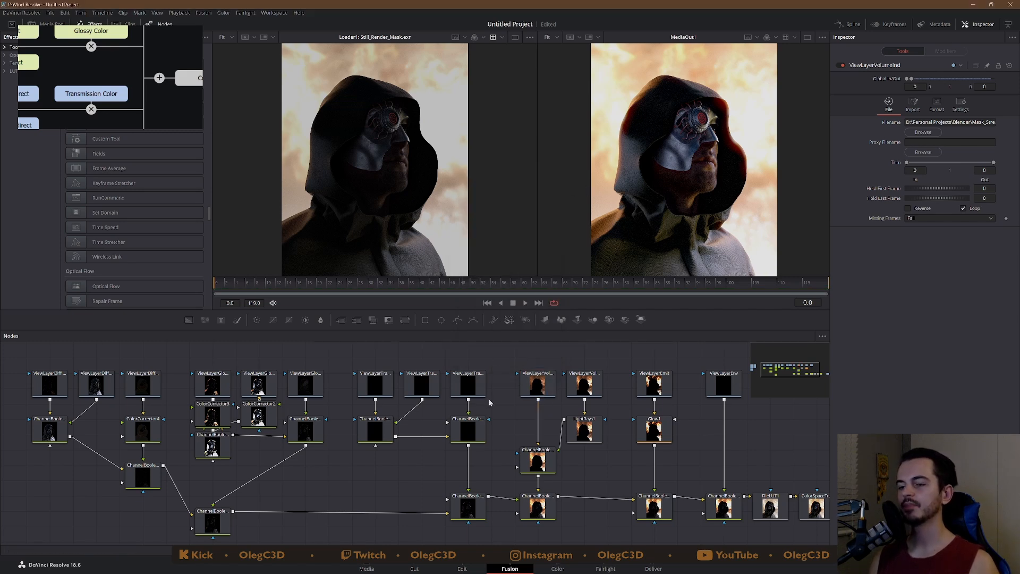
{"action": "mouse_move", "coordinate": [460, 408]}
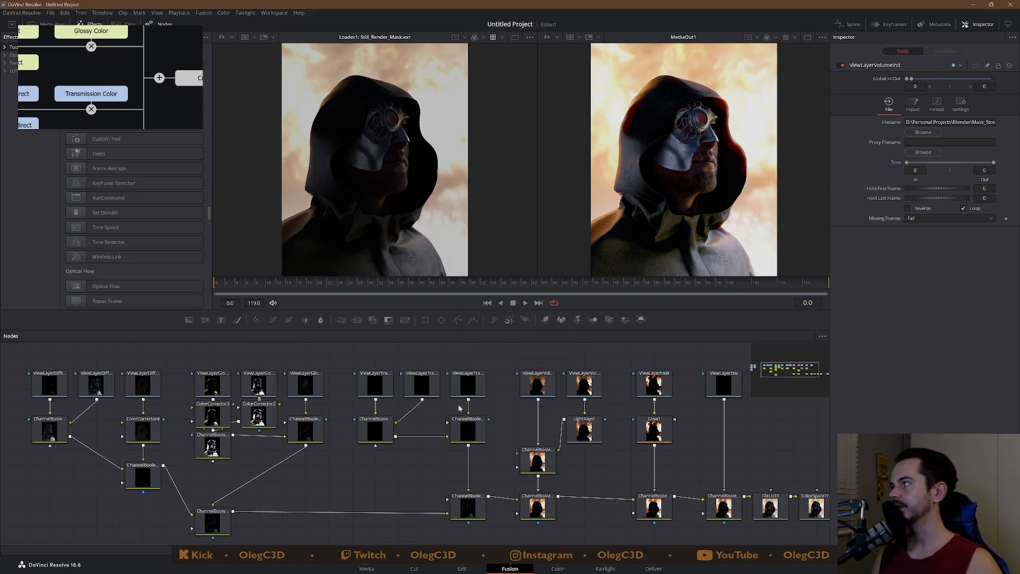
{"action": "mouse_move", "coordinate": [632, 82]}
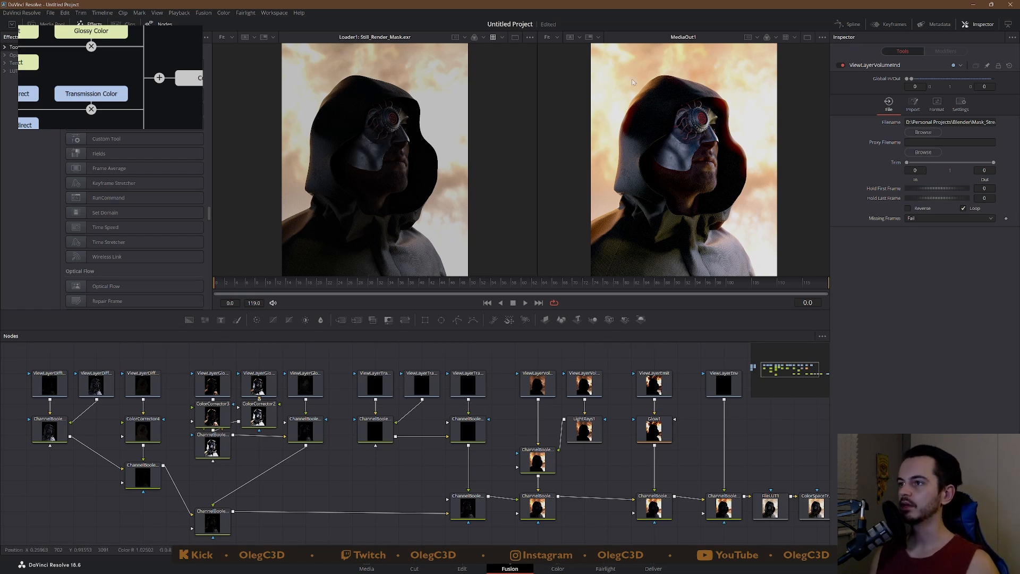
{"action": "mouse_move", "coordinate": [616, 257]}
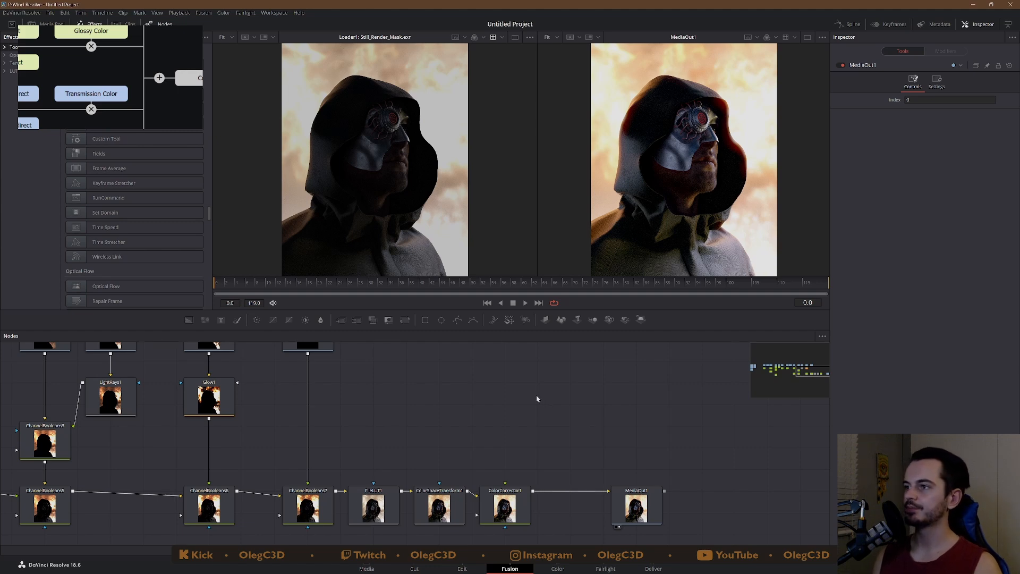
{"action": "mouse_move", "coordinate": [555, 408]}
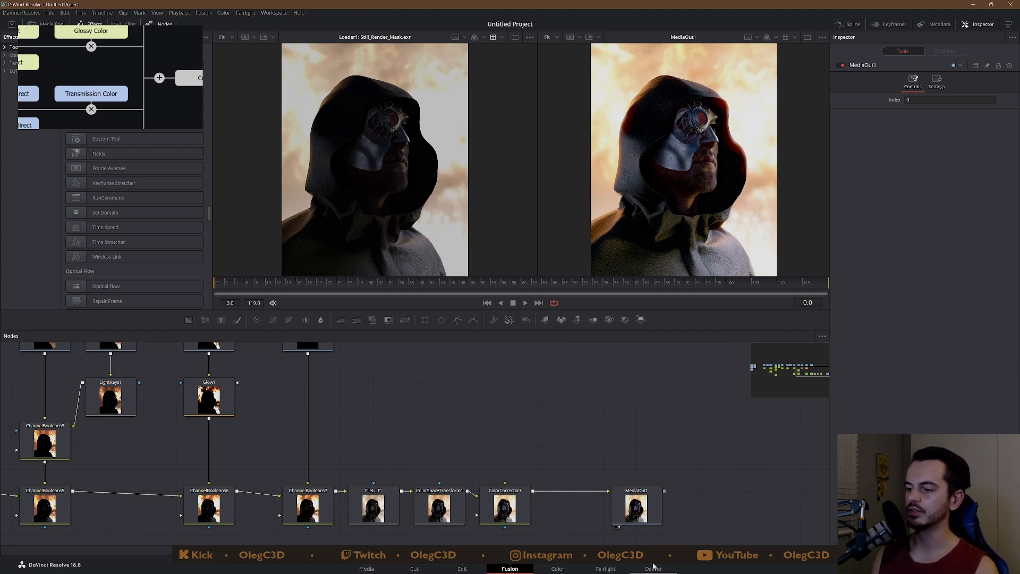
{"action": "mouse_move", "coordinate": [639, 402]}
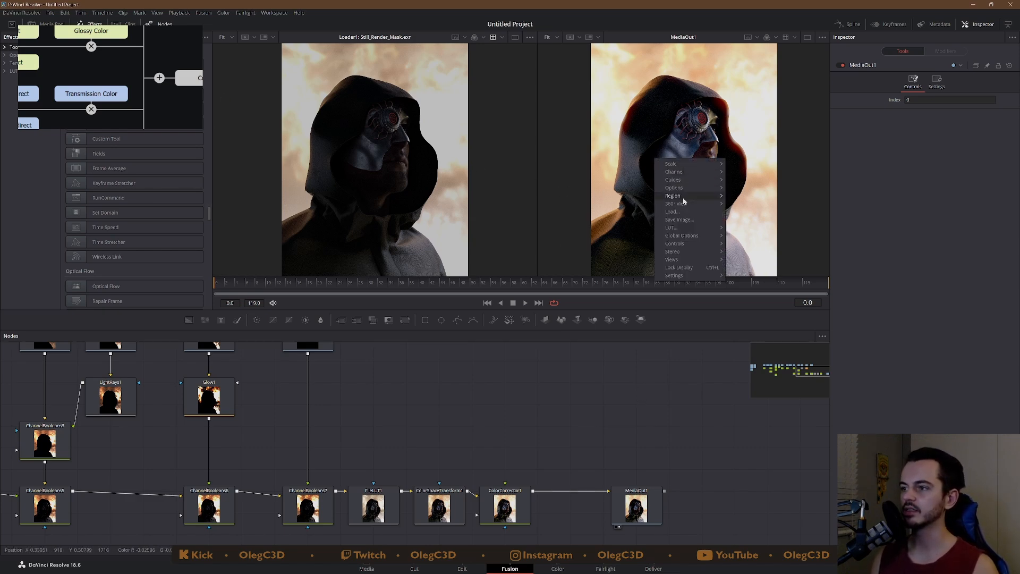
{"action": "mouse_move", "coordinate": [679, 219]}
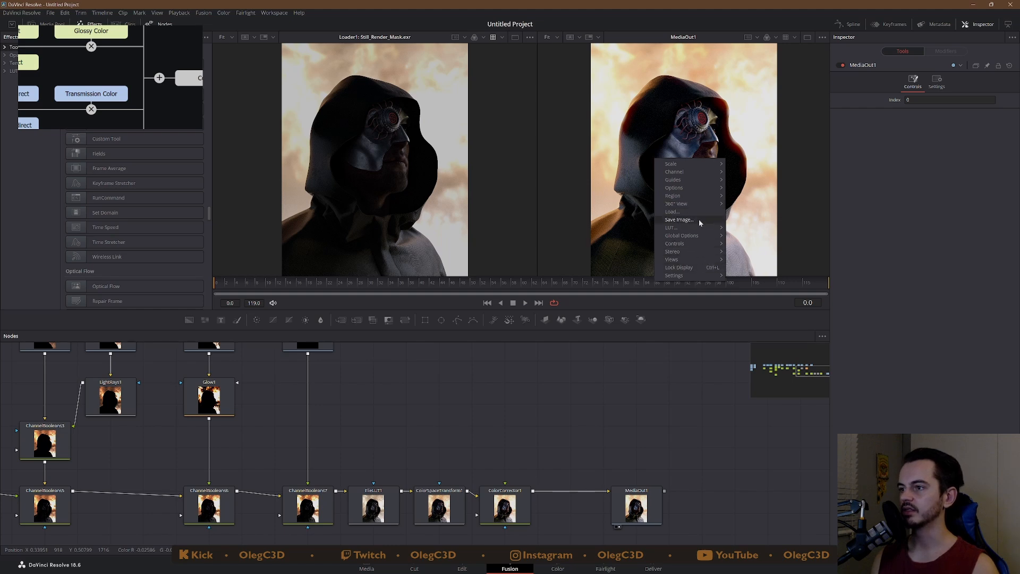
{"action": "left_click", "coordinate": [679, 219]}
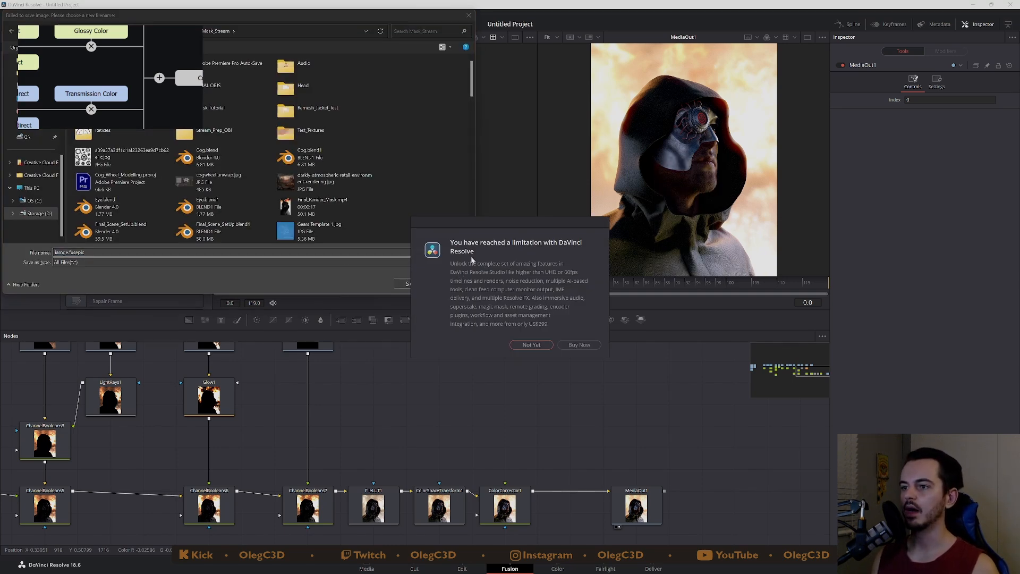
{"action": "mouse_move", "coordinate": [528, 332]}
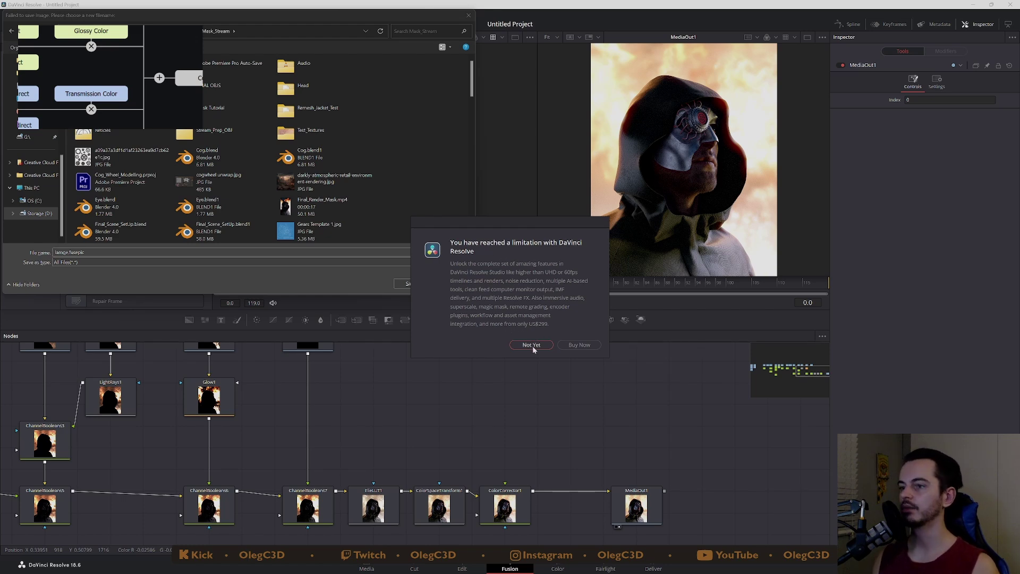
{"action": "left_click", "coordinate": [531, 345]}
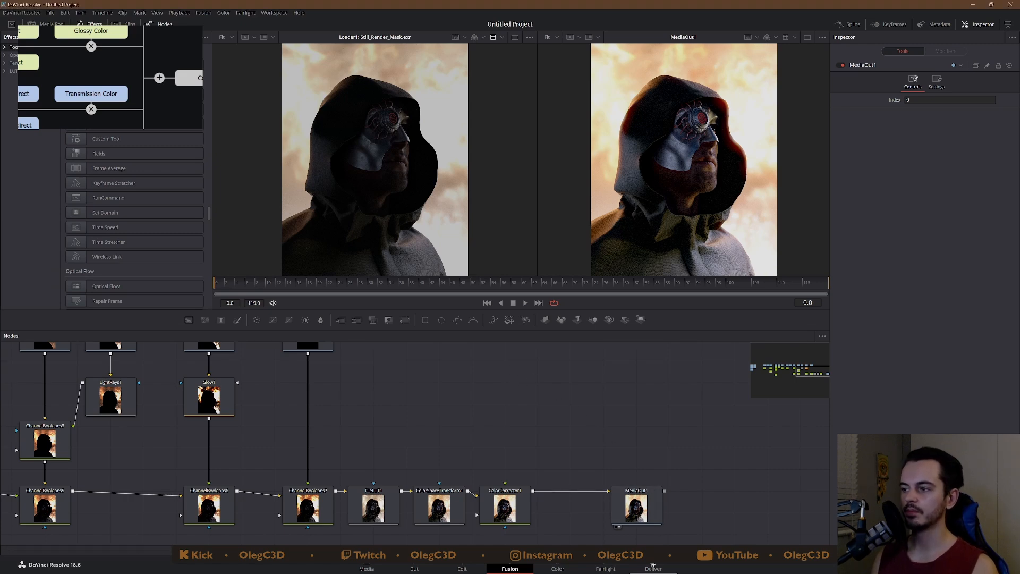
- Trim the Fusion Composition clip to about 3 frames on the Cut page and return to Deliver
{"action": "left_click", "coordinate": [652, 568]}
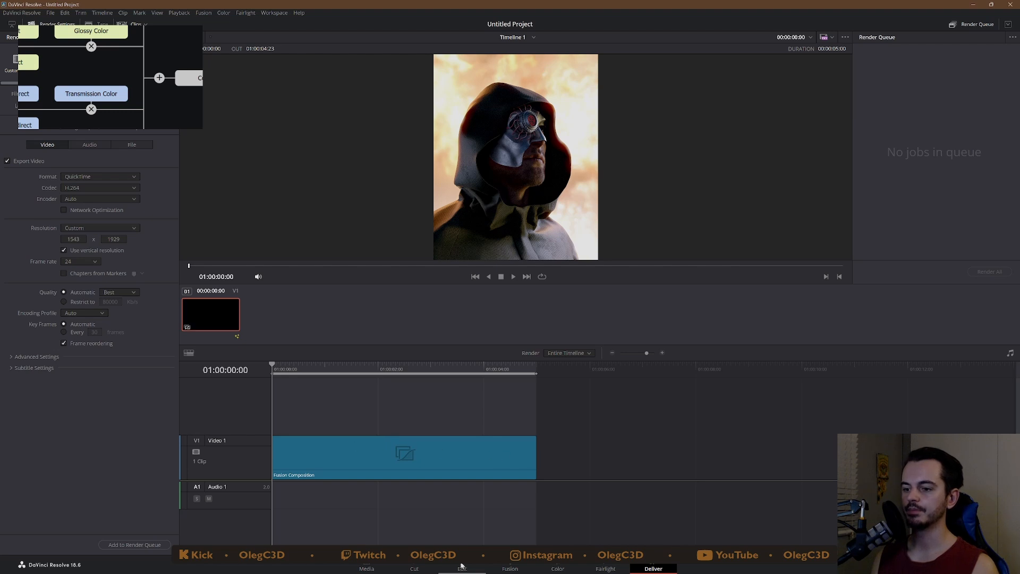
{"action": "left_click", "coordinate": [462, 567]}
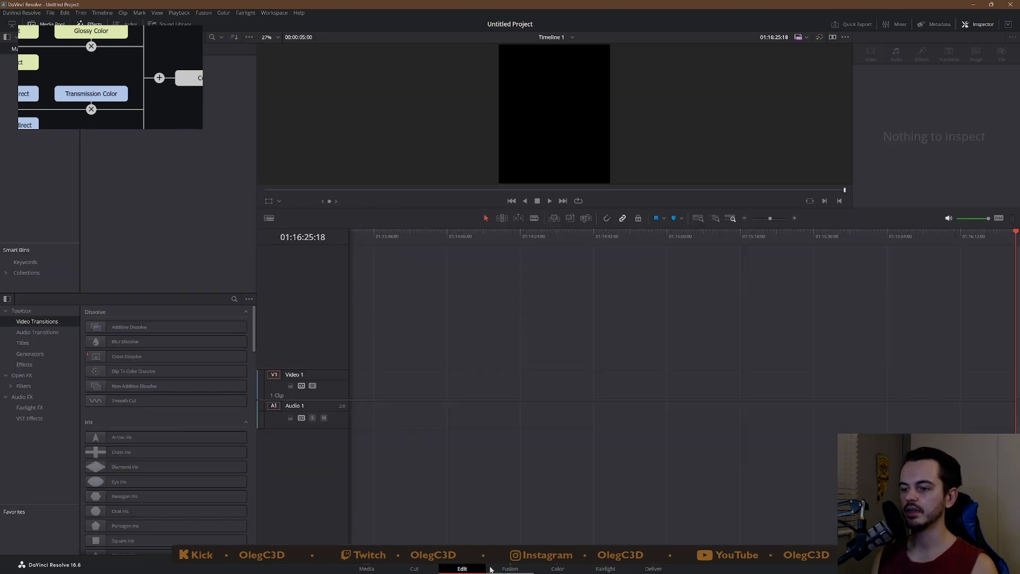
{"action": "left_click", "coordinate": [413, 569]}
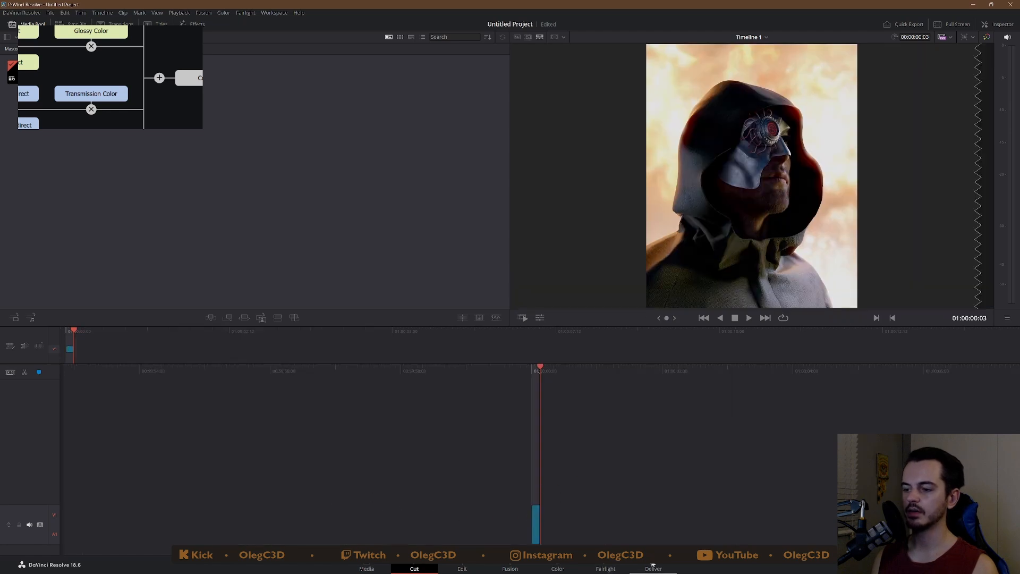
{"action": "left_click", "coordinate": [652, 569]}
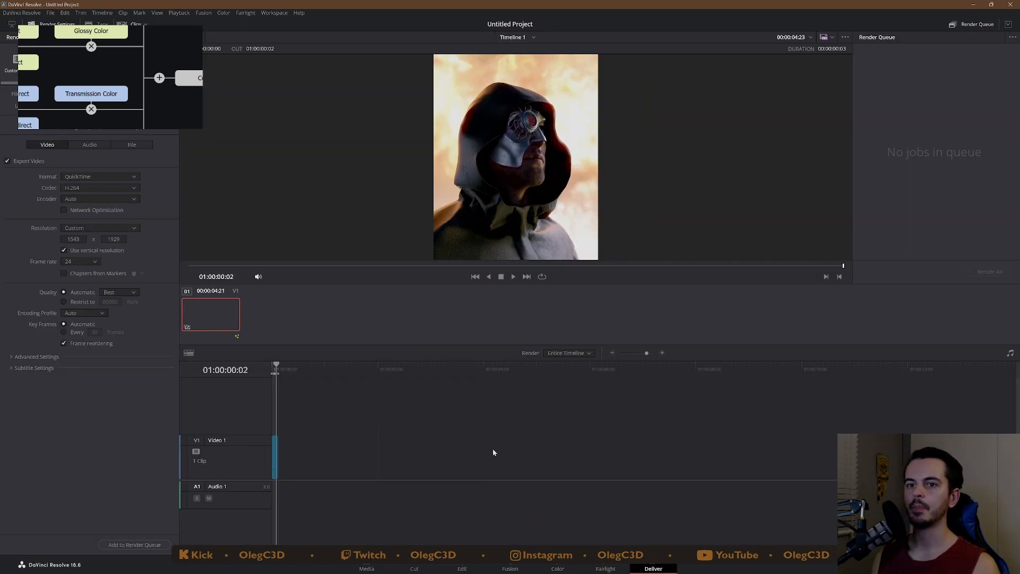
- Set export resolution to custom 1543 × 1929 and format to PNG
{"action": "left_click", "coordinate": [73, 239]}
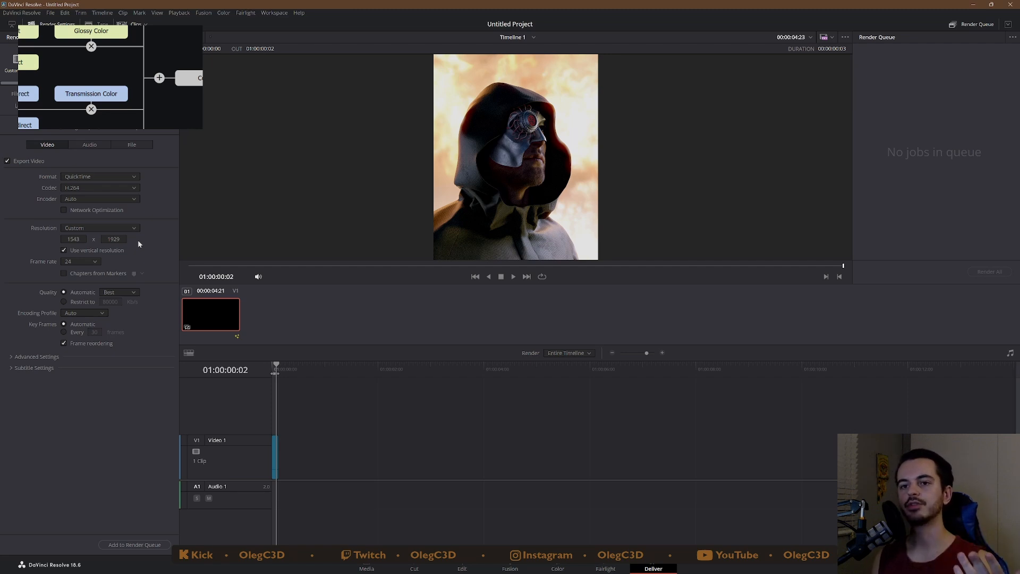
{"action": "mouse_move", "coordinate": [137, 243]}
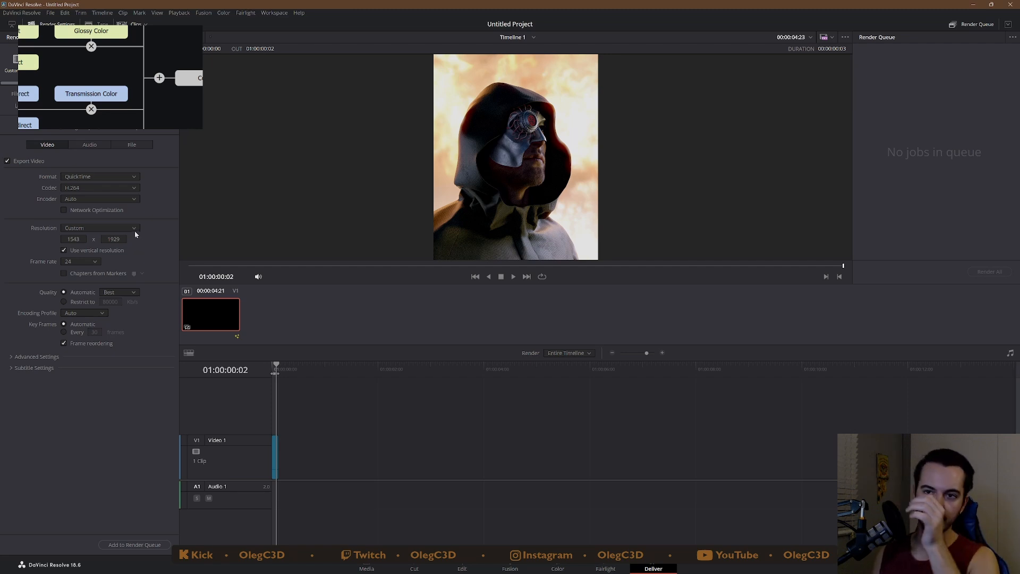
{"action": "left_click", "coordinate": [100, 227]}
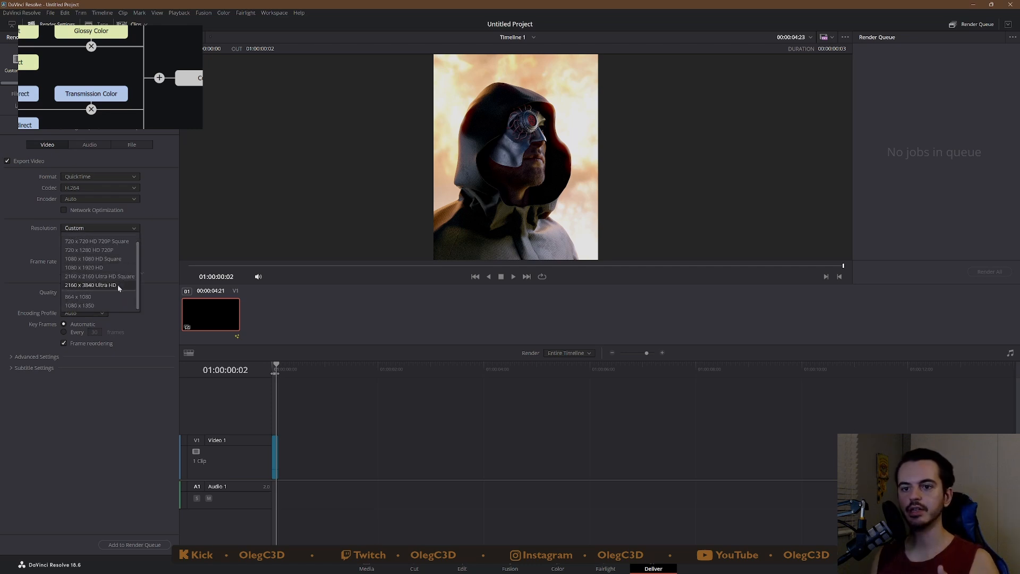
{"action": "mouse_move", "coordinate": [97, 288]}
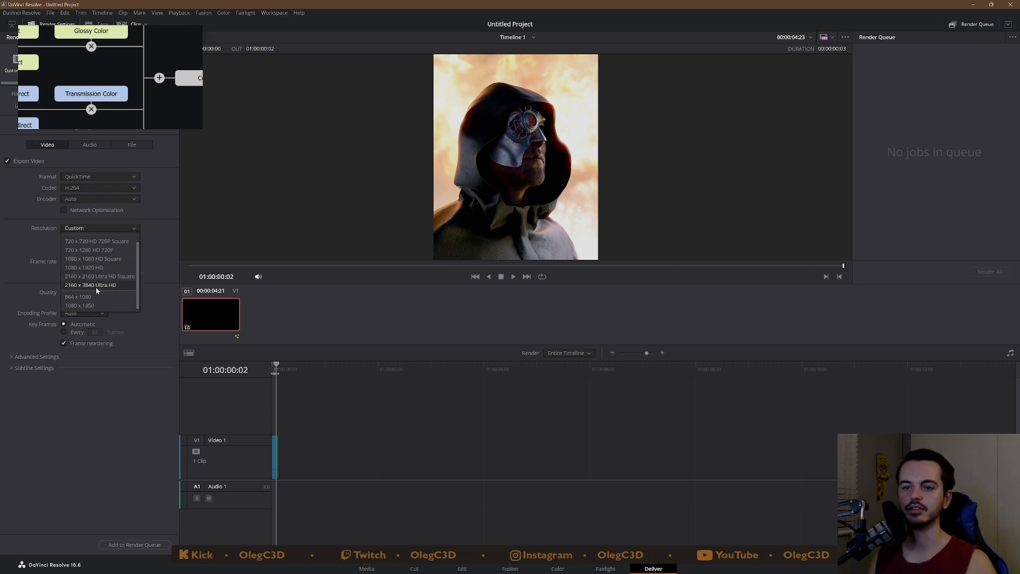
{"action": "mouse_move", "coordinate": [94, 292]}
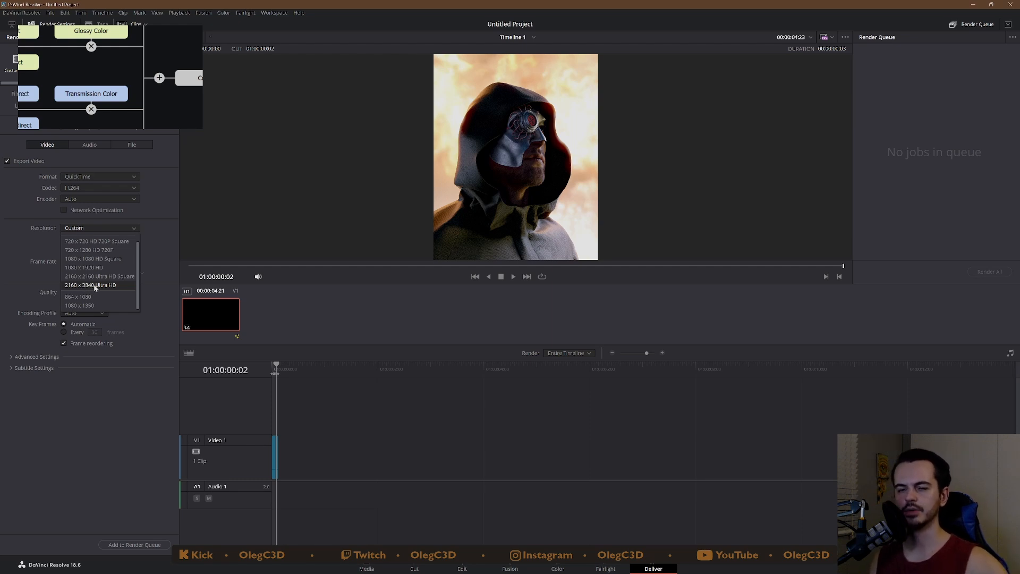
{"action": "mouse_move", "coordinate": [237, 242]}
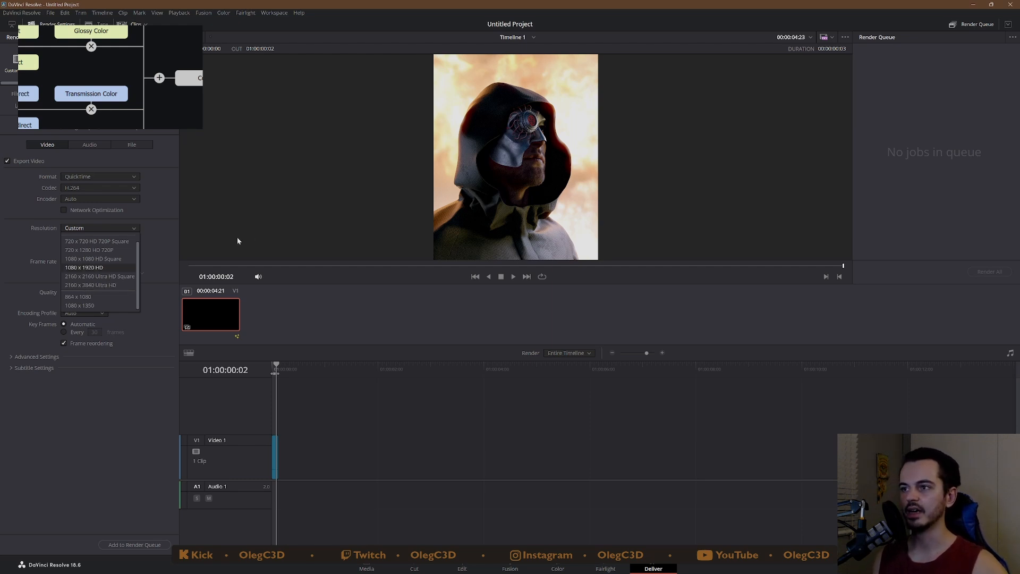
{"action": "mouse_move", "coordinate": [121, 381]}
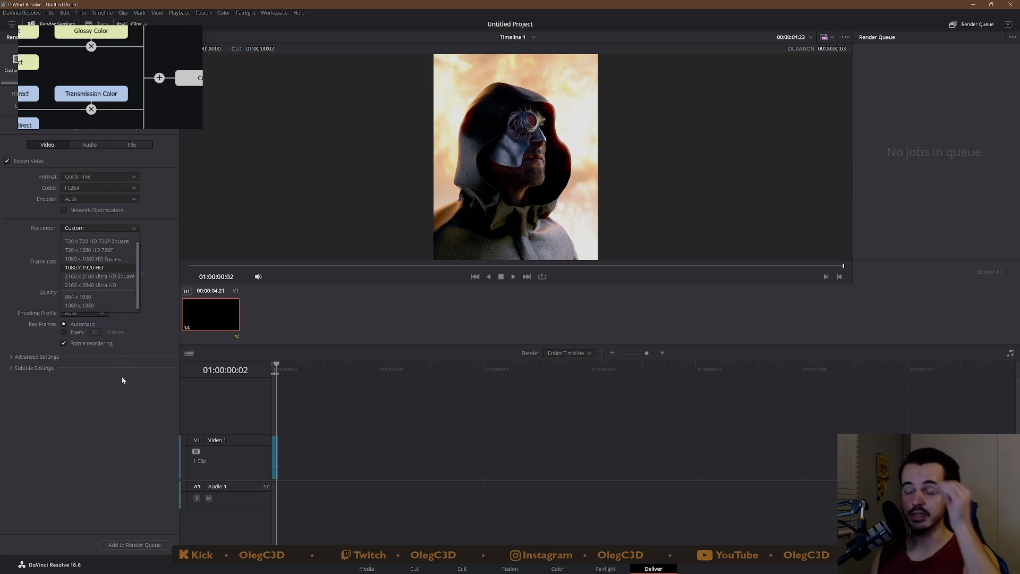
{"action": "mouse_move", "coordinate": [138, 399]}
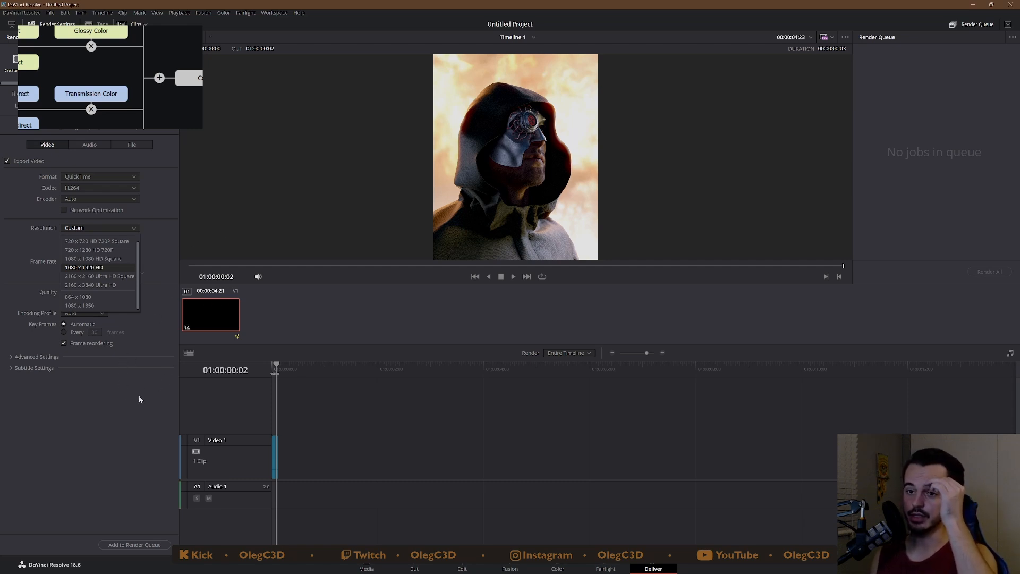
{"action": "left_click", "coordinate": [84, 268]}
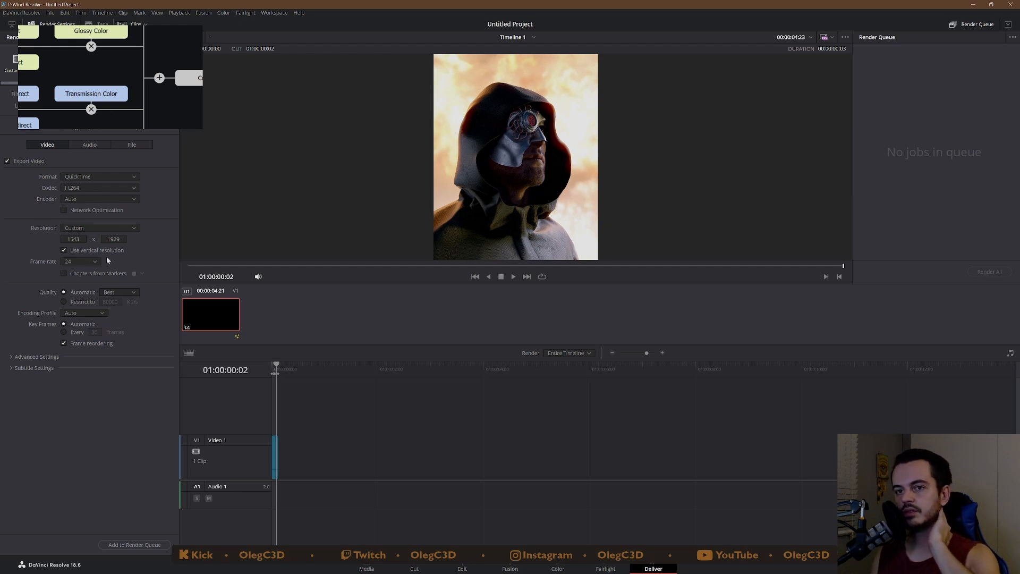
{"action": "left_click", "coordinate": [100, 177]}
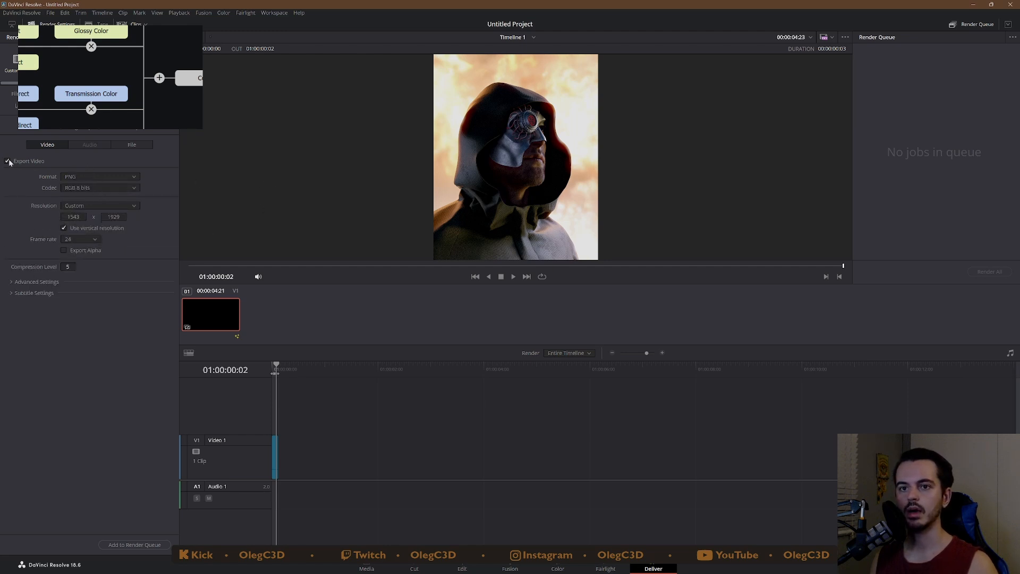
- Create a 'Final' folder in Mask_Stream and set it as the render destination
{"action": "left_click", "coordinate": [7, 161]}
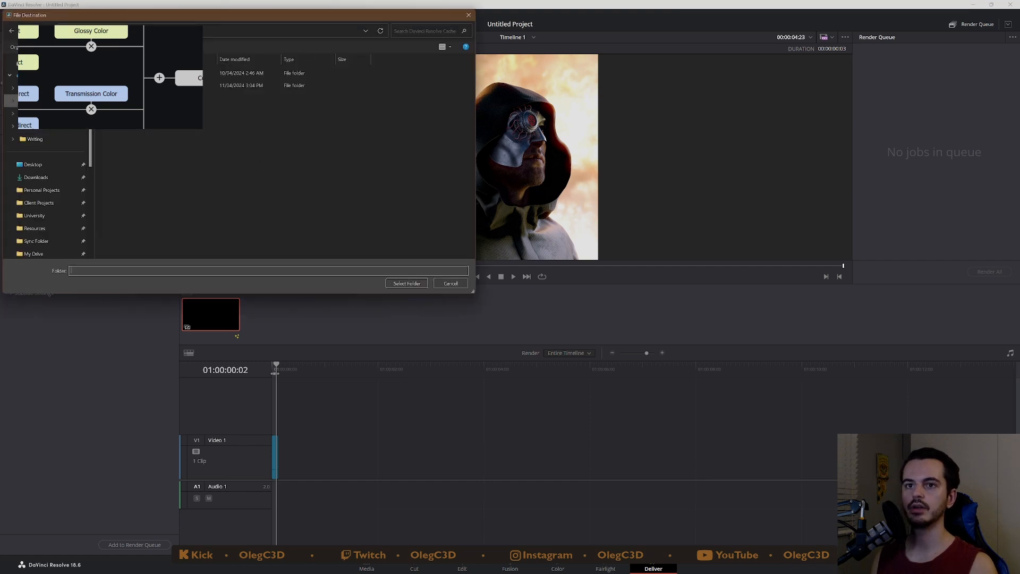
{"action": "left_click", "coordinate": [41, 190]}
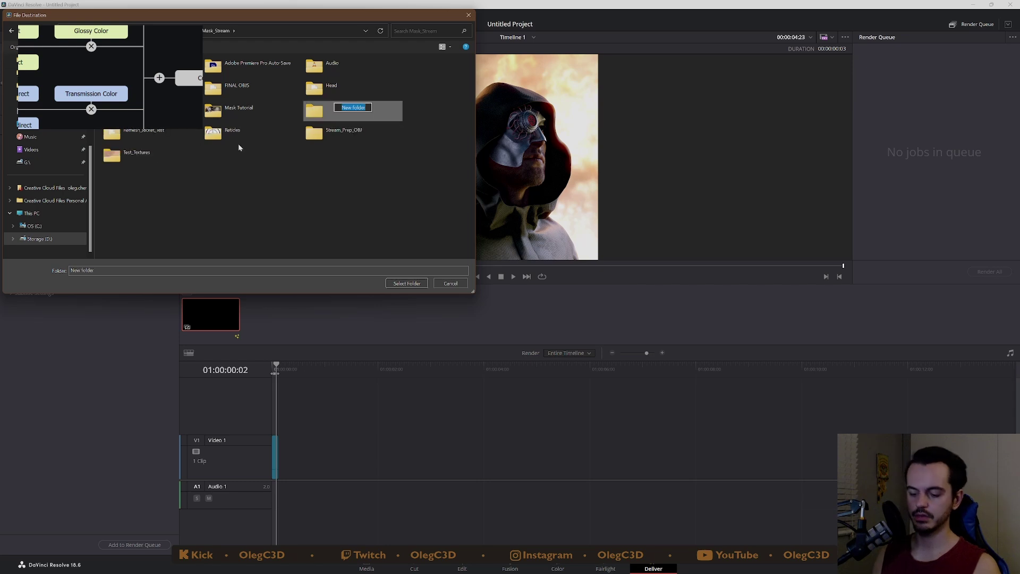
{"action": "type", "text": "Final"}
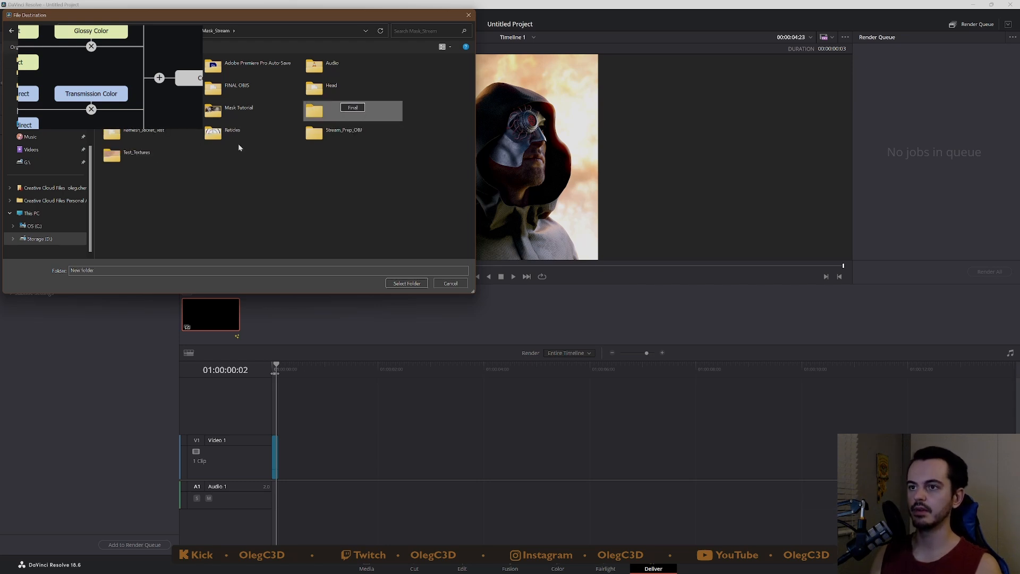
{"action": "left_click", "coordinate": [405, 283]}
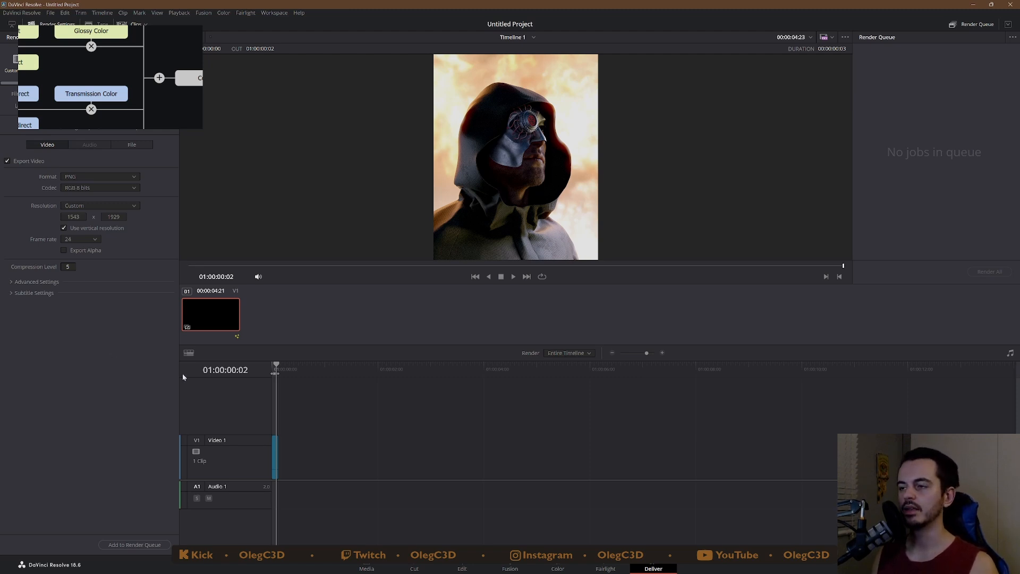
{"action": "mouse_move", "coordinate": [244, 285]}
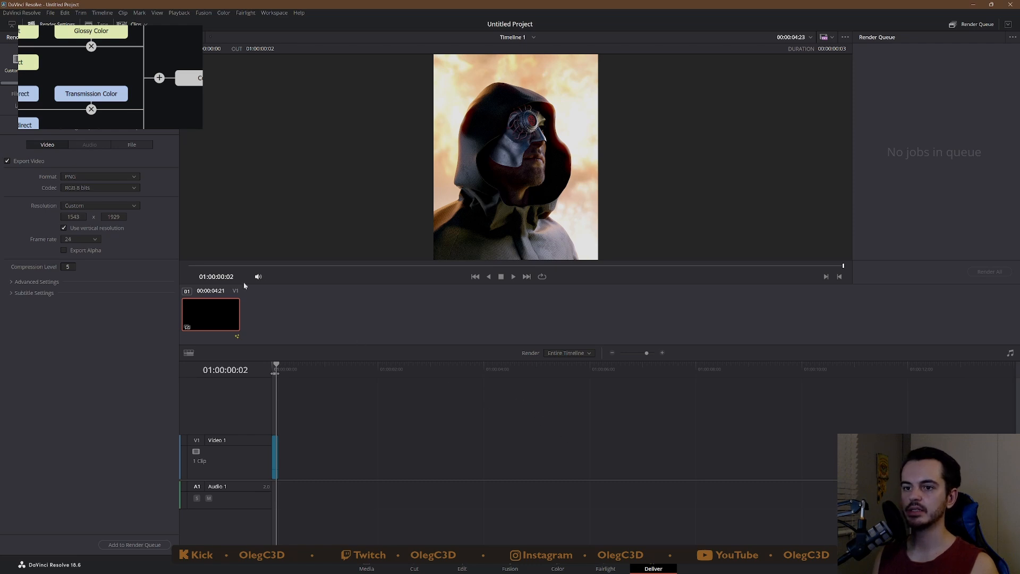
- Add the PNG still job to the render queue and render it
{"action": "left_click", "coordinate": [135, 544]}
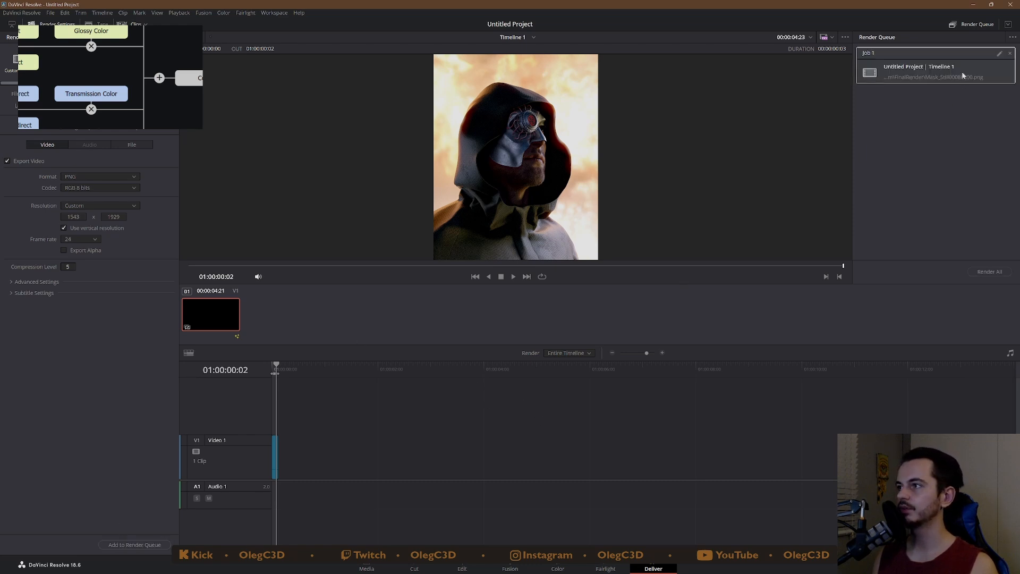
{"action": "left_click", "coordinate": [989, 271]}
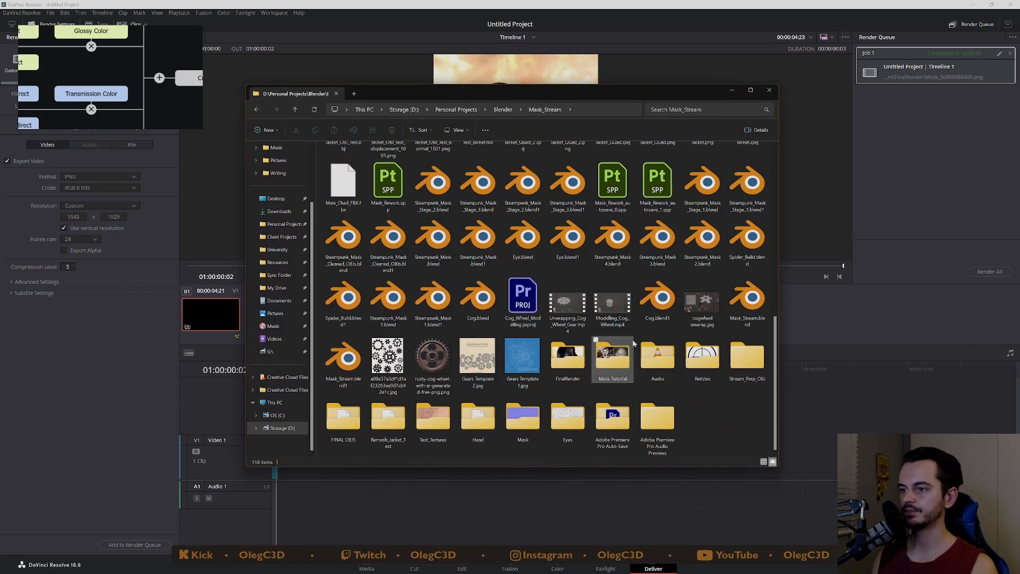
- In FinalRender, delete the two extra frames, leaving a single PNG still selected
{"action": "double_click", "coordinate": [566, 357]}
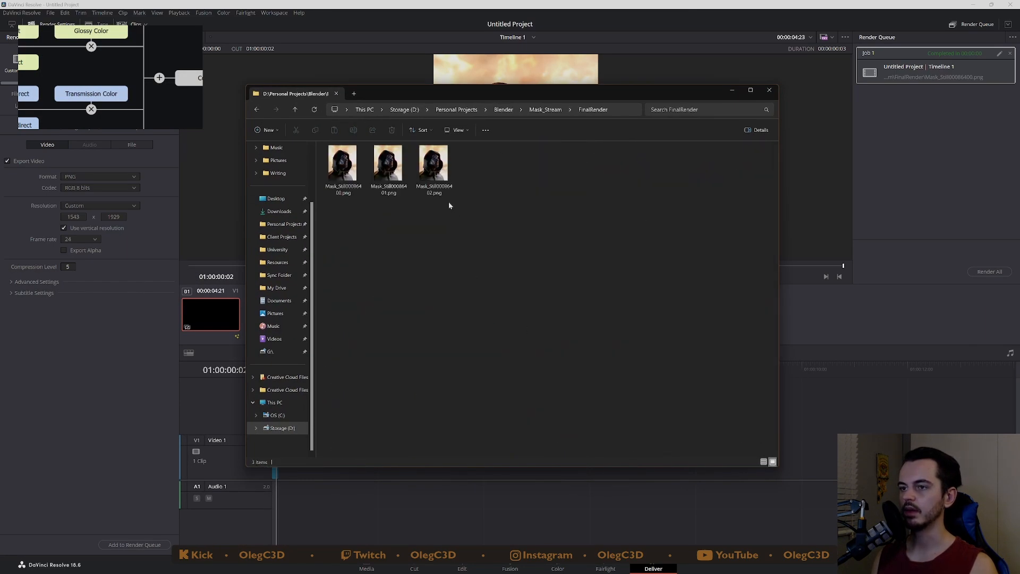
{"action": "mouse_move", "coordinate": [306, 474]}
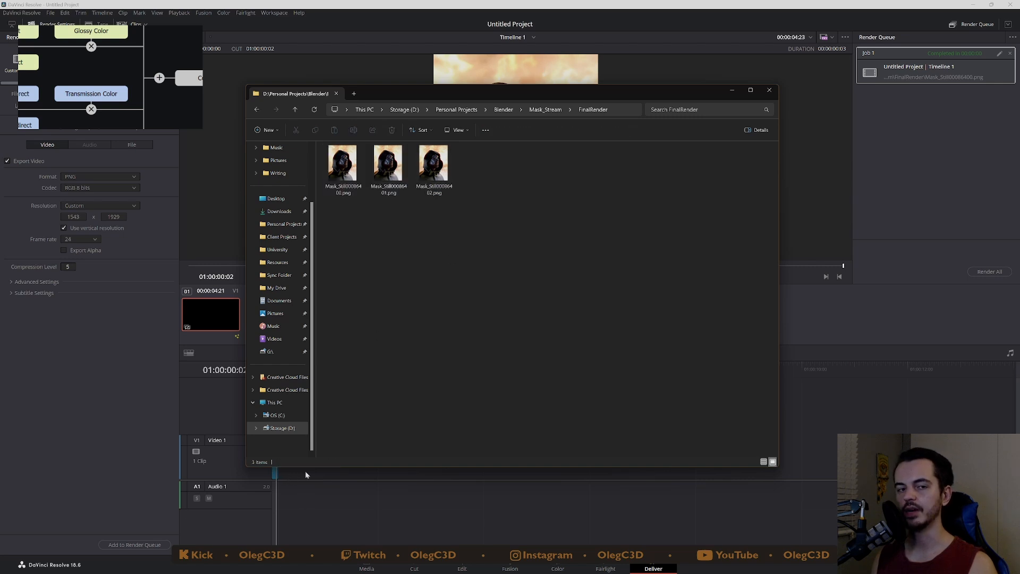
{"action": "left_click", "coordinate": [387, 162]}
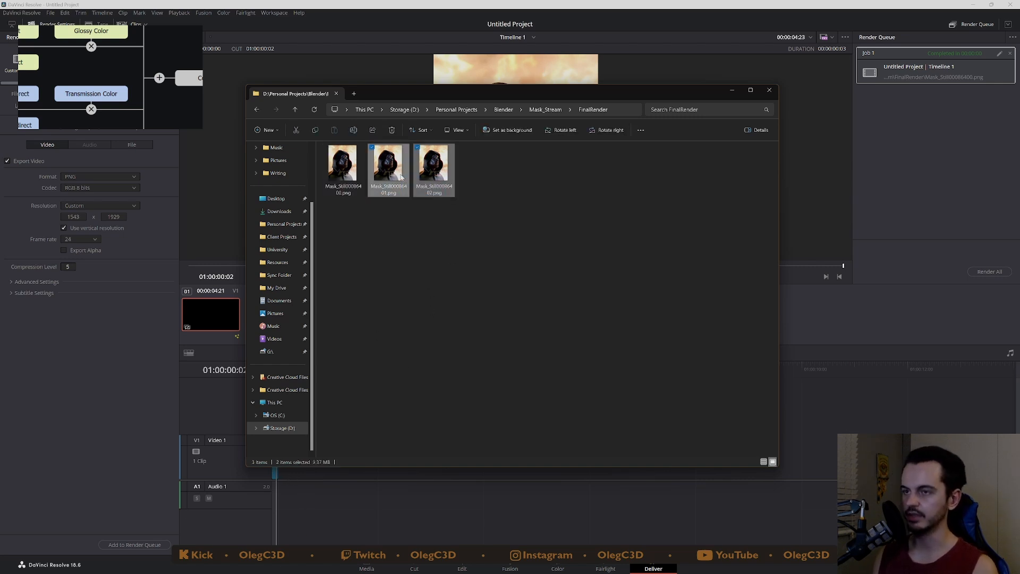
{"action": "left_click", "coordinate": [341, 162]}
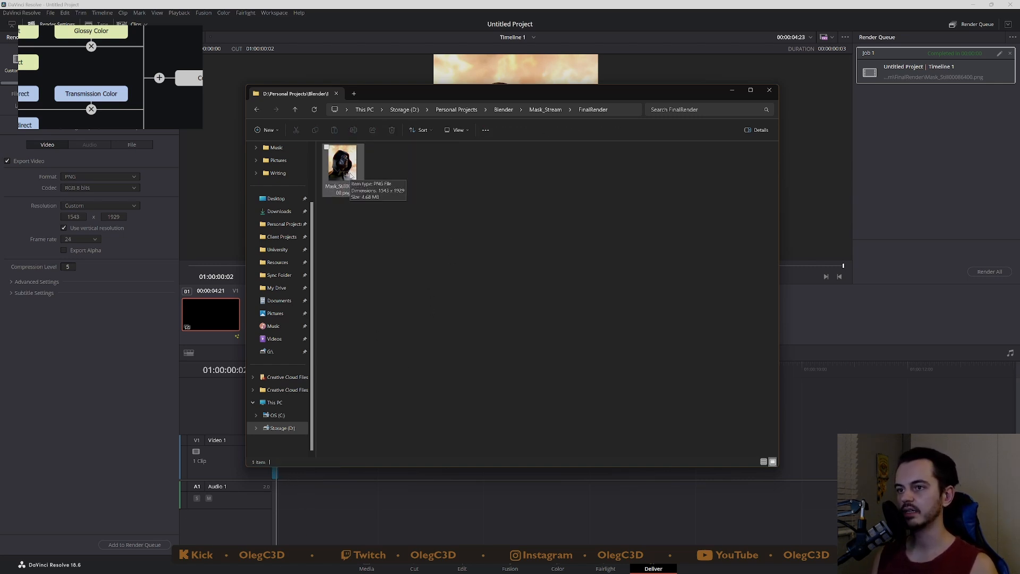
{"action": "left_click", "coordinate": [343, 166]}
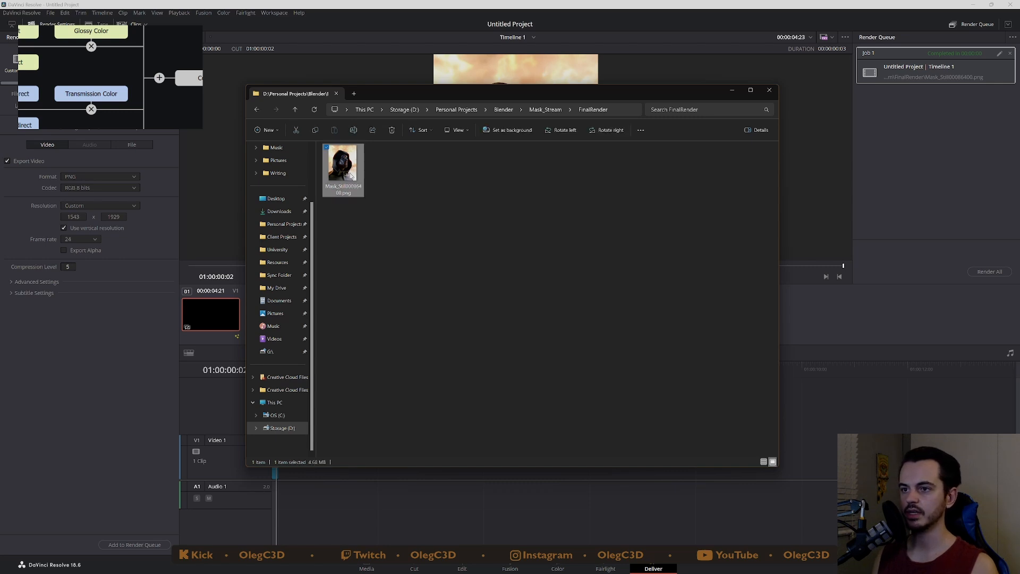
- View the exported still in Photos, close the windows and return to the Fusion page
{"action": "double_click", "coordinate": [344, 162]}
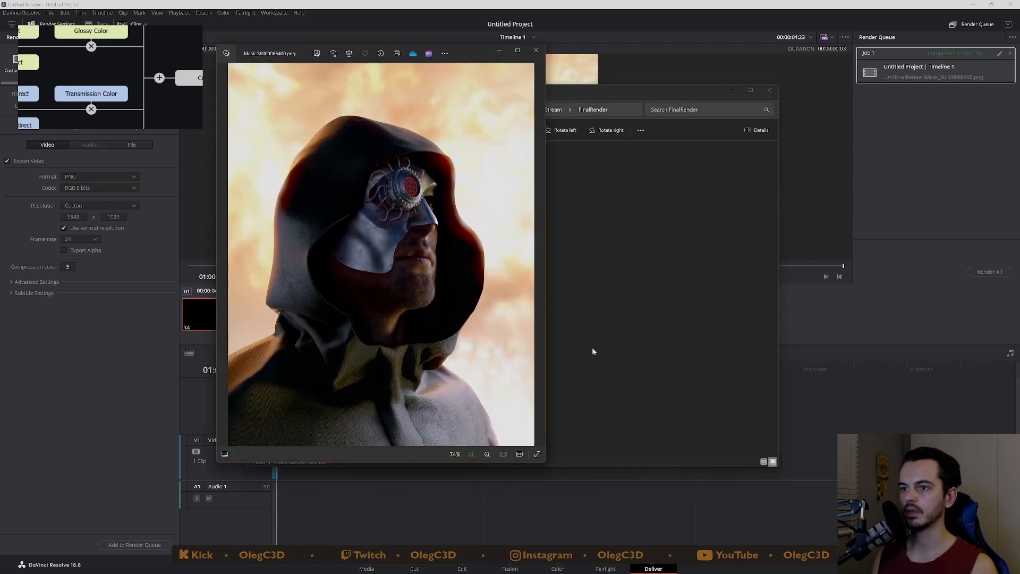
{"action": "mouse_move", "coordinate": [558, 464]}
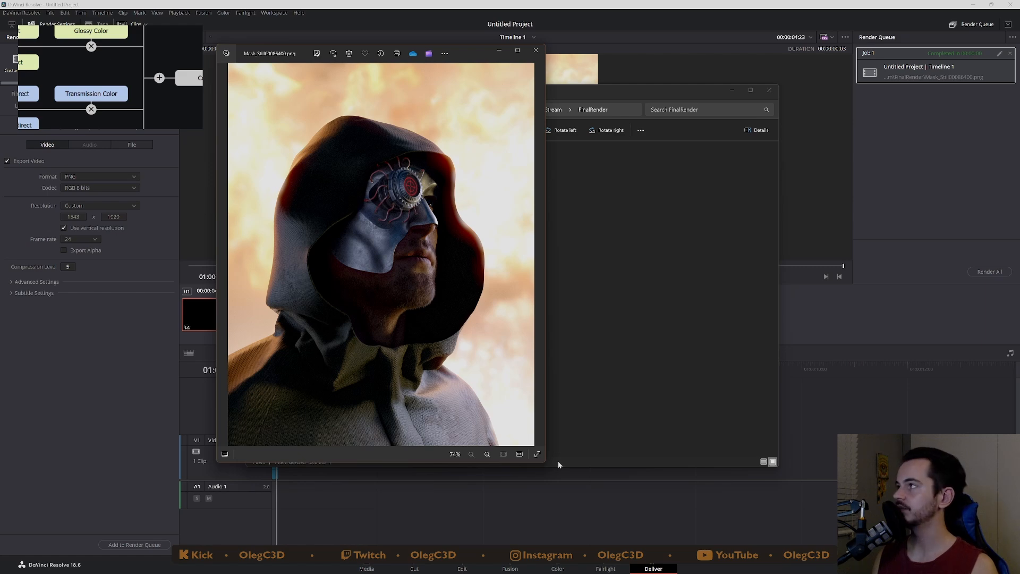
{"action": "mouse_move", "coordinate": [528, 136]}
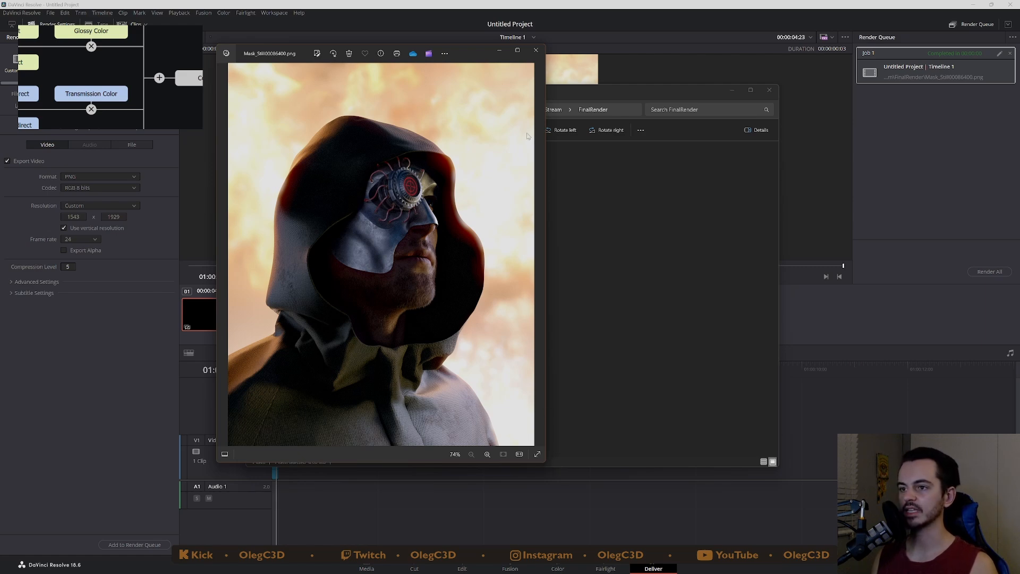
{"action": "mouse_move", "coordinate": [505, 86]}
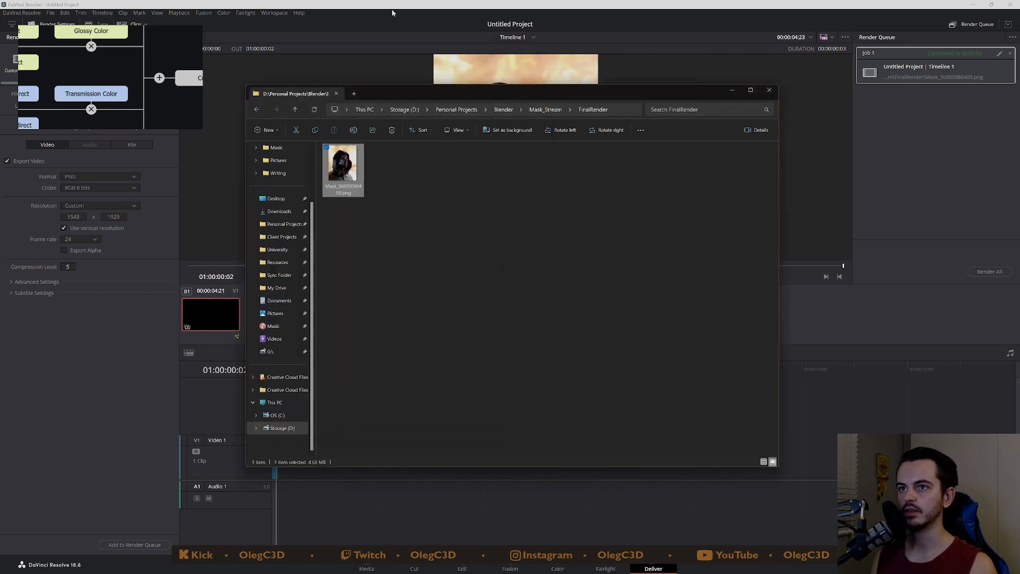
{"action": "left_click", "coordinate": [769, 89]}
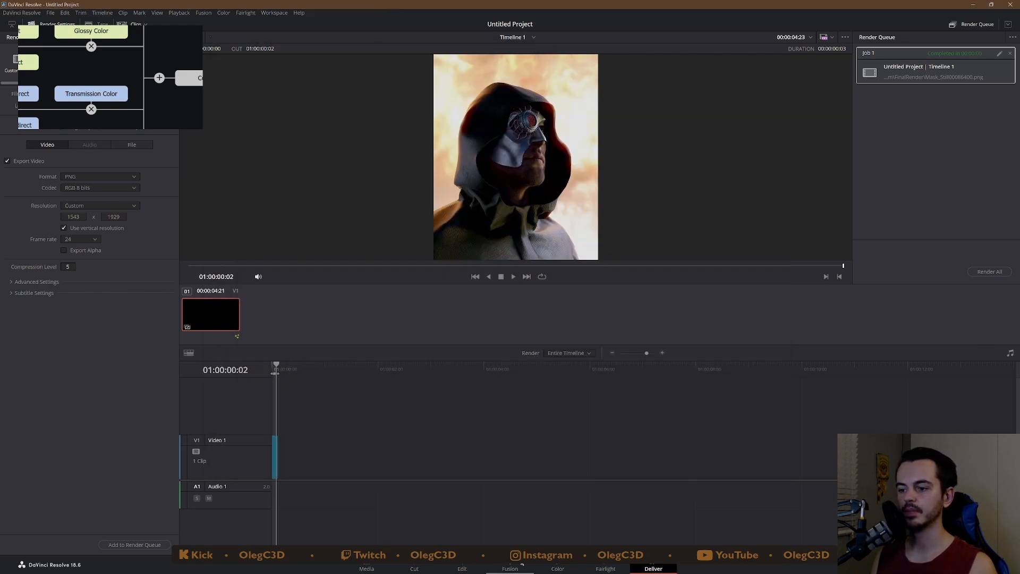
{"action": "left_click", "coordinate": [510, 567]}
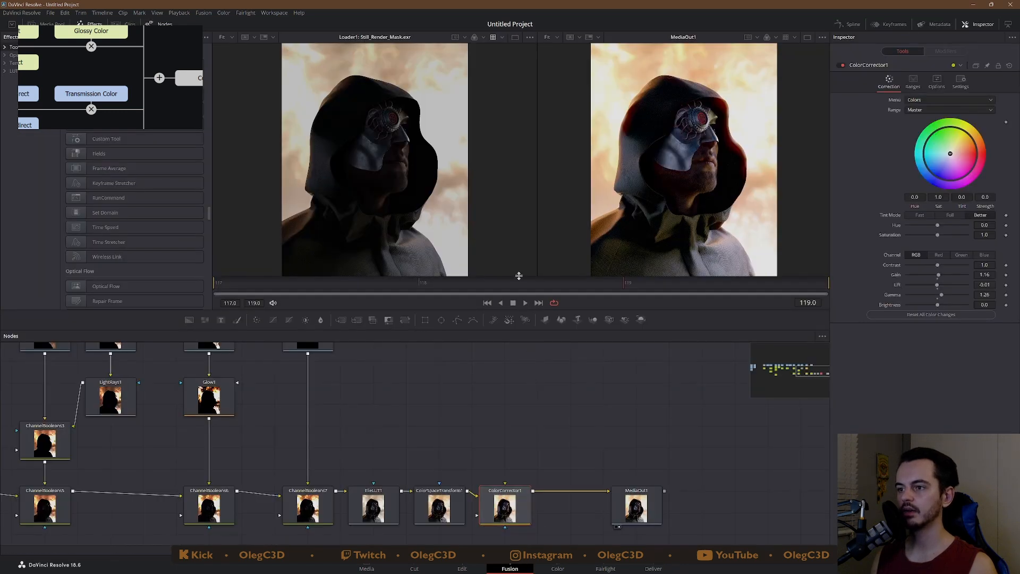